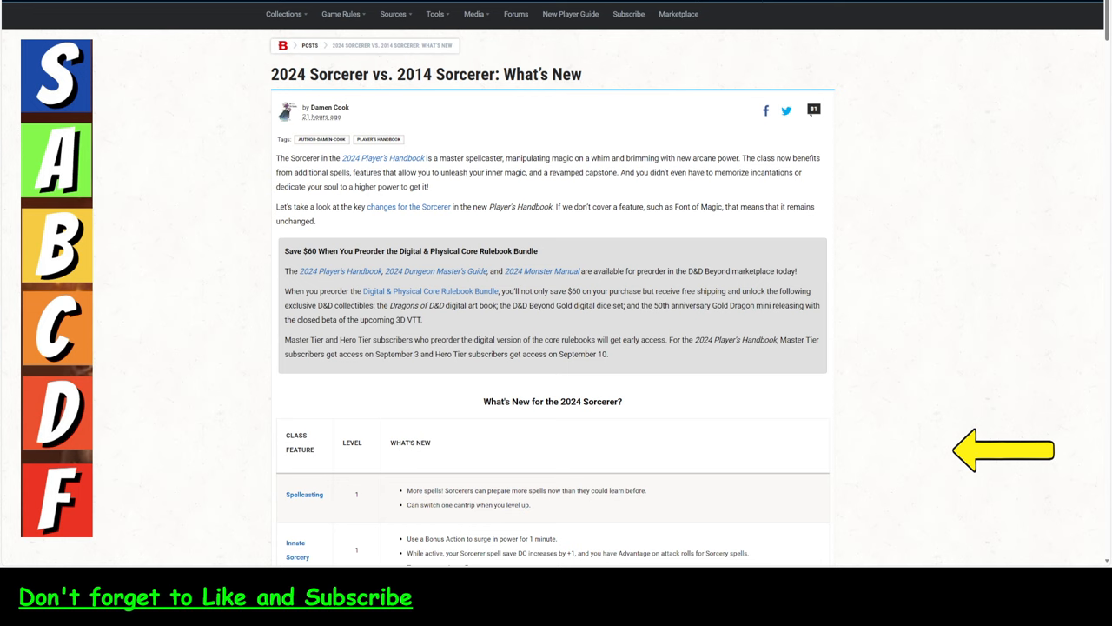
mouse_move(223, 138)
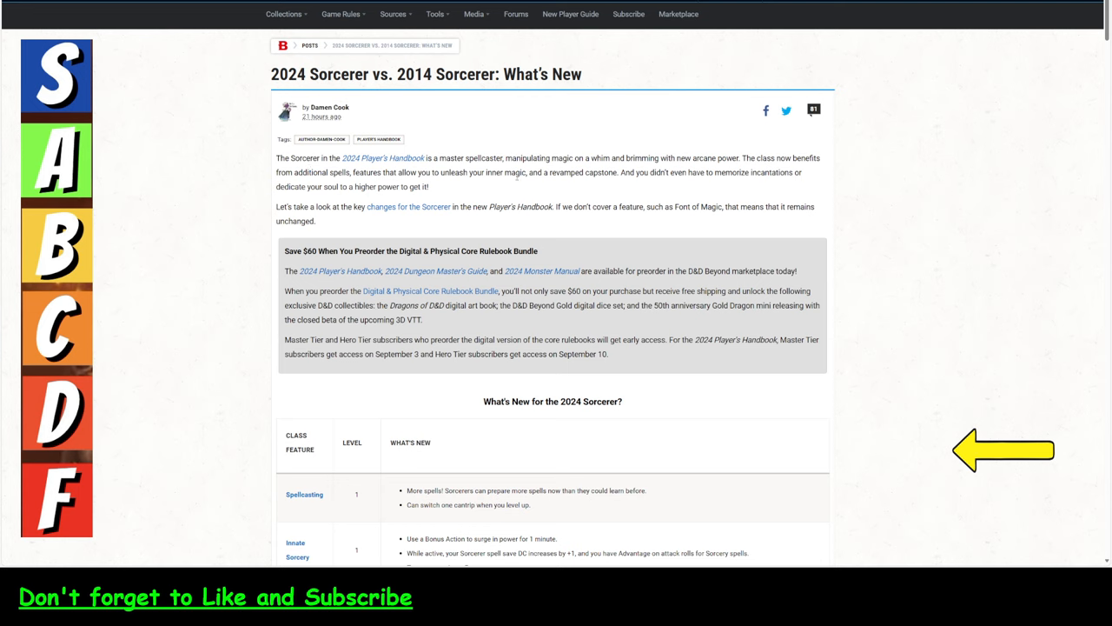
mouse_move(511, 182)
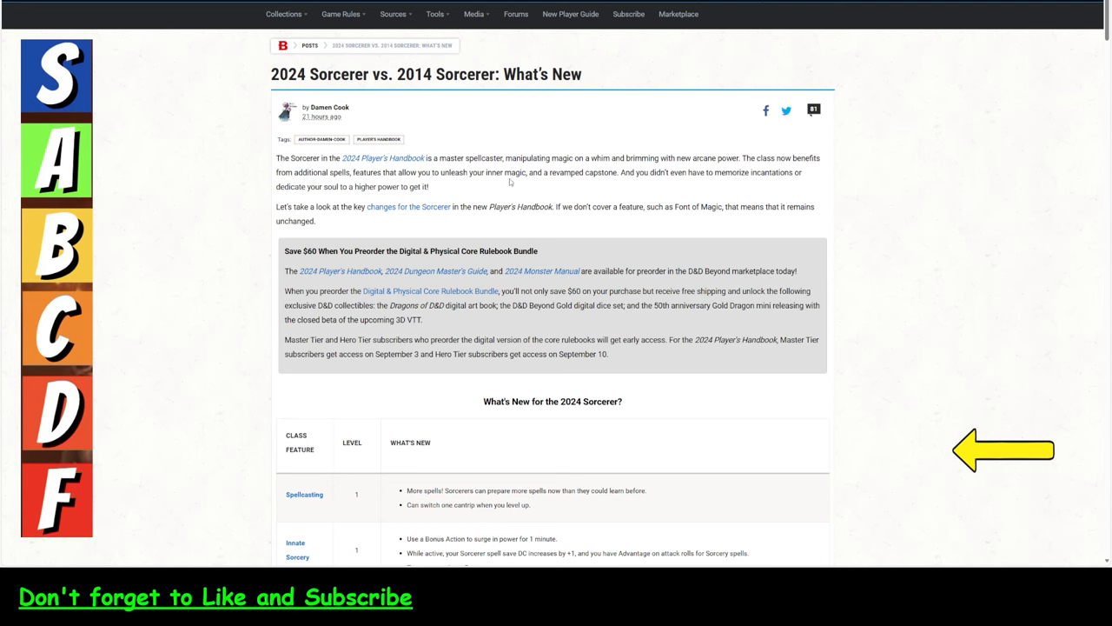
mouse_move(525, 338)
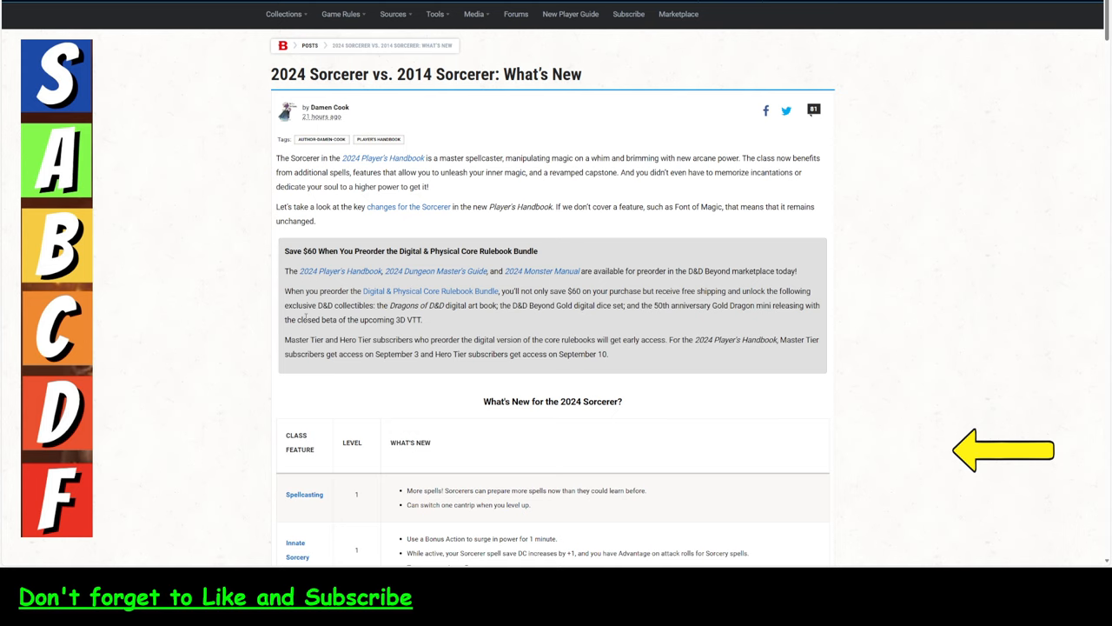
mouse_move(194, 322)
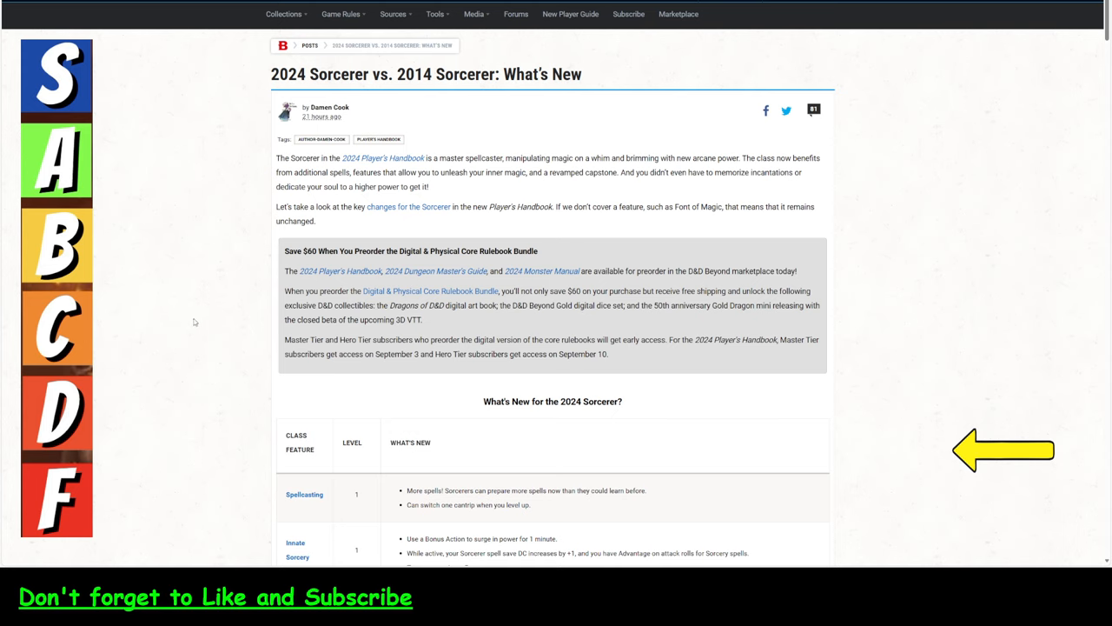
Scroll past the What's New table down to the Spellcasting, Innate Sorcery and Metamagic write-ups.
scroll("down", 3)
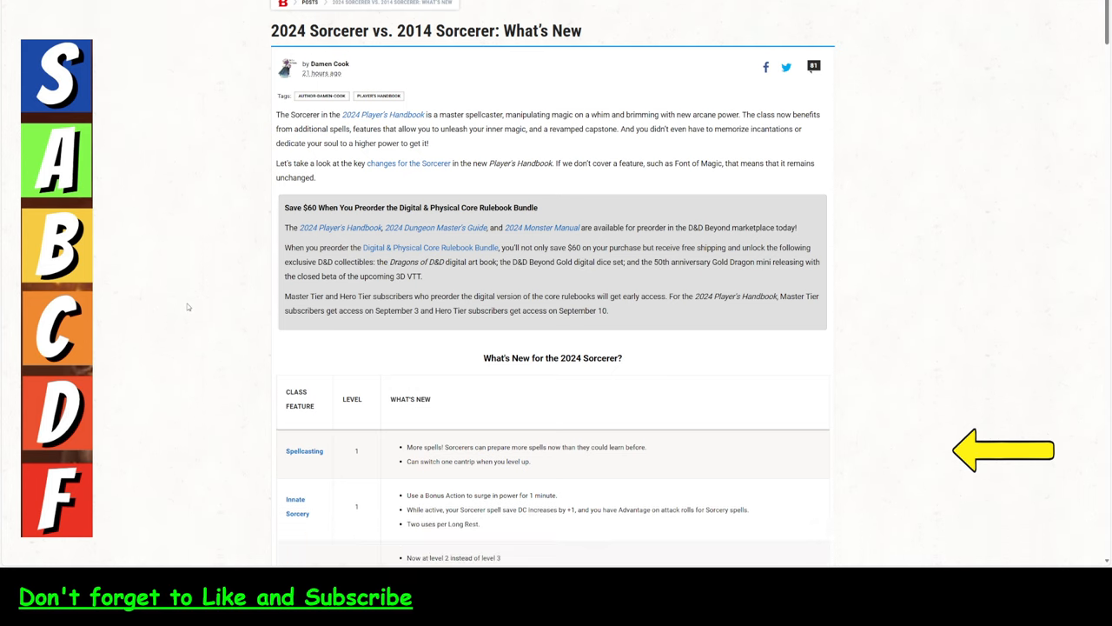
scroll("down", 3)
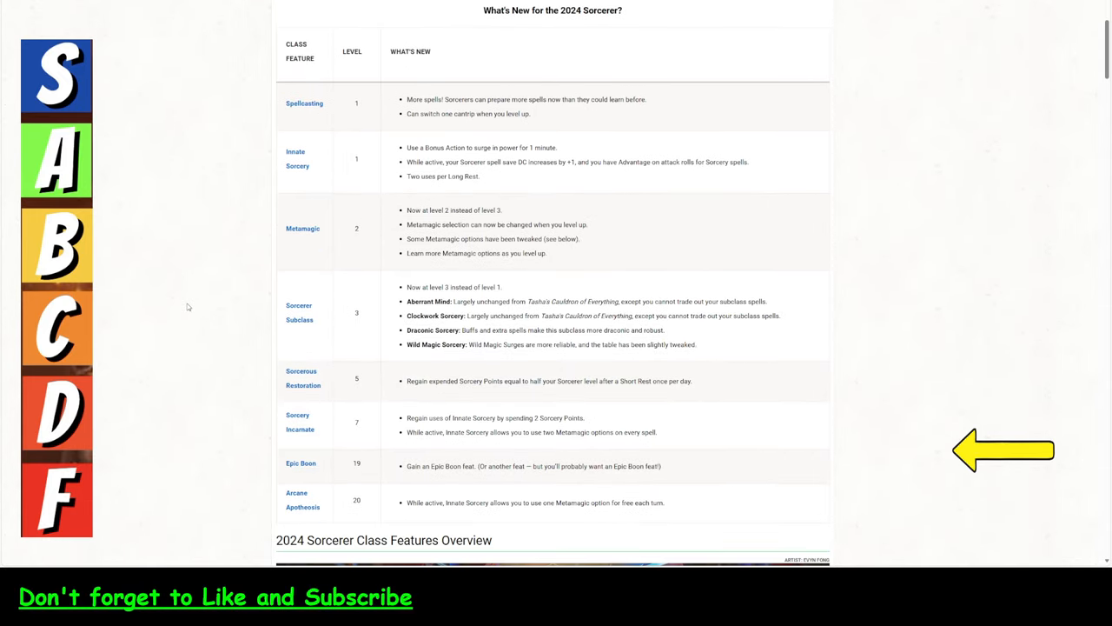
mouse_move(396, 228)
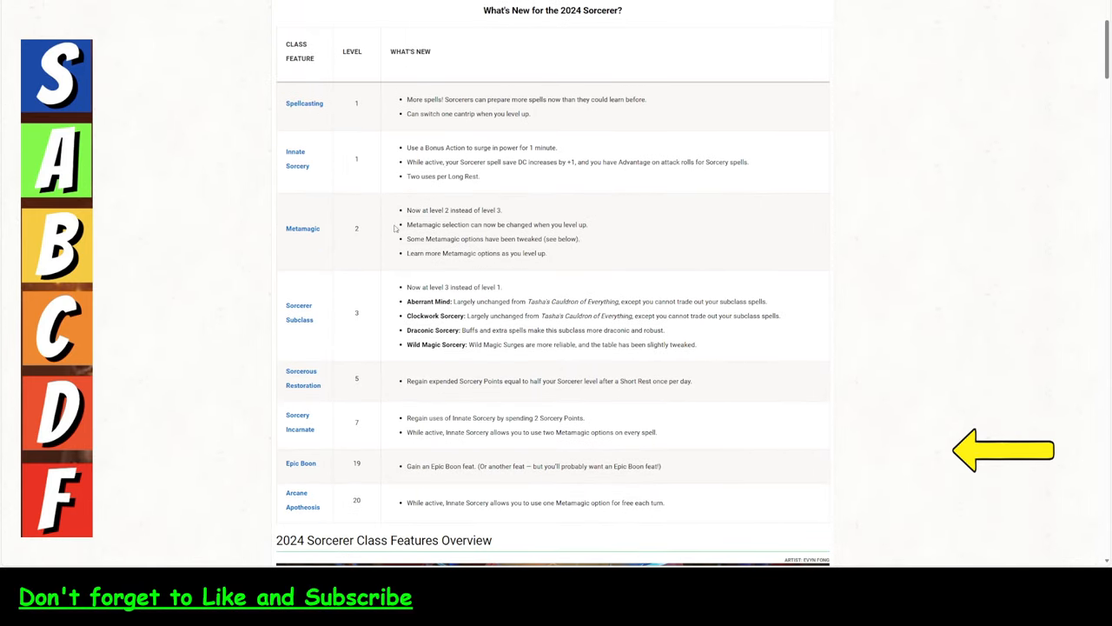
scroll("down", 3)
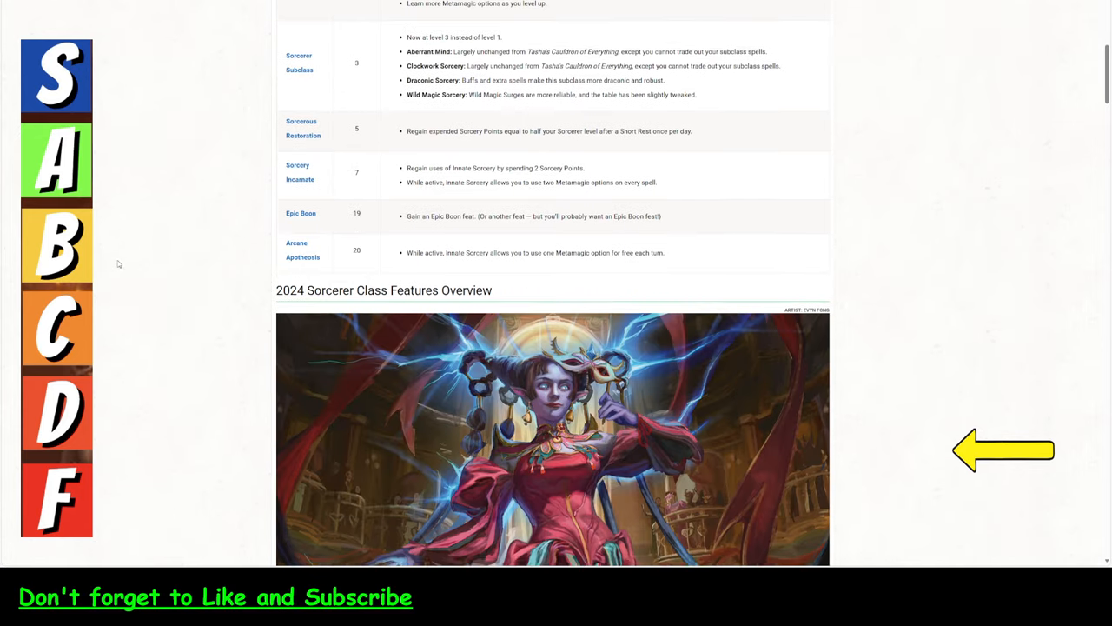
scroll("down", 3)
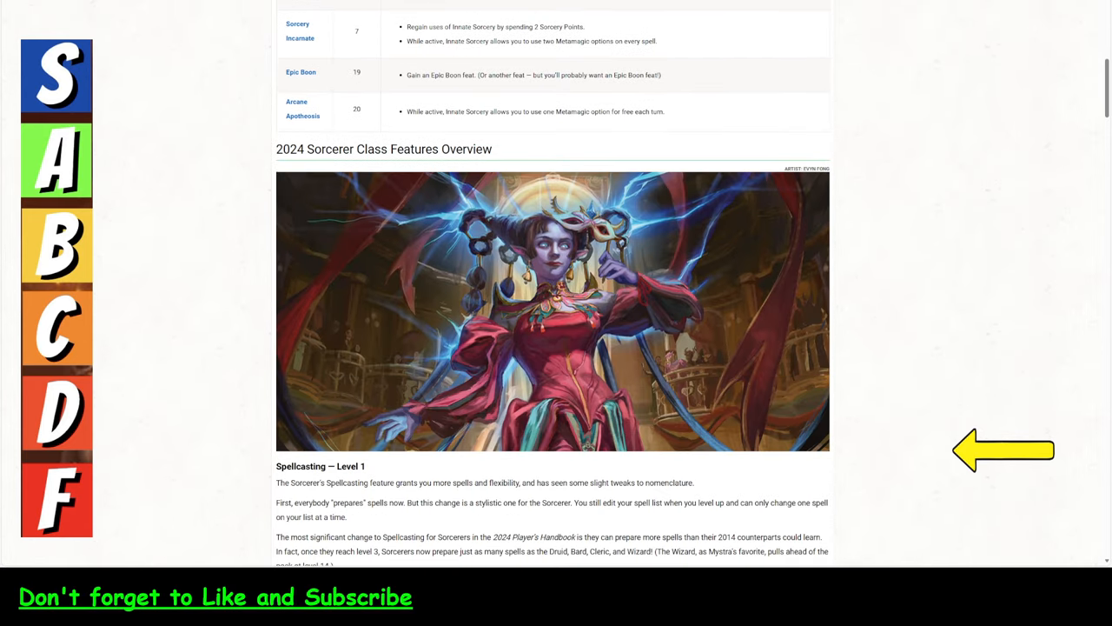
scroll("down", 3)
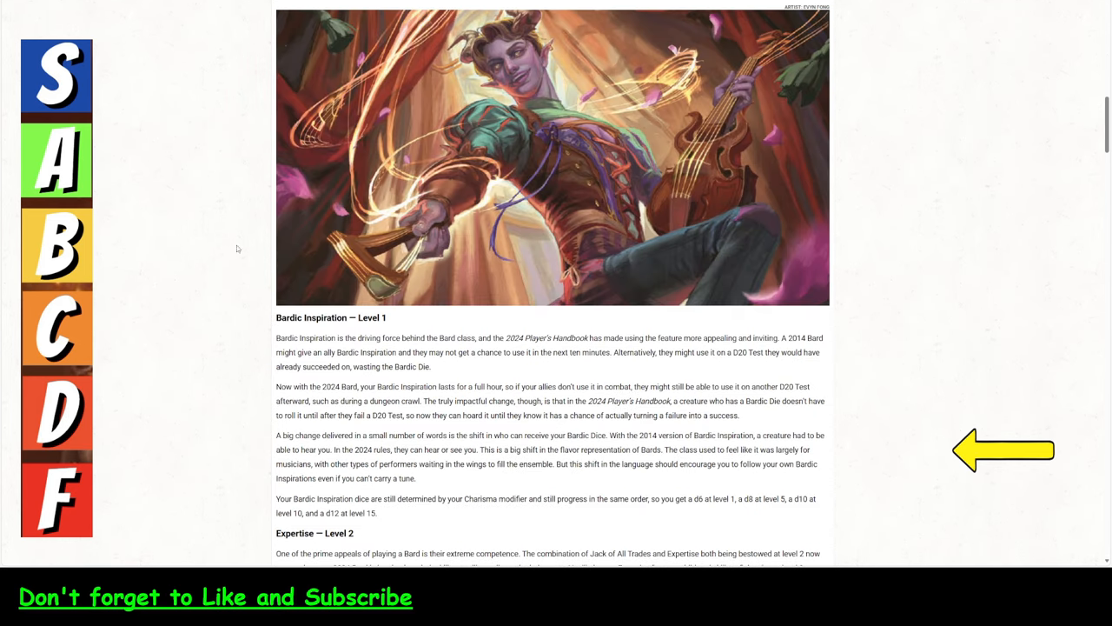
scroll("up", 3)
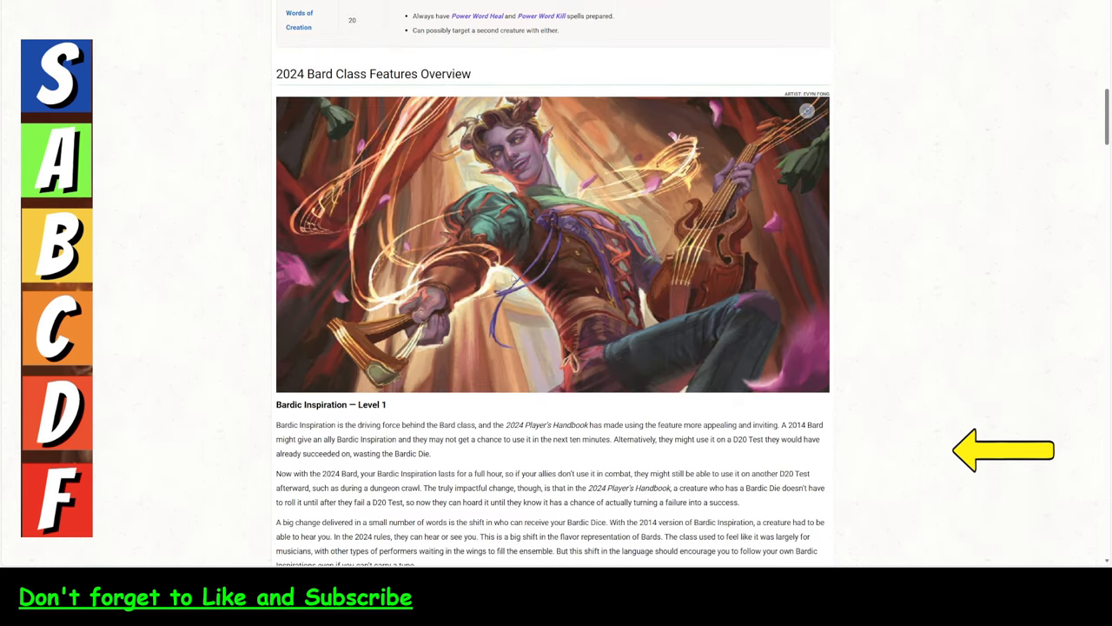
scroll("down", 3)
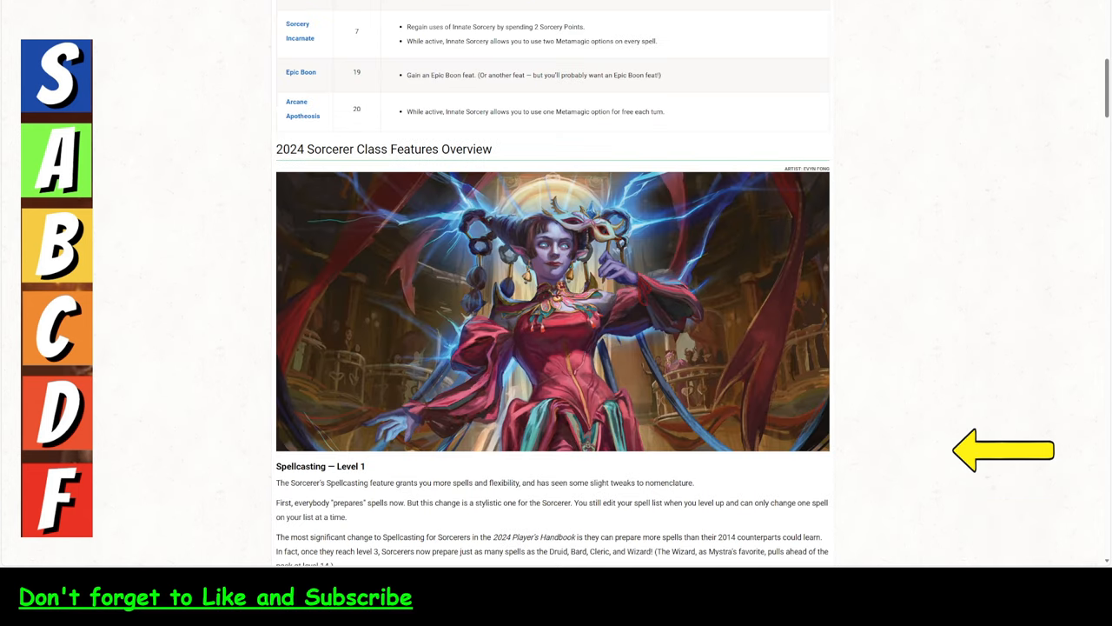
scroll("down", 3)
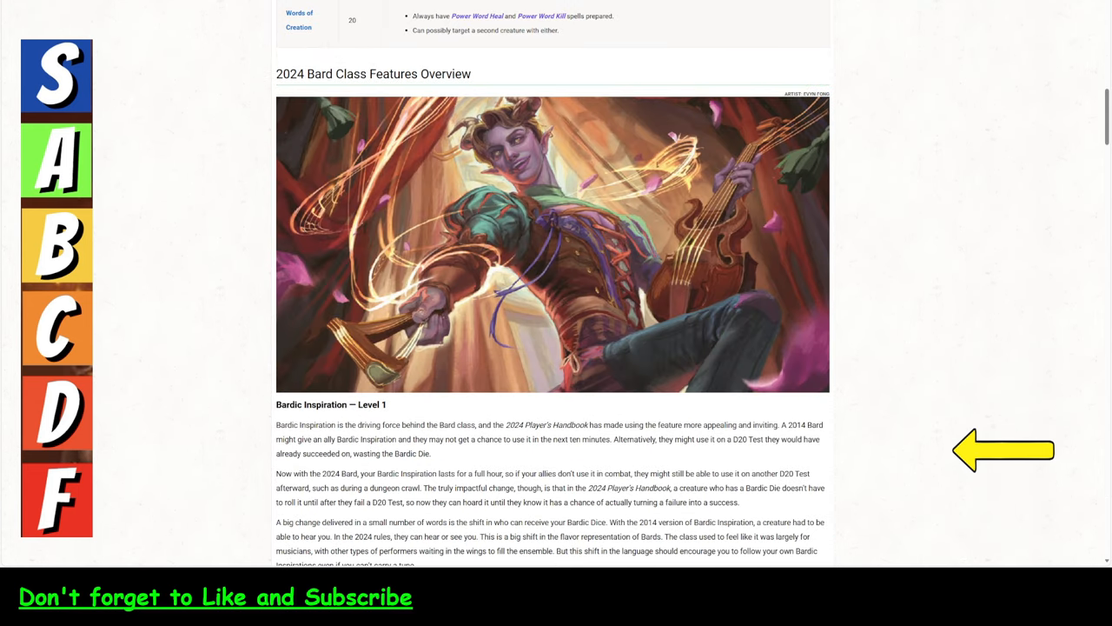
scroll("down", 3)
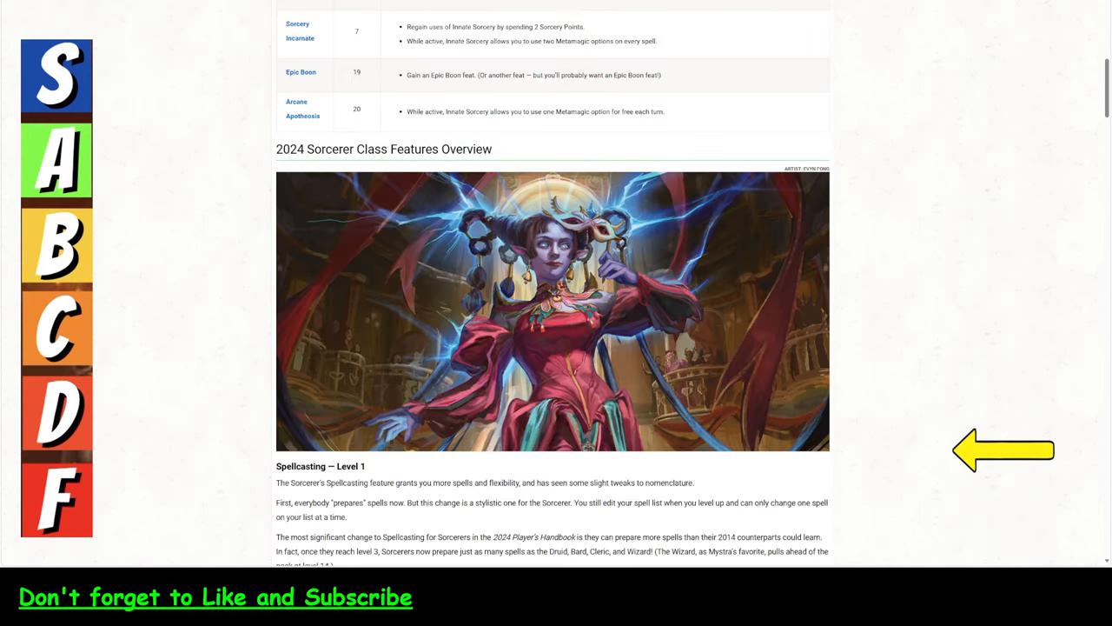
mouse_move(104, 171)
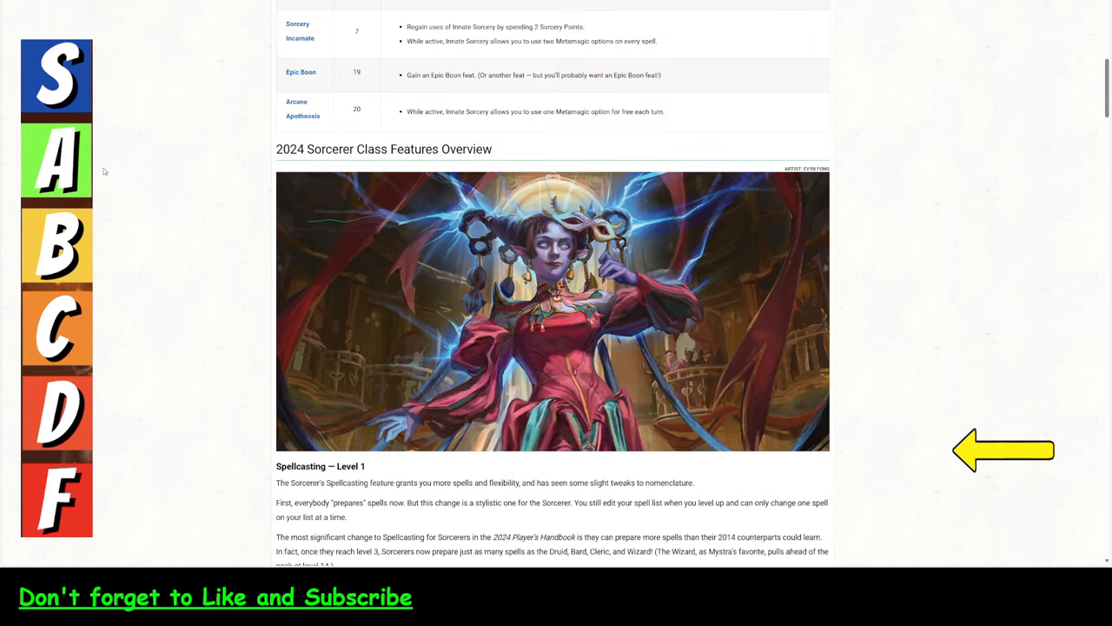
scroll("down", 3)
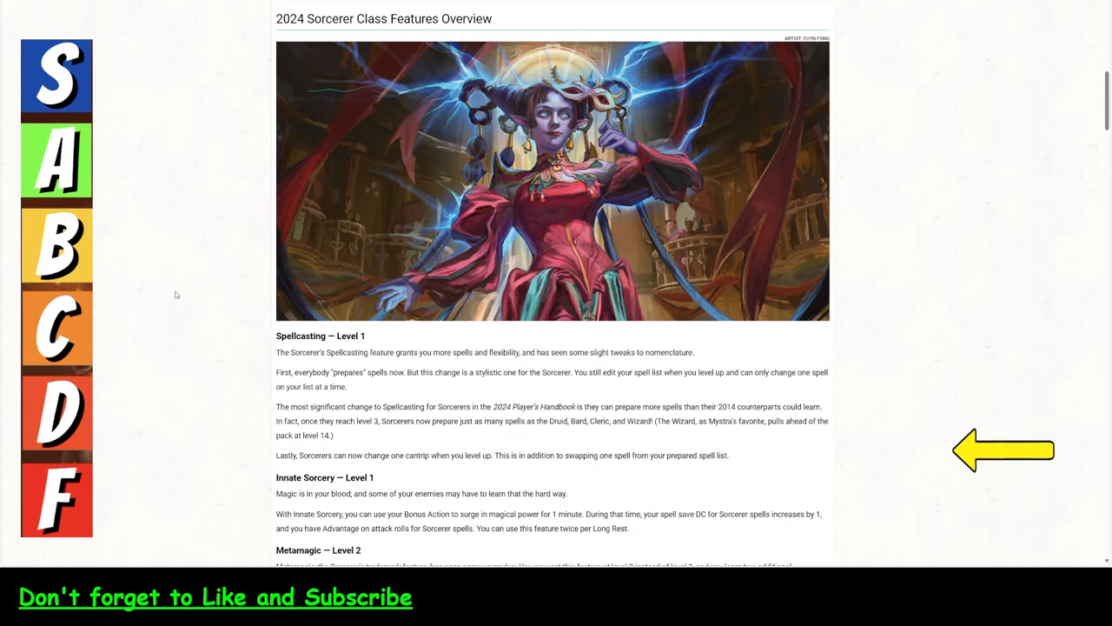
scroll("down", 3)
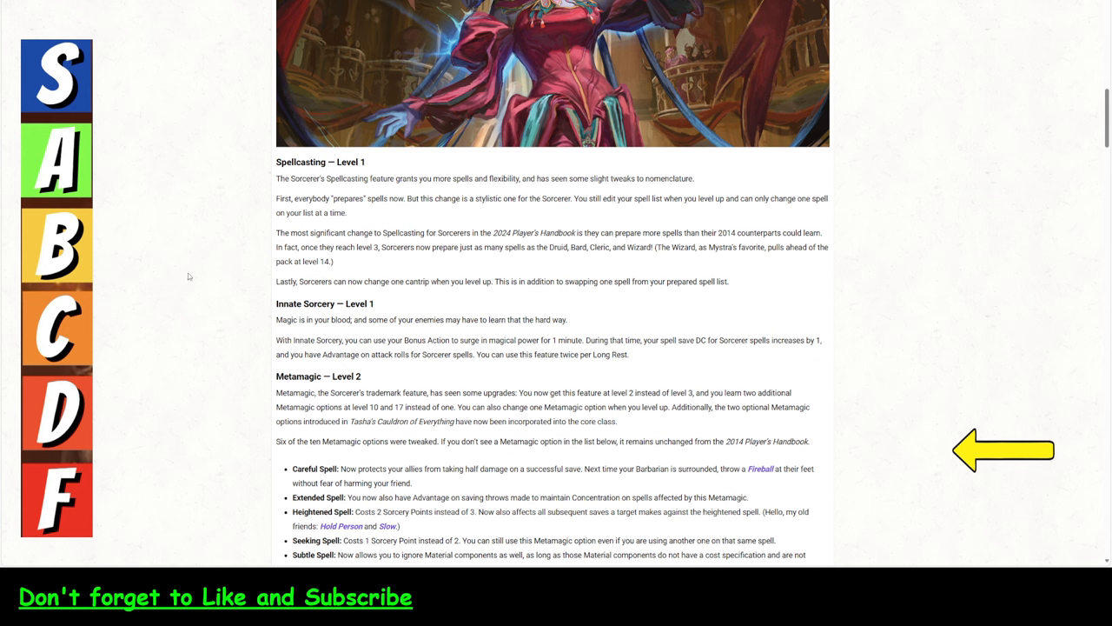
mouse_move(288, 224)
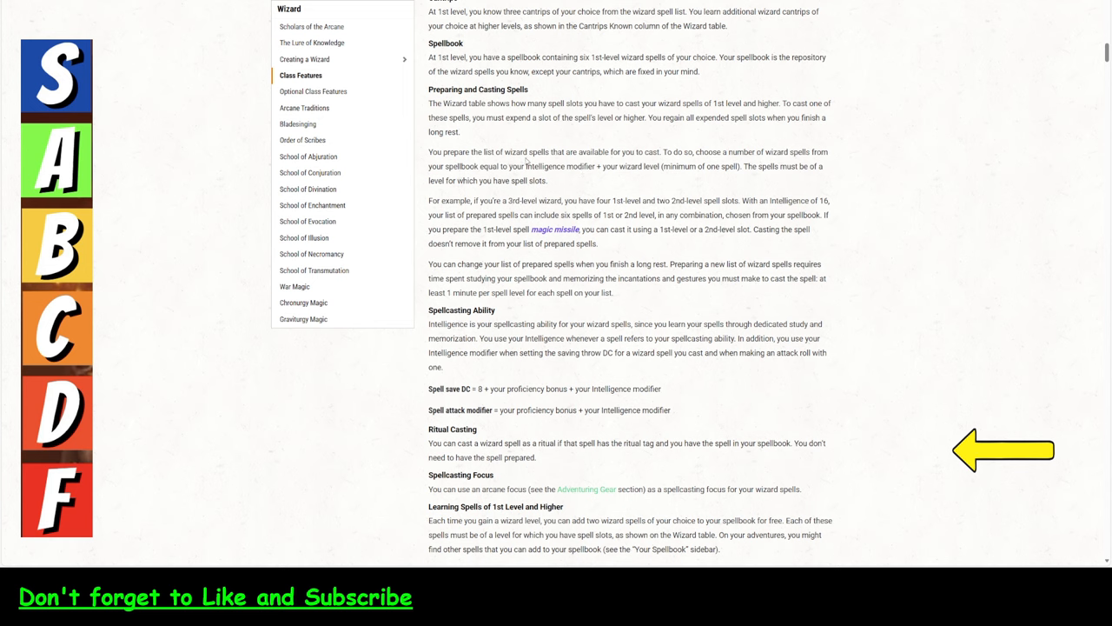
mouse_move(555, 130)
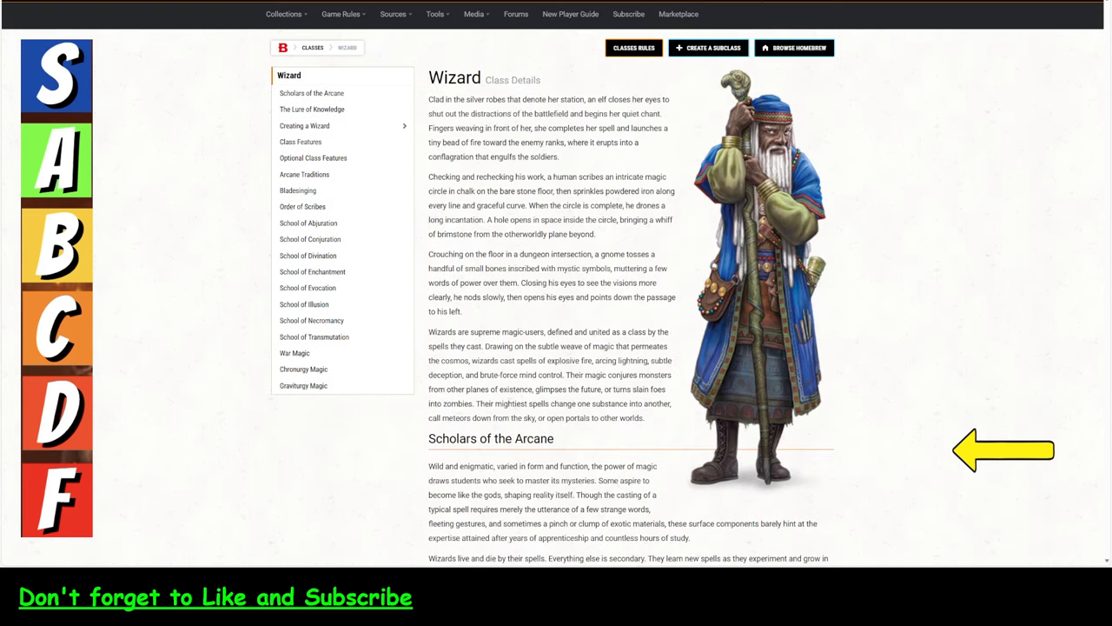
Visit the Cleric page's Class Features section, then read the Sorcerer page's optional Metamagic list.
left_click(340, 14)
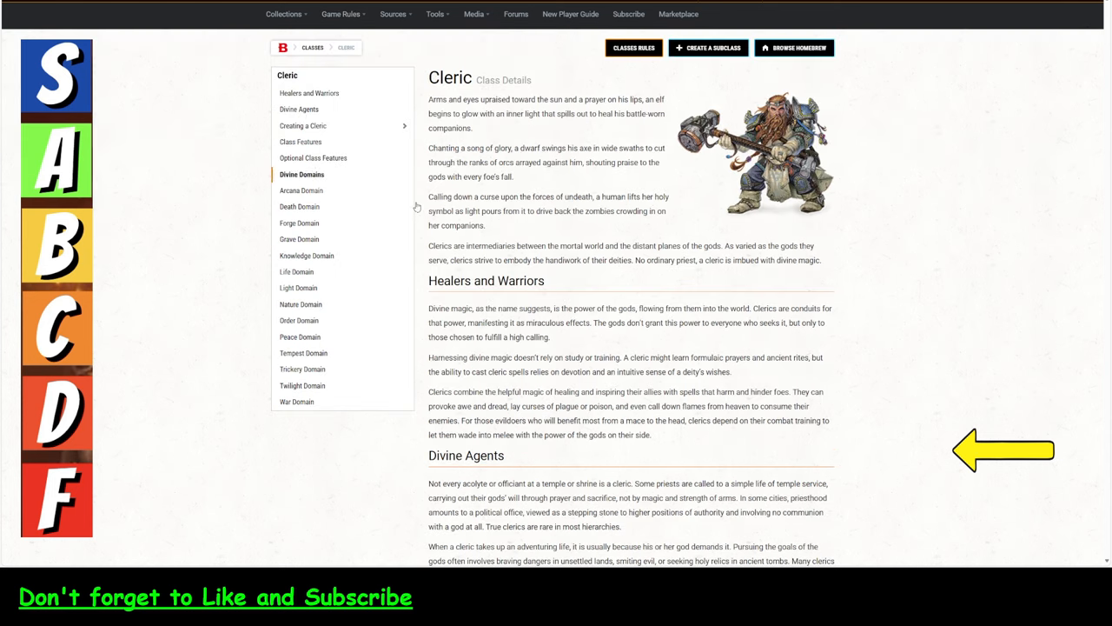
left_click(300, 142)
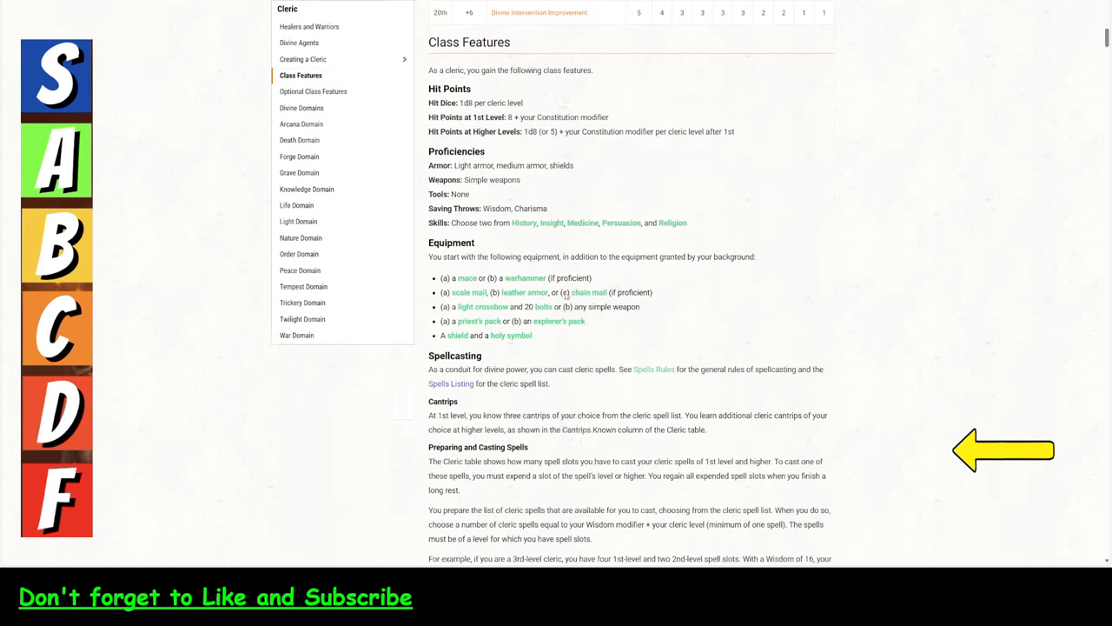
scroll("down", 3)
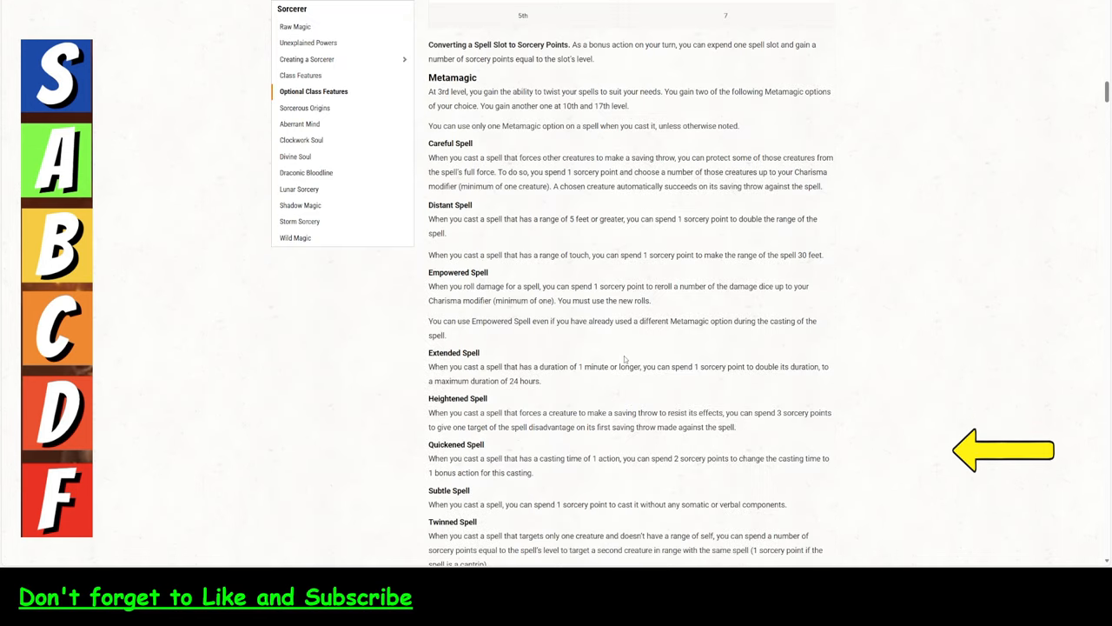
Jump to the Sorcerer's Class Features and Sorcerer Table, then return to the 2024 article.
left_click(301, 74)
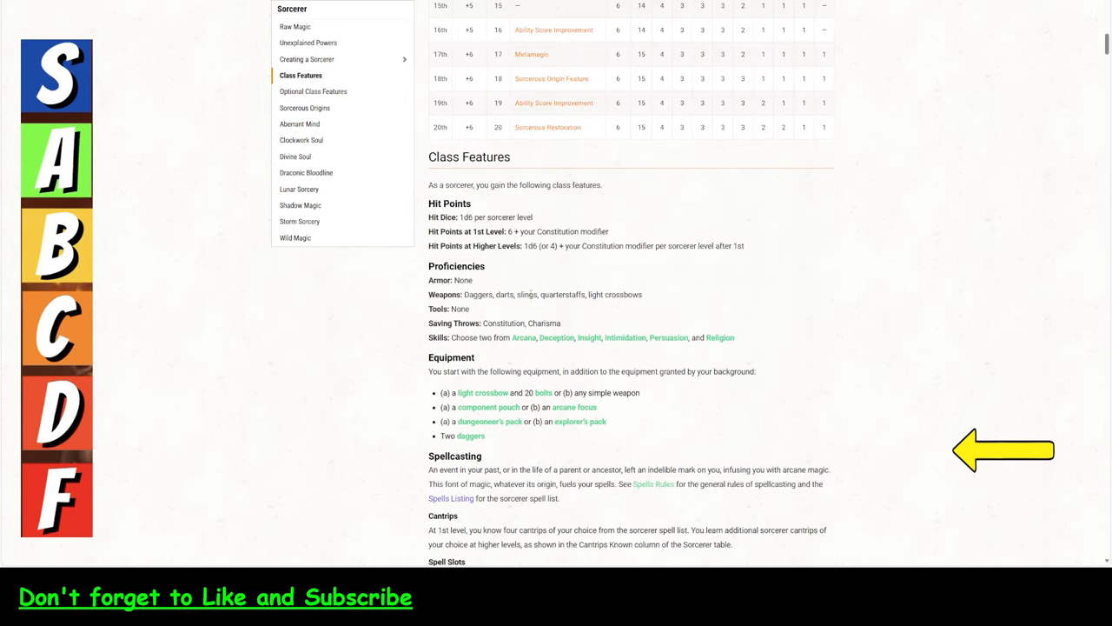
left_click(314, 74)
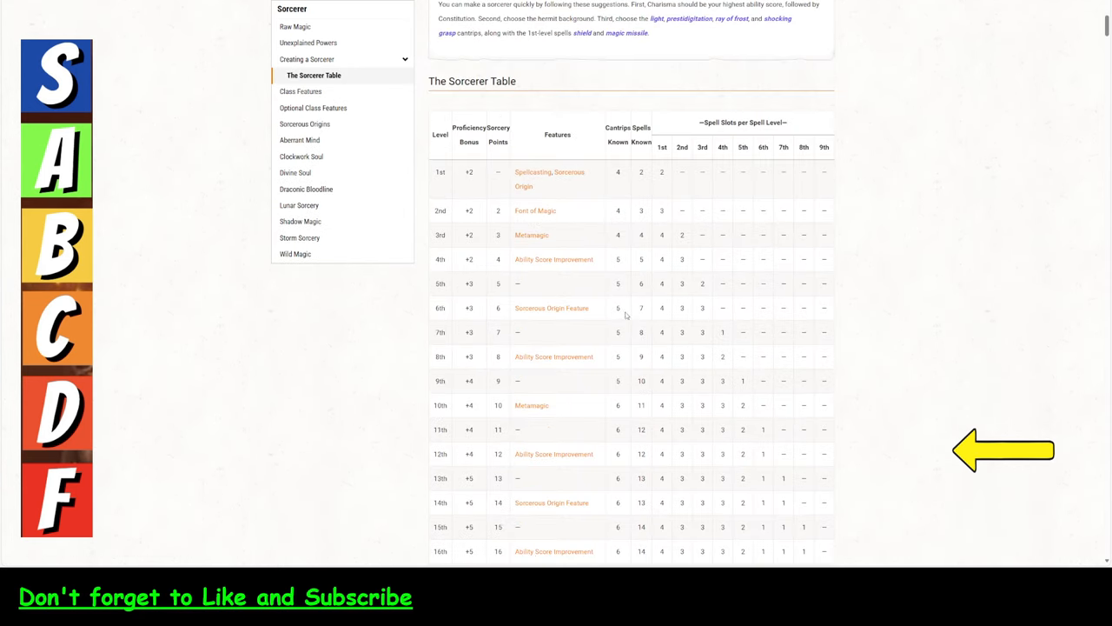
scroll("down", 3)
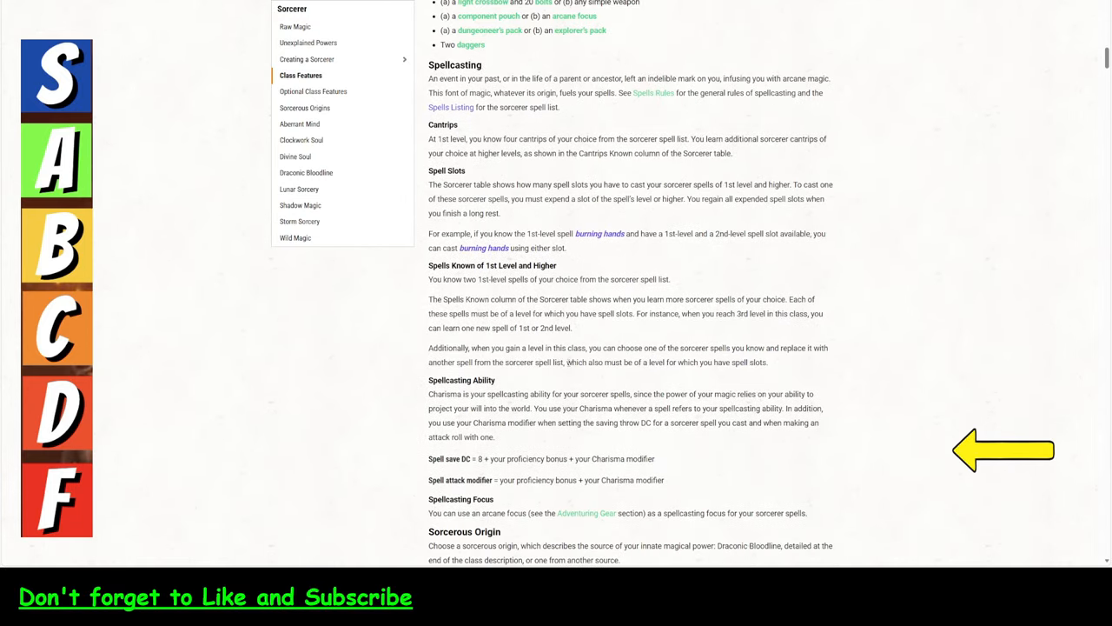
scroll("down", 3)
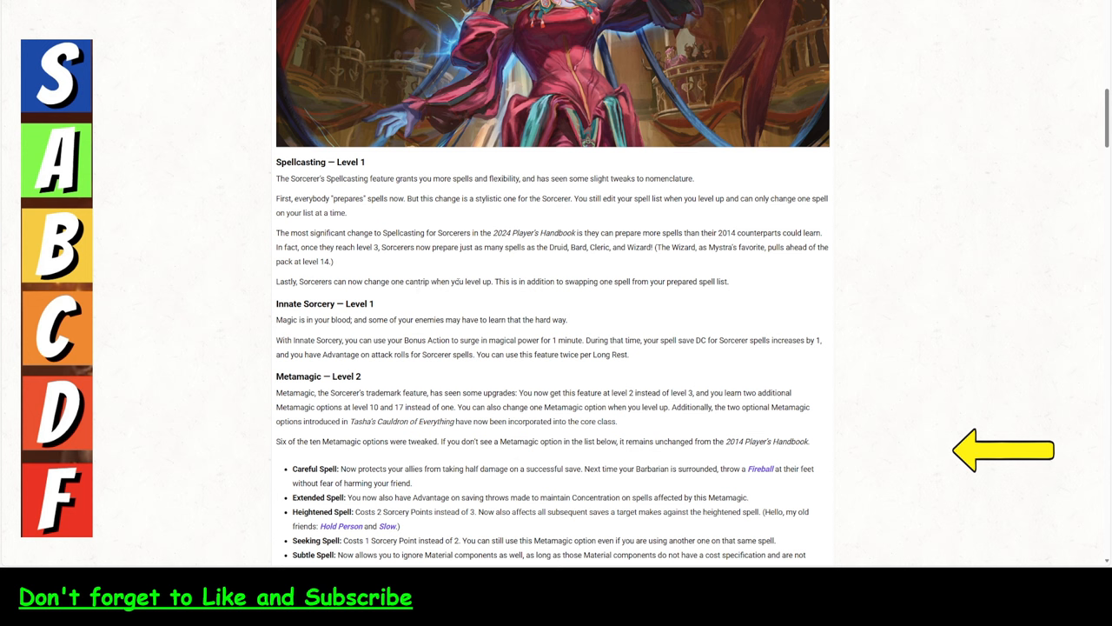
mouse_move(571, 297)
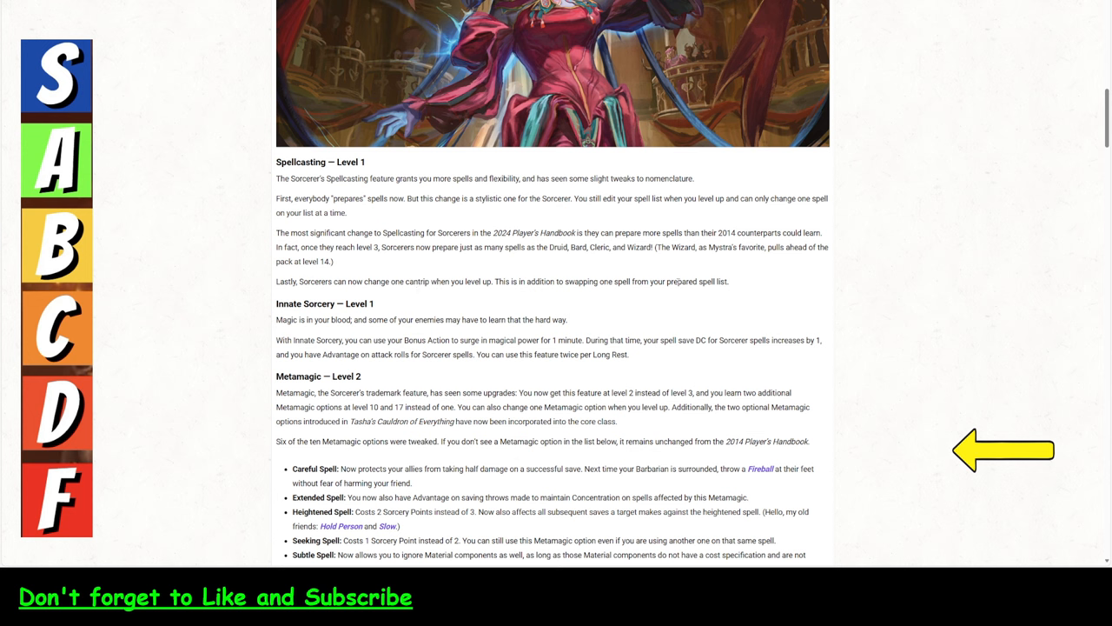
mouse_move(188, 287)
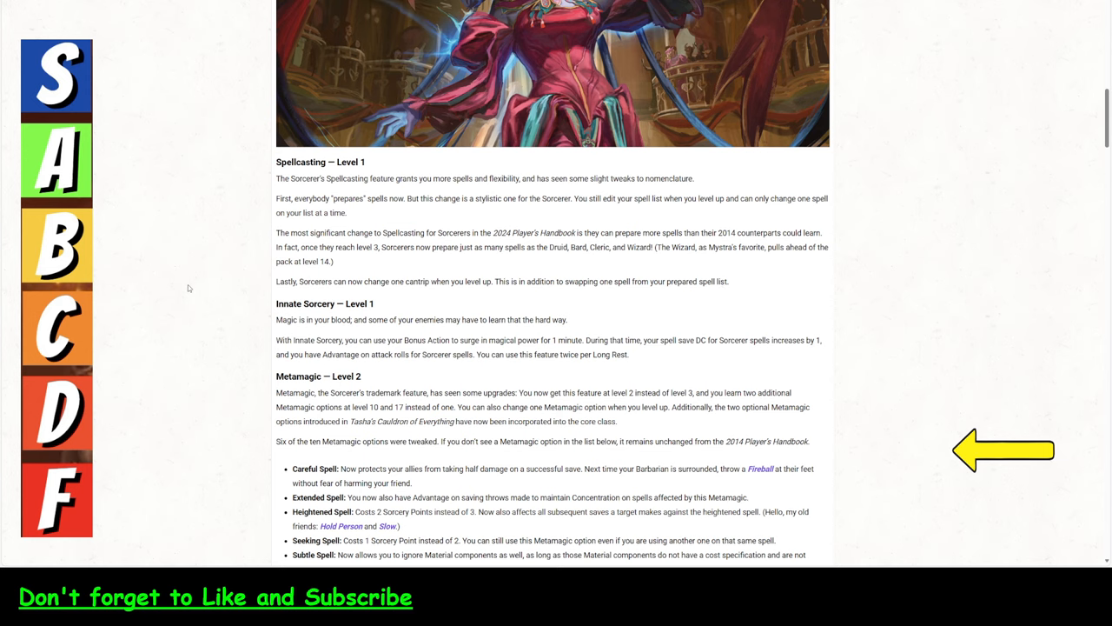
Highlight Innate Sorcery's one-minute duration while reading, then clear the selection.
scroll("down", 3)
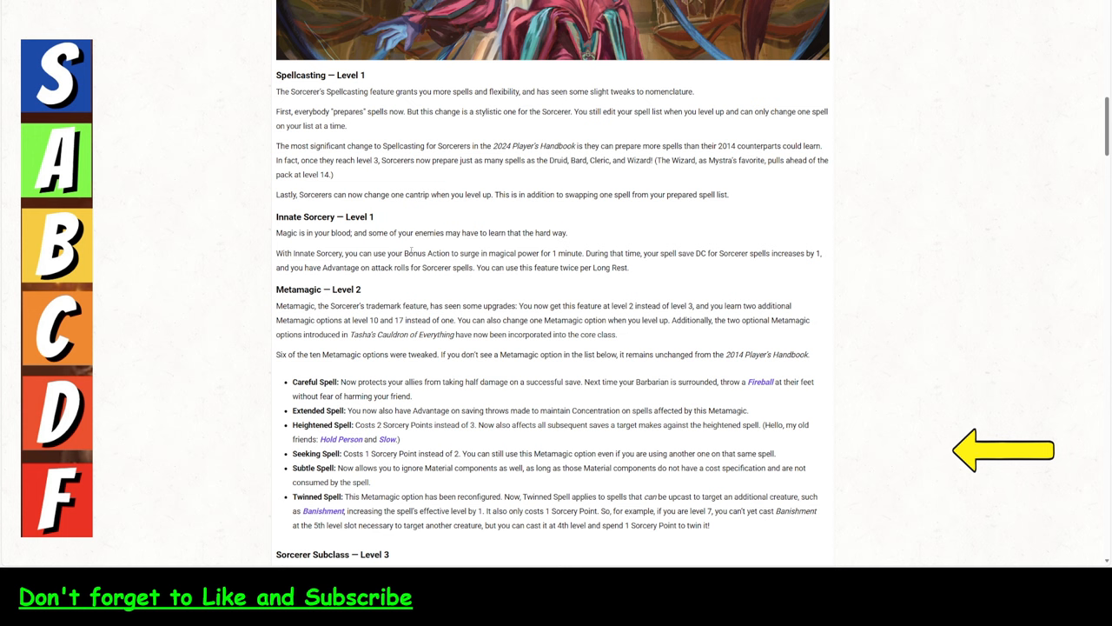
double_click(568, 253)
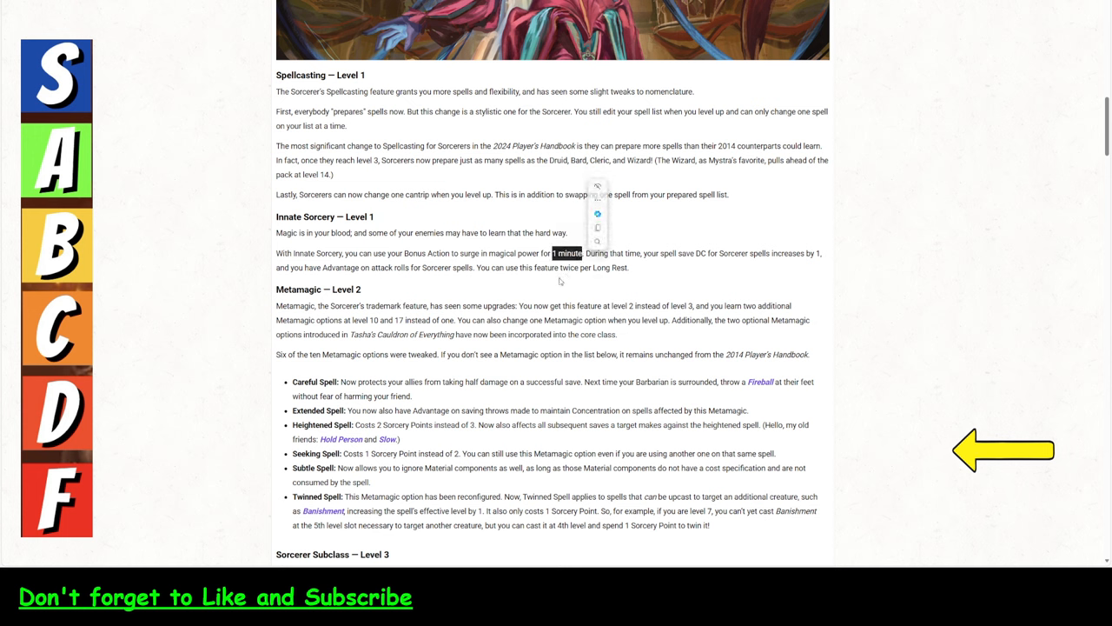
left_click(561, 279)
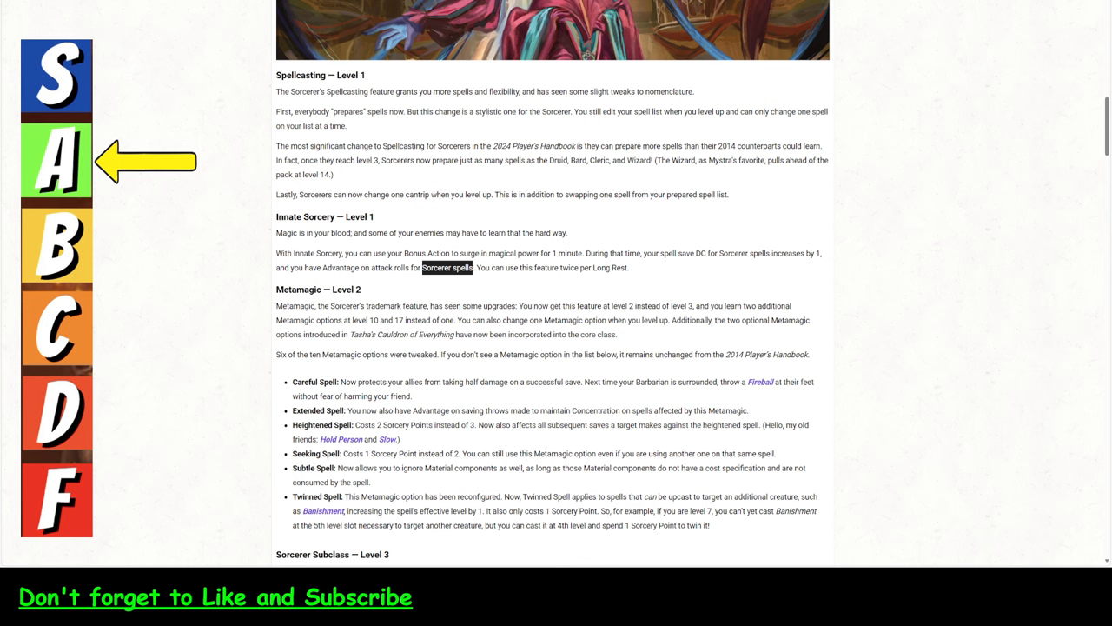
mouse_move(252, 21)
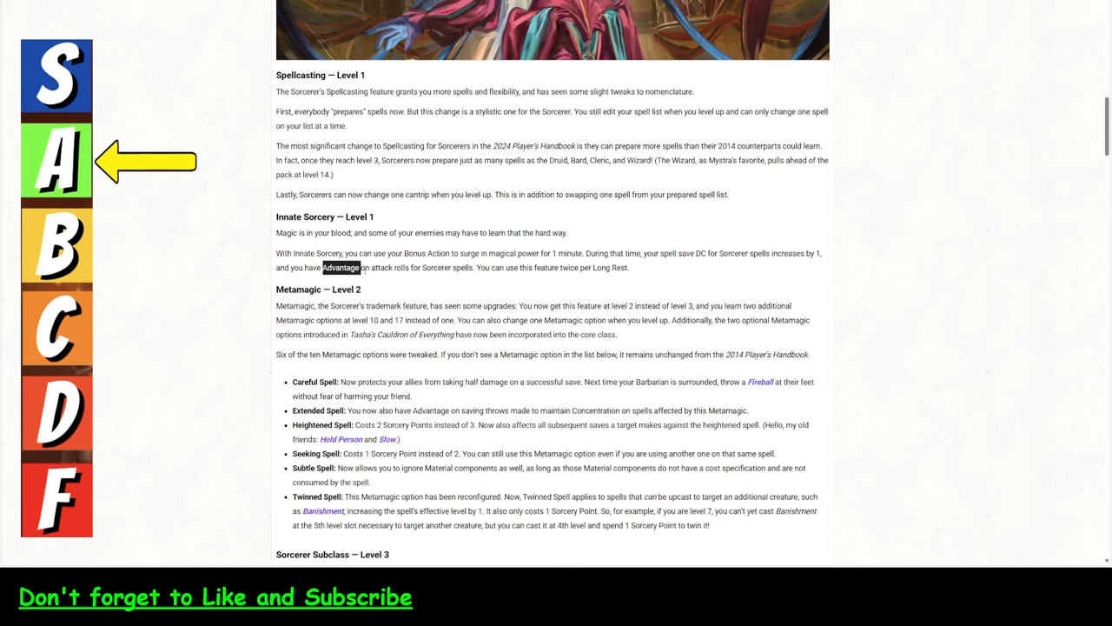
Select the phrase 'Advantage on attack rolls for Sorcerer spells' in Innate Sorcery.
left_click_drag(323, 267, 476, 266)
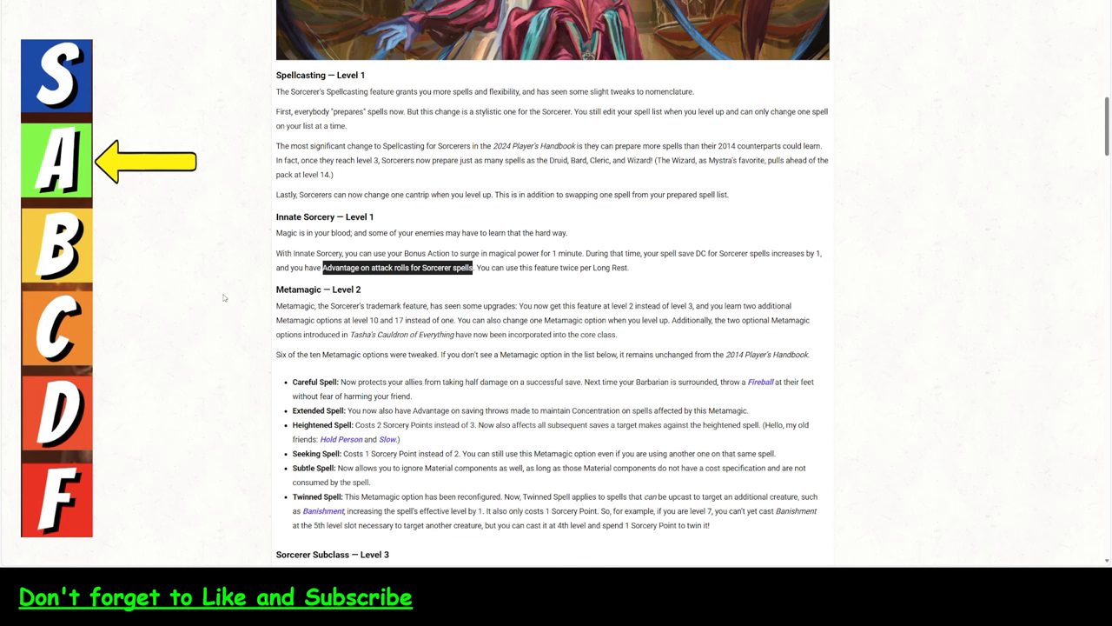
mouse_move(207, 298)
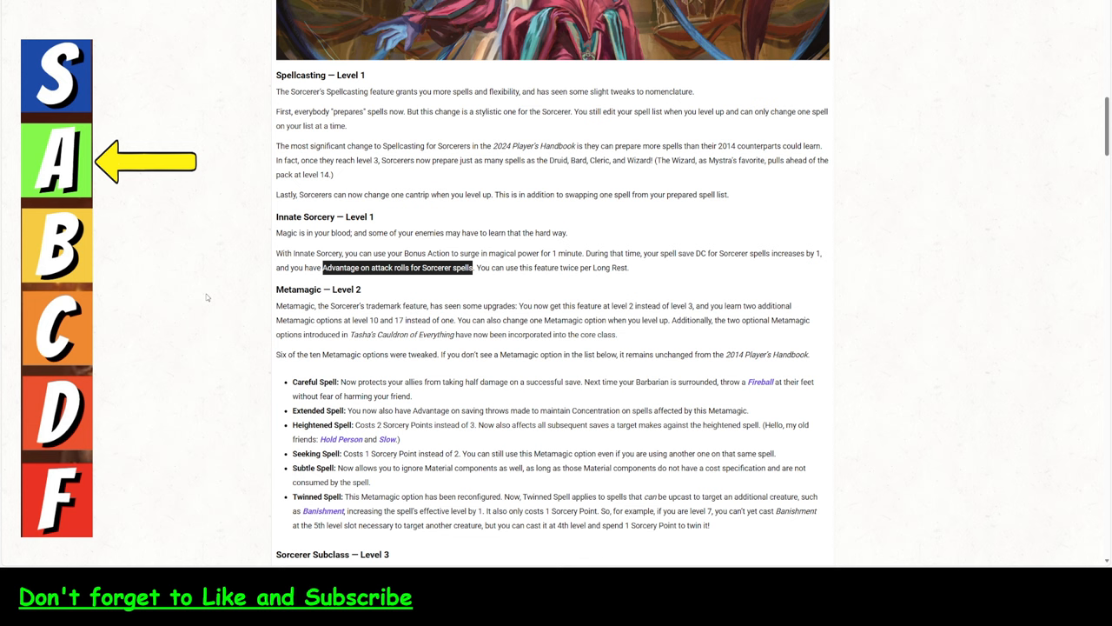
mouse_move(219, 308)
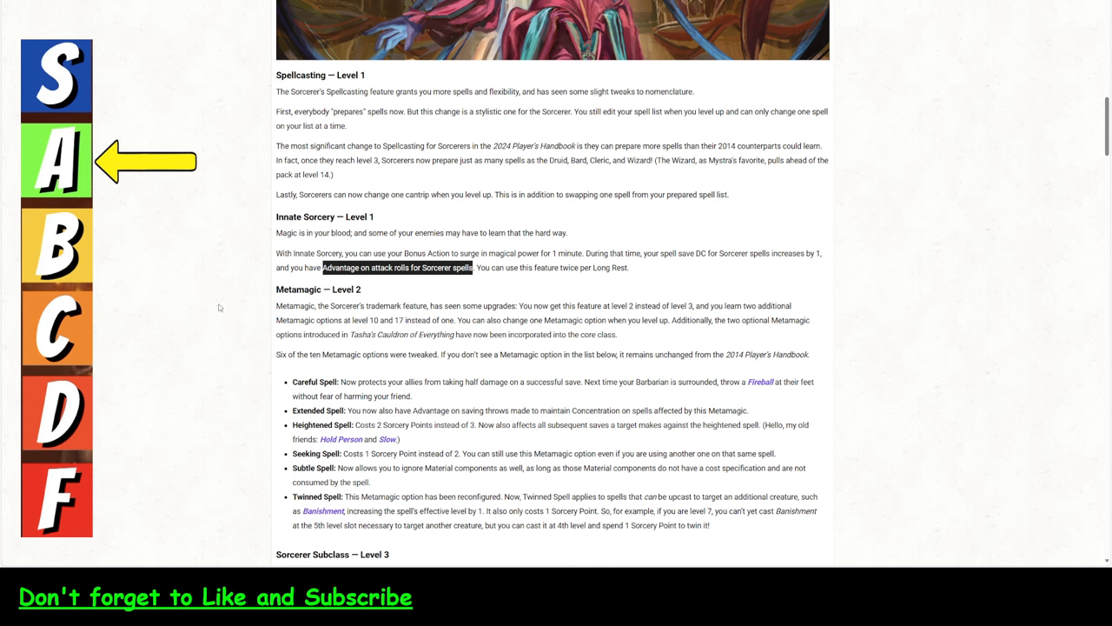
mouse_move(232, 305)
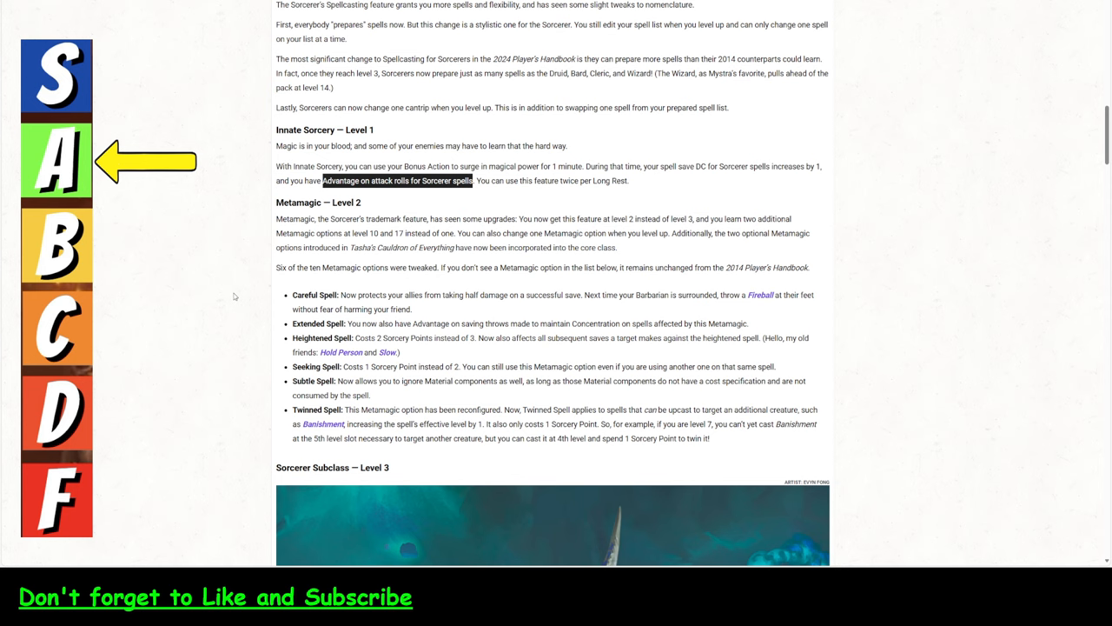
mouse_move(256, 229)
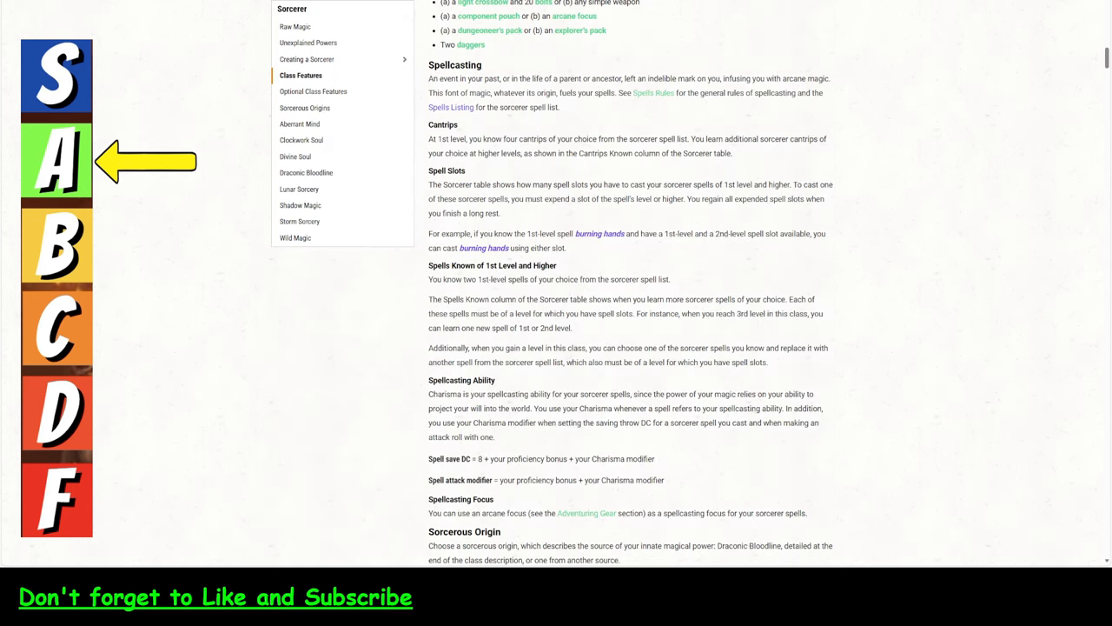
left_click(315, 75)
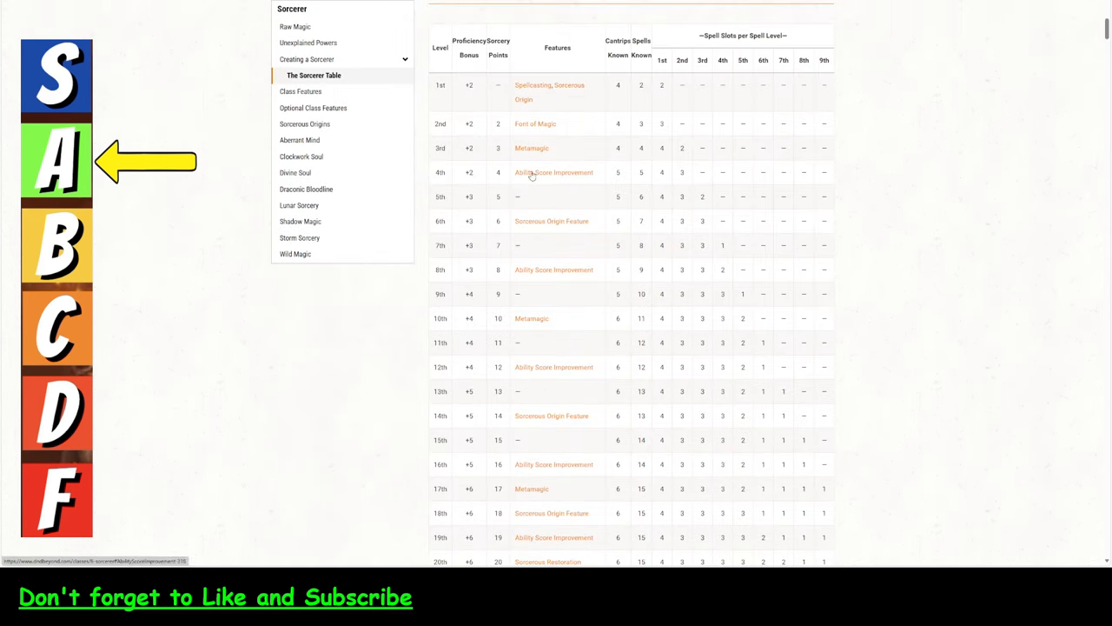
mouse_move(626, 129)
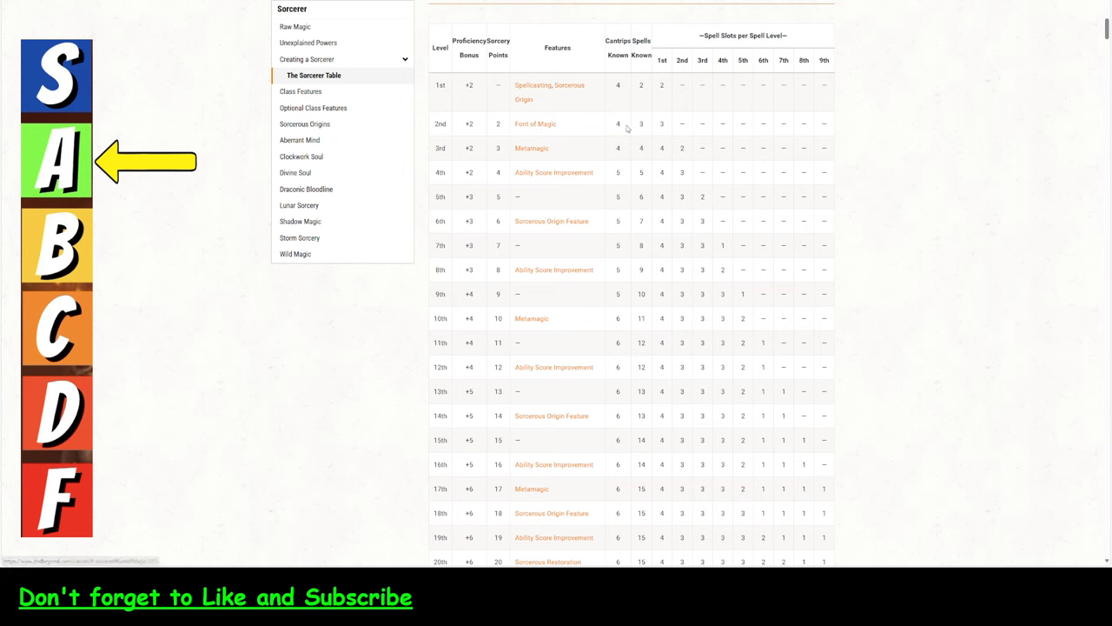
mouse_move(645, 133)
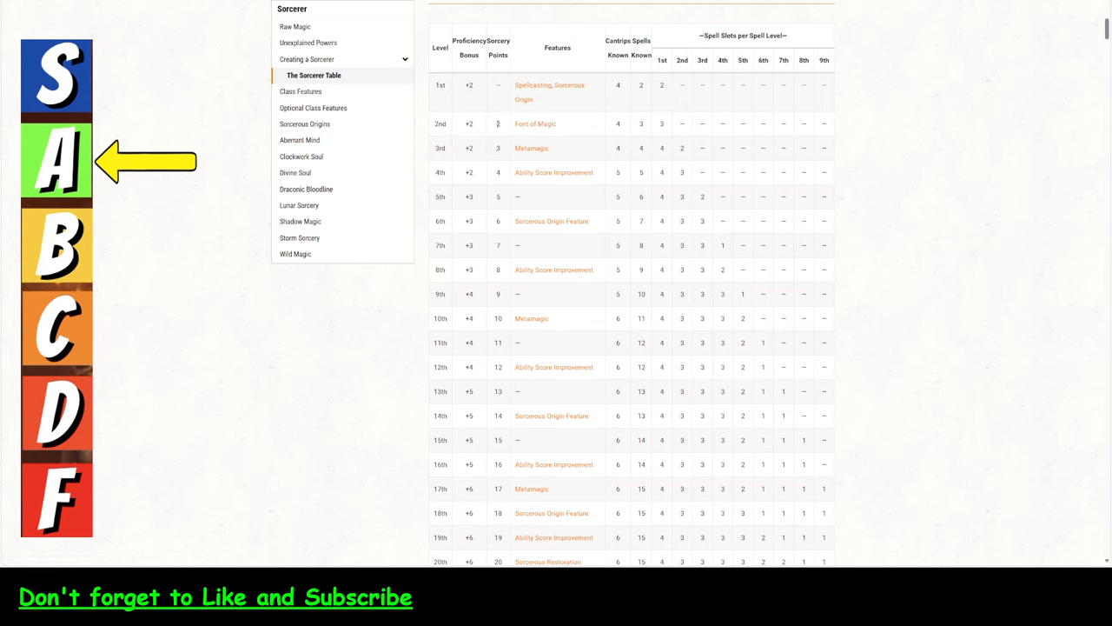
mouse_move(532, 148)
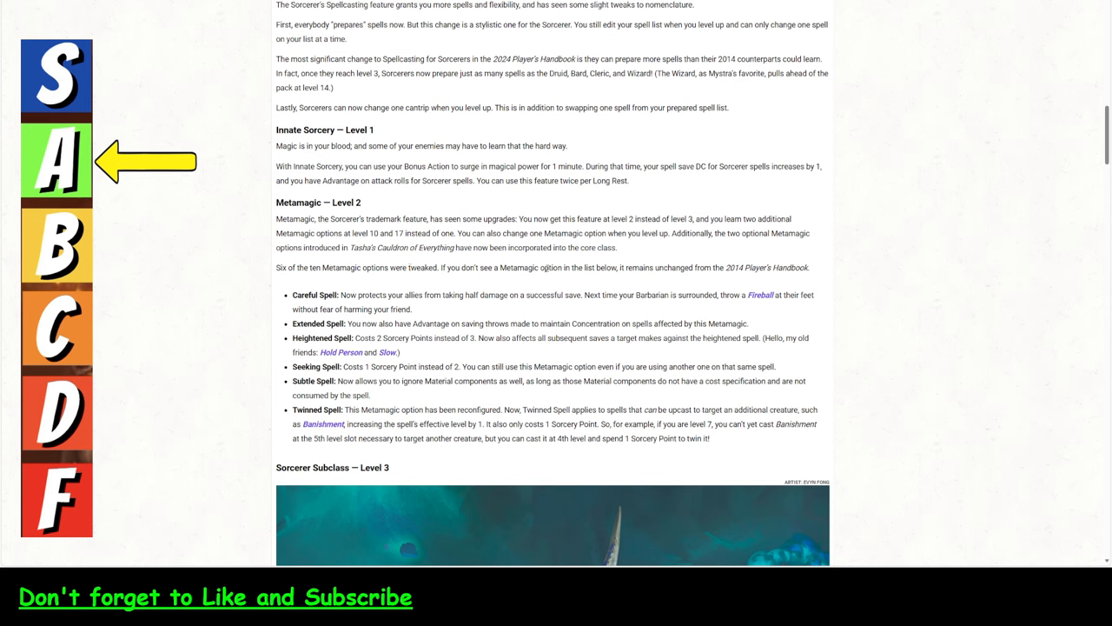
mouse_move(611, 281)
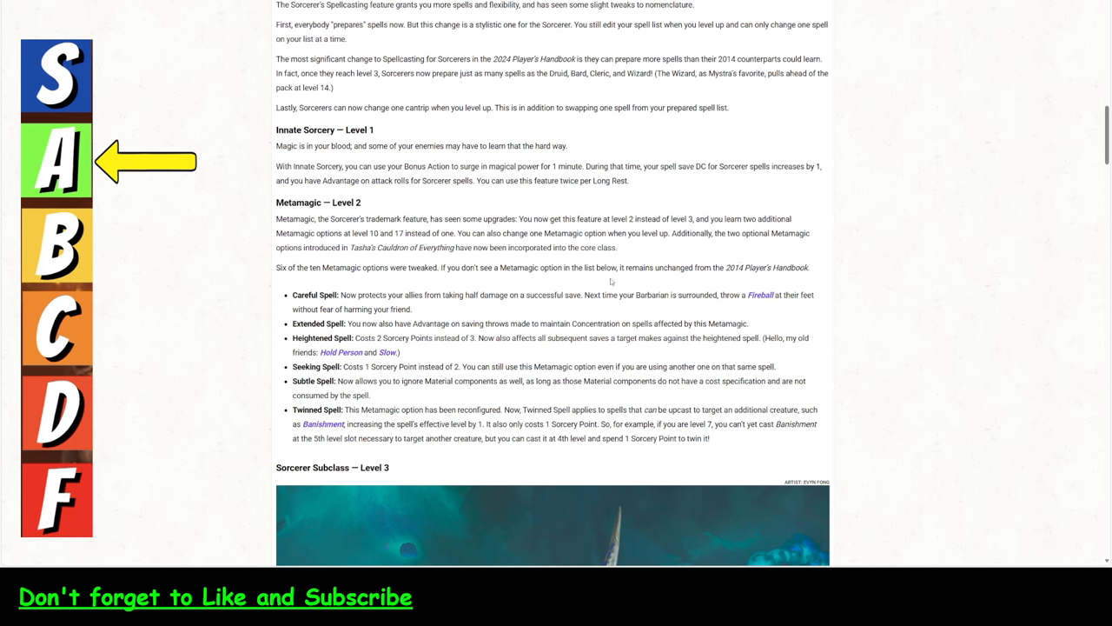
mouse_move(276, 275)
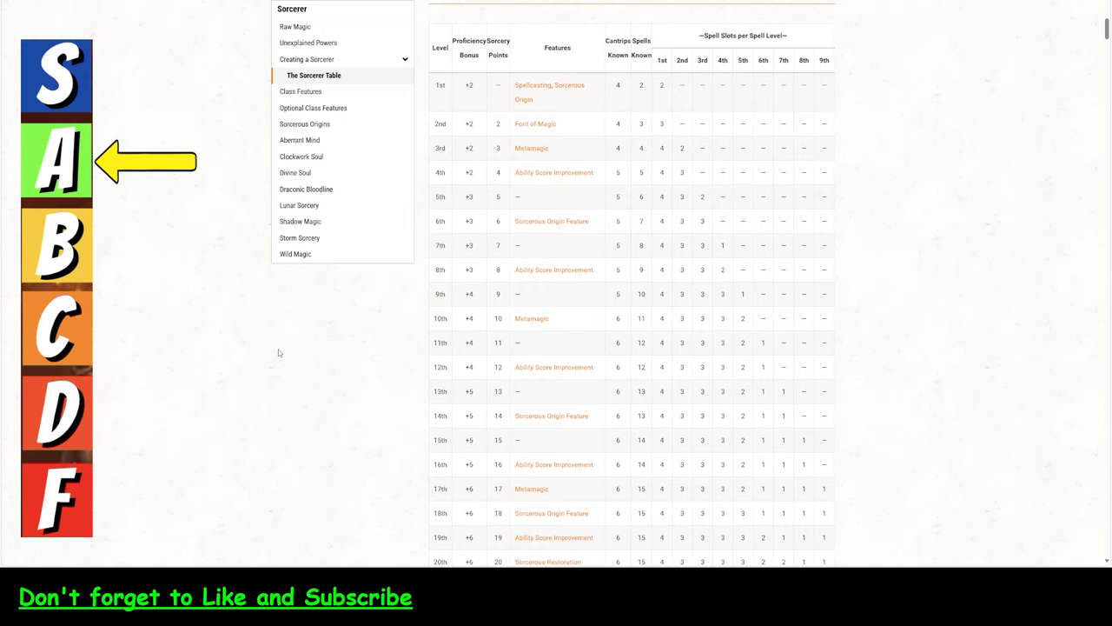
Read the older Font of Magic class feature, then return to the 2024 Sorcerer article.
left_click(301, 74)
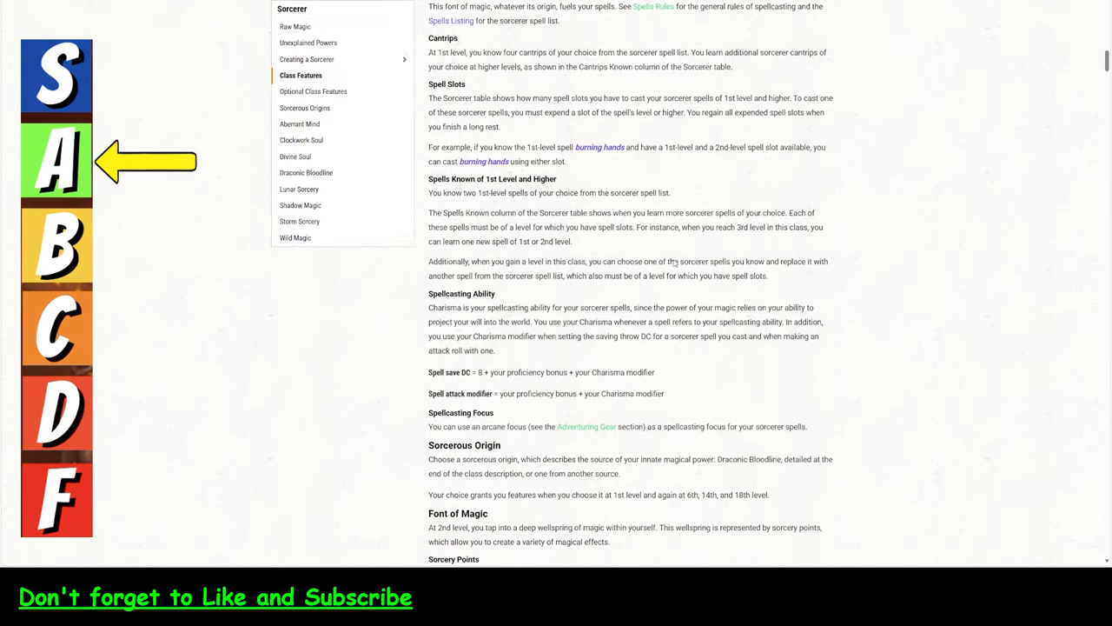
scroll("down", 3)
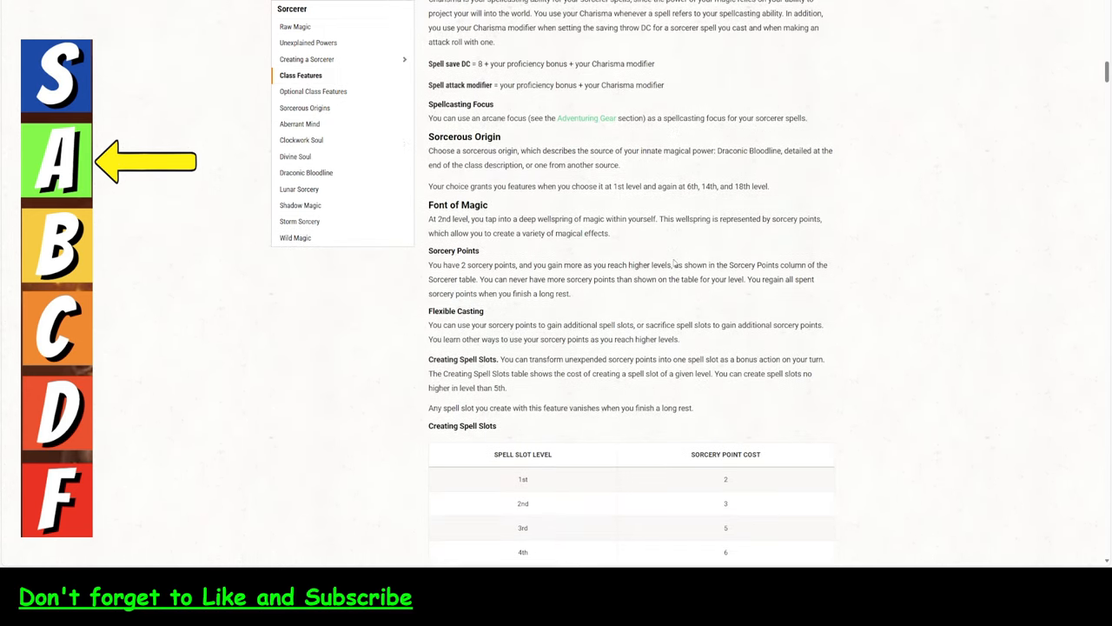
left_click(313, 91)
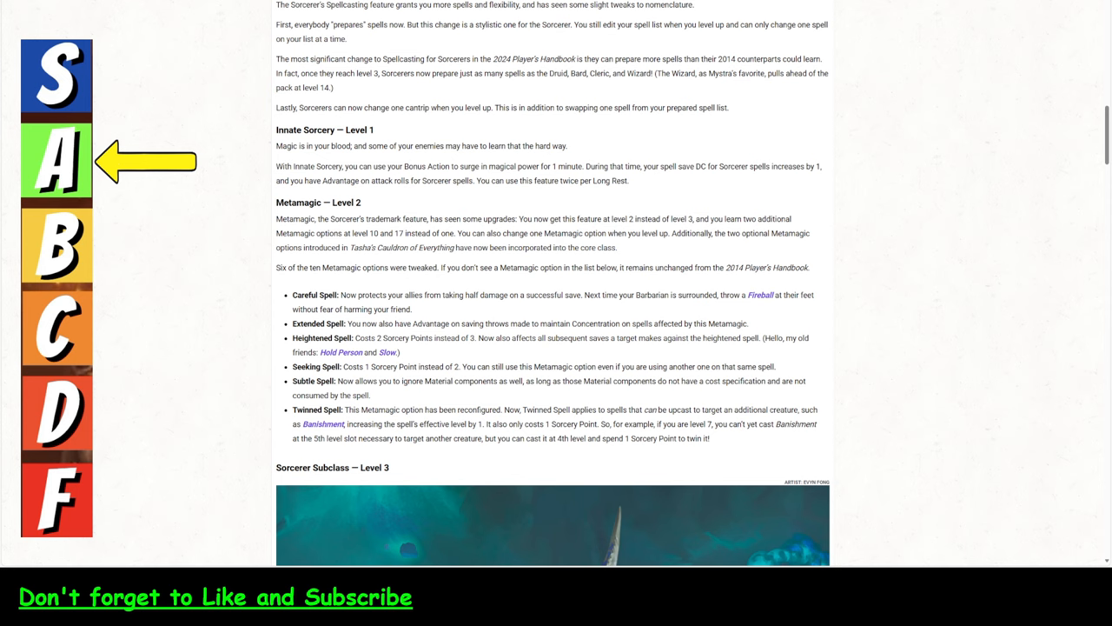
mouse_move(172, 259)
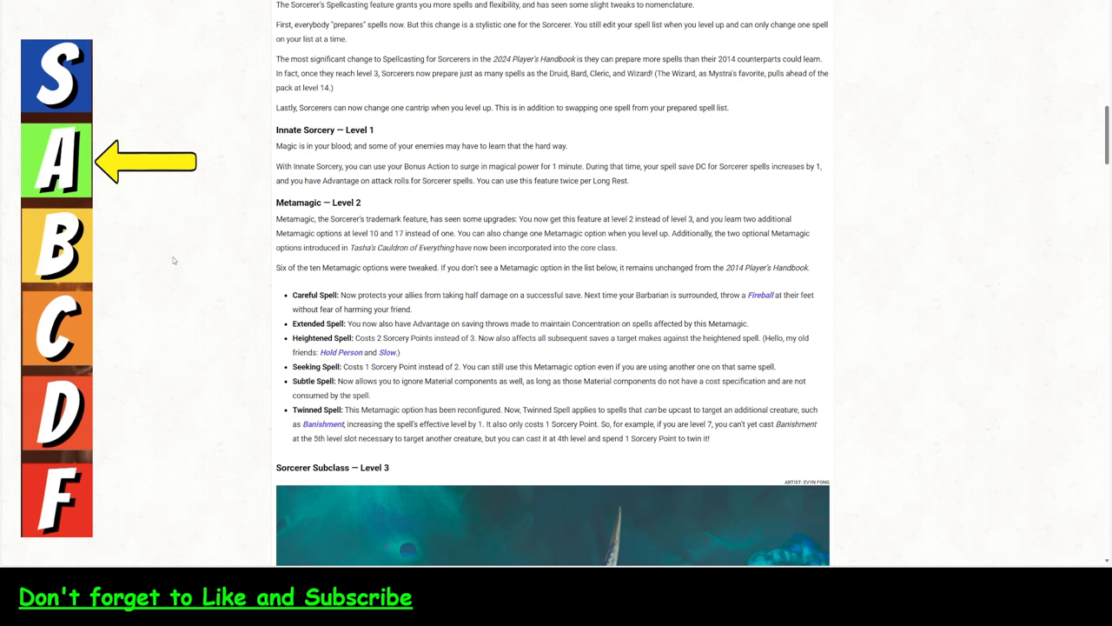
mouse_move(173, 266)
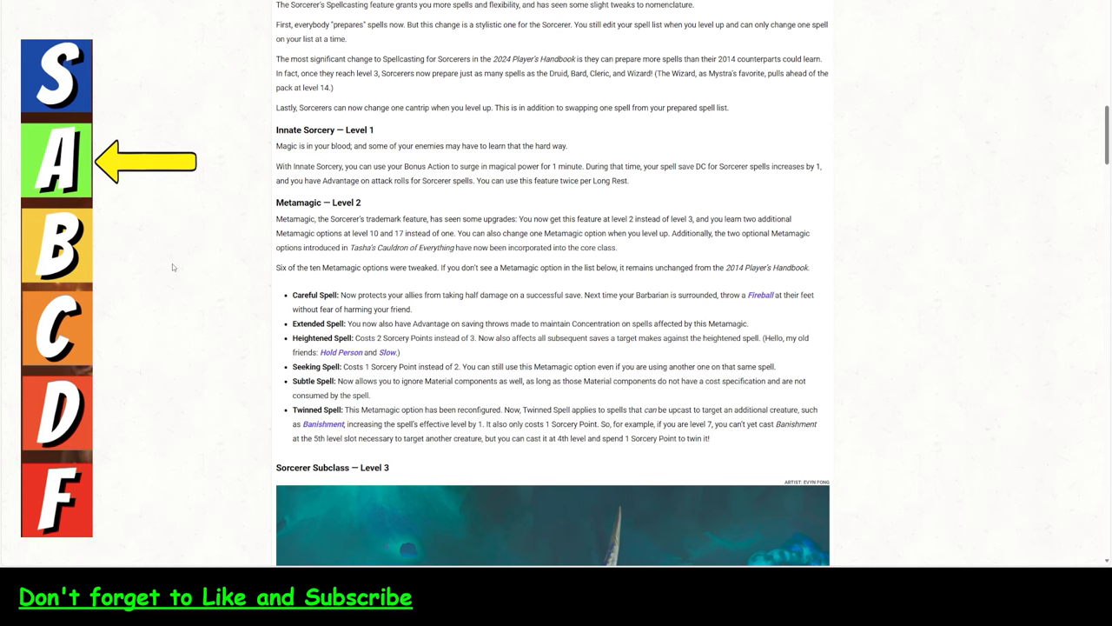
mouse_move(226, 319)
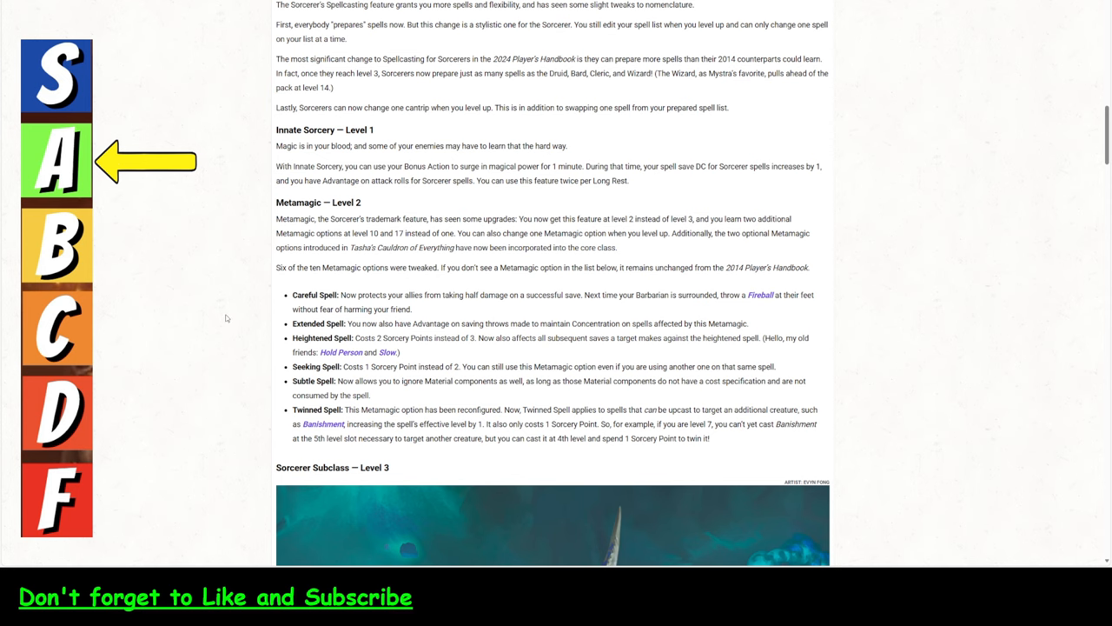
Scroll the class page down to the Metamagic options from Careful Spell to Subtle Spell.
scroll("down", 3)
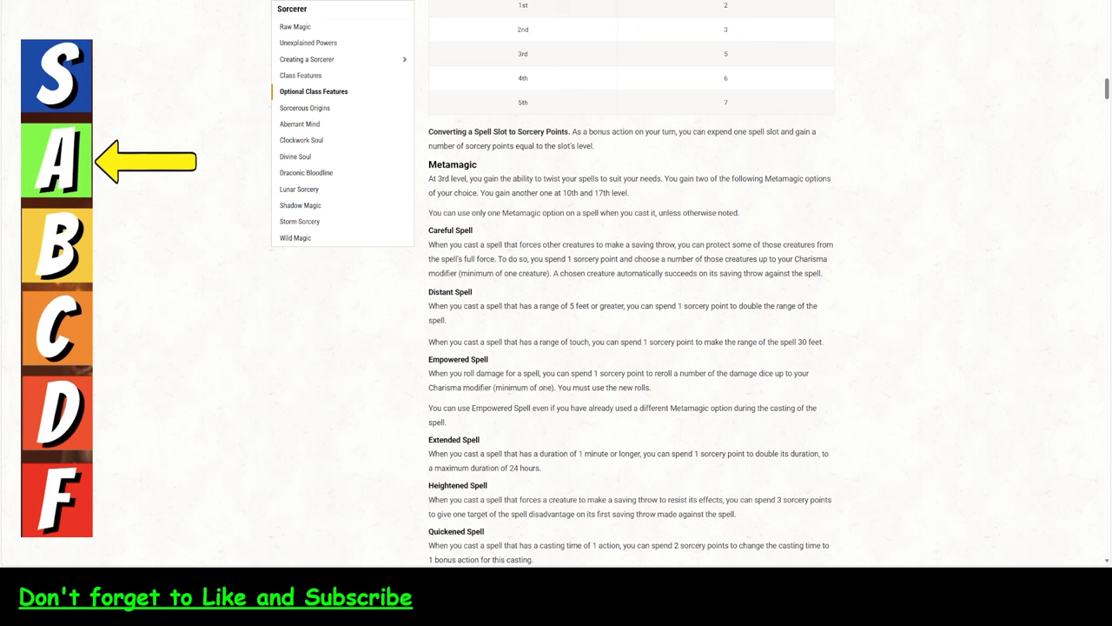
scroll("down", 3)
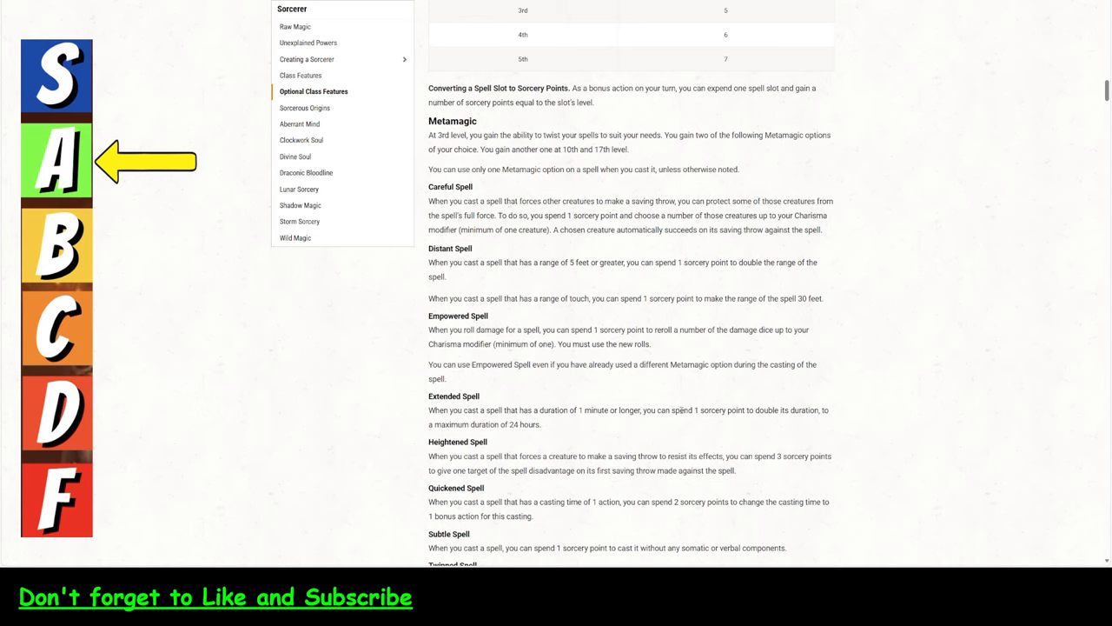
mouse_move(272, 255)
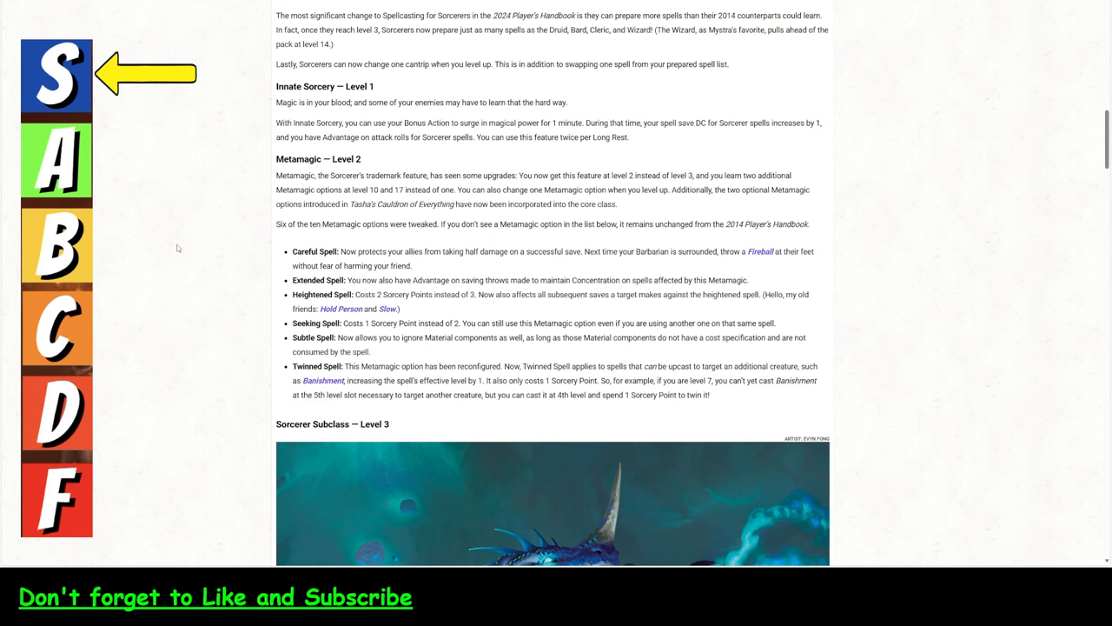
mouse_move(412, 319)
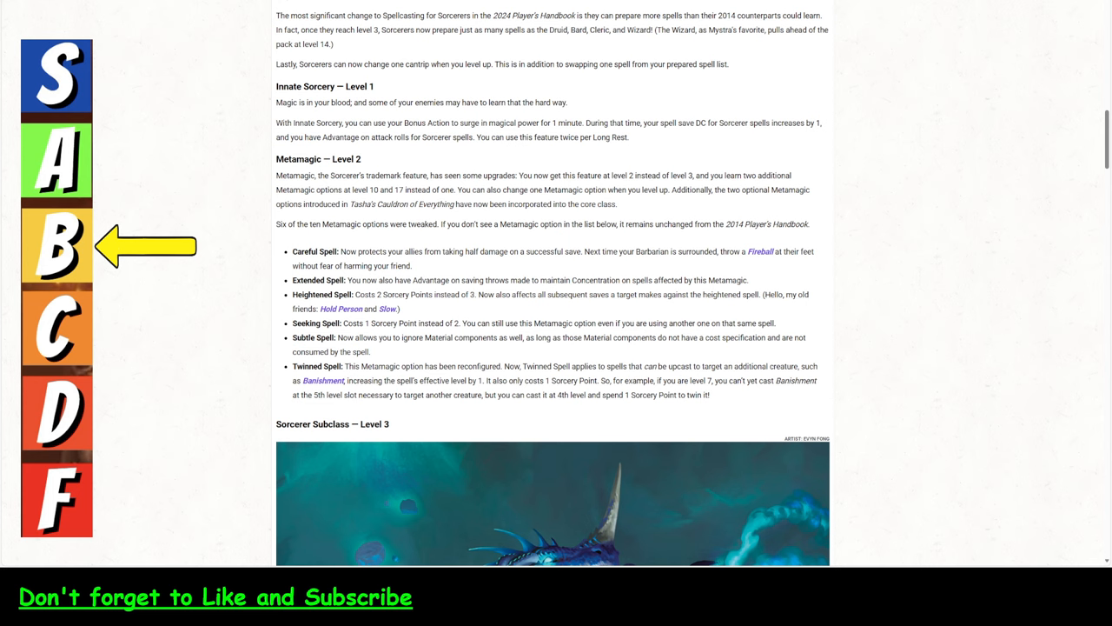
mouse_move(415, 349)
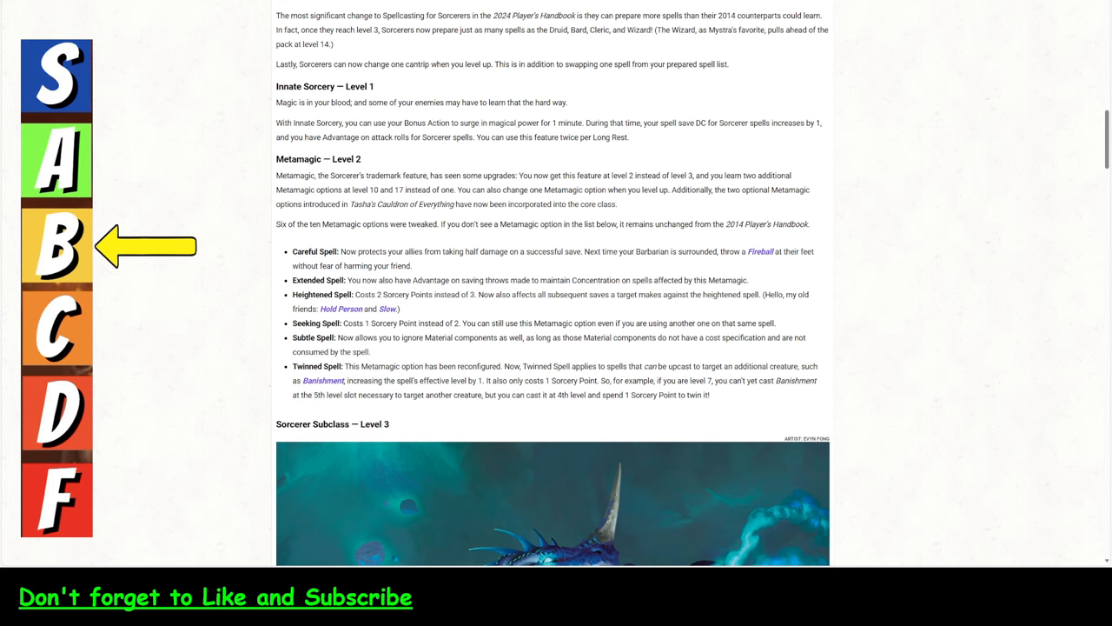
mouse_move(150, 139)
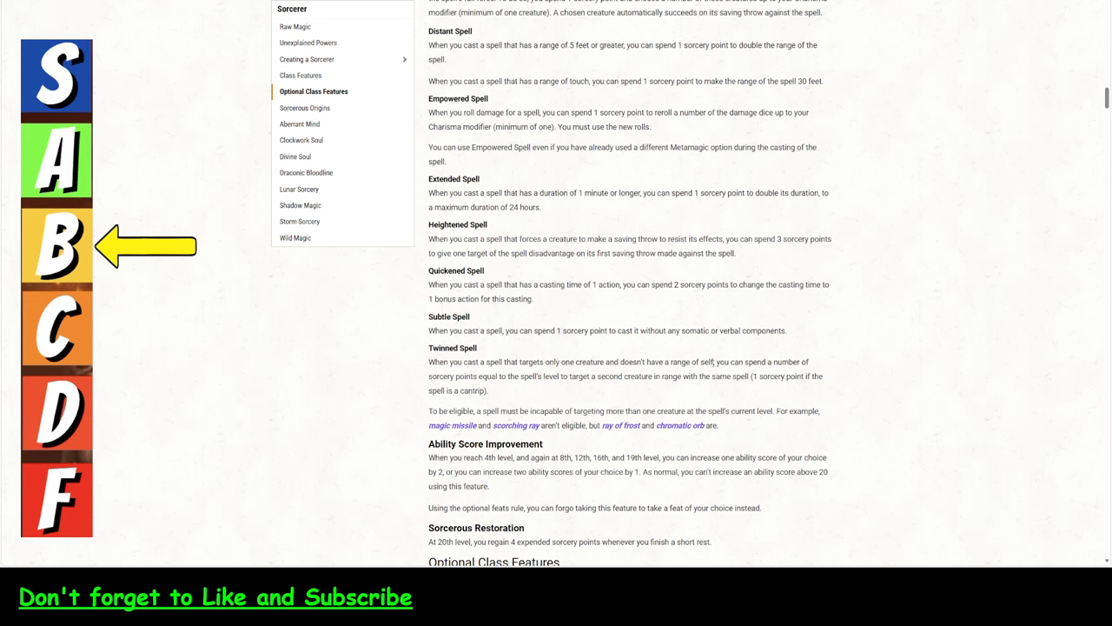
mouse_move(569, 375)
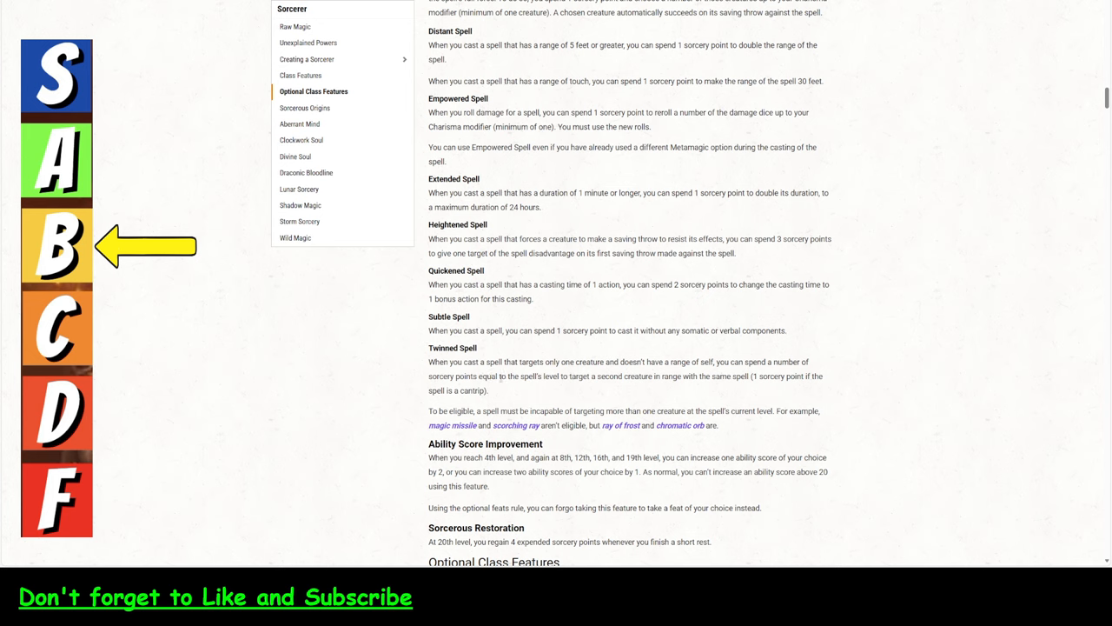
mouse_move(688, 374)
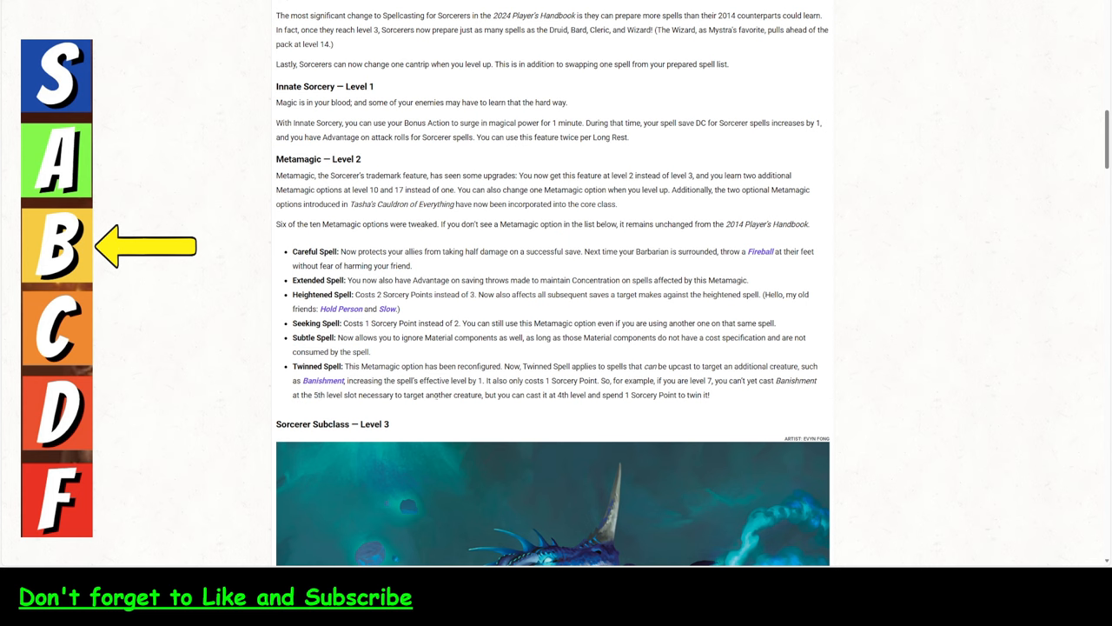
mouse_move(631, 403)
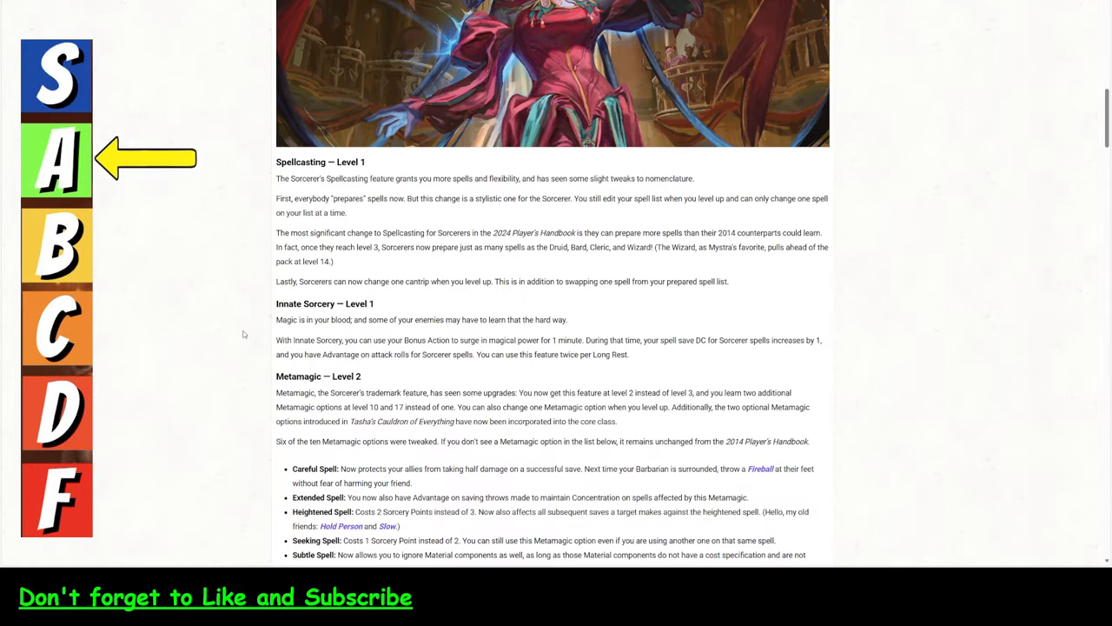
Scroll the article through the subclass changes, Sorcerous Restoration and Sorcery Incarnate.
scroll("down", 3)
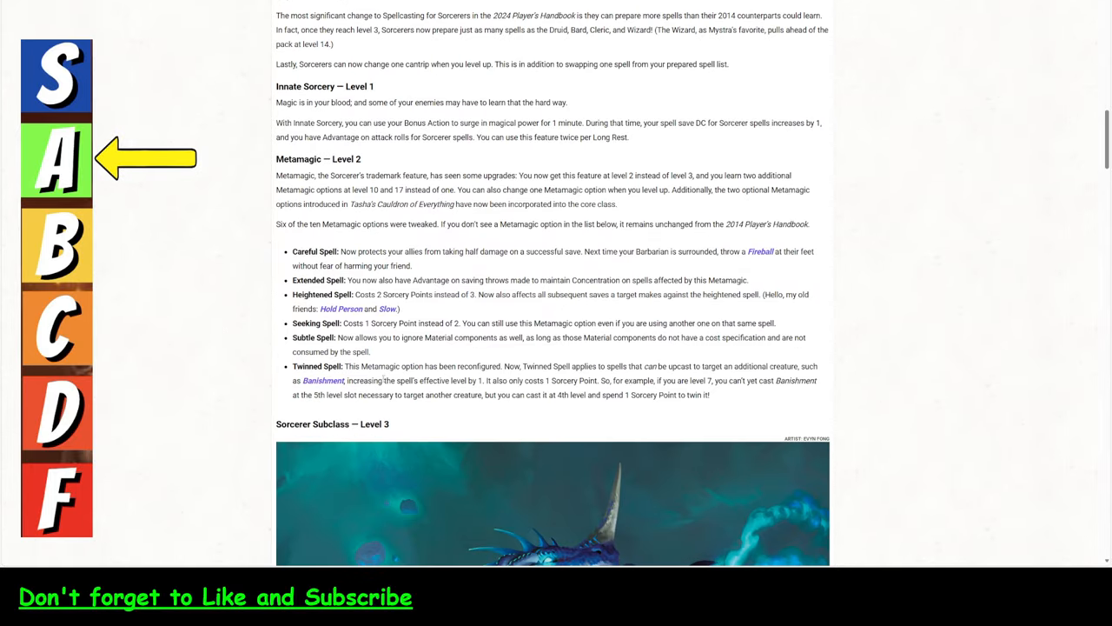
mouse_move(174, 352)
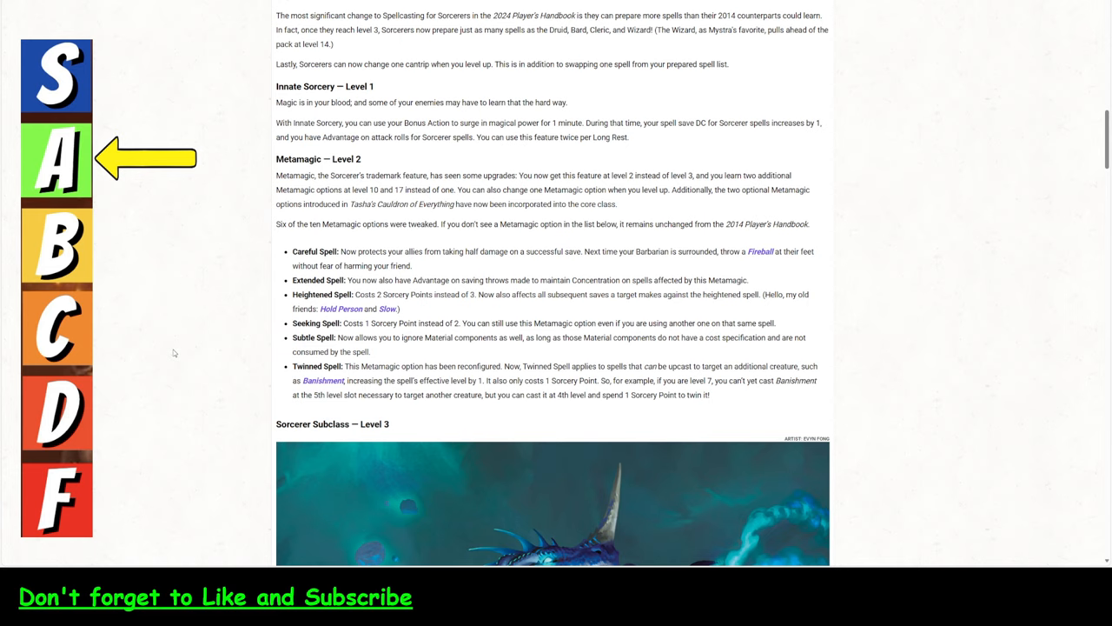
scroll("down", 3)
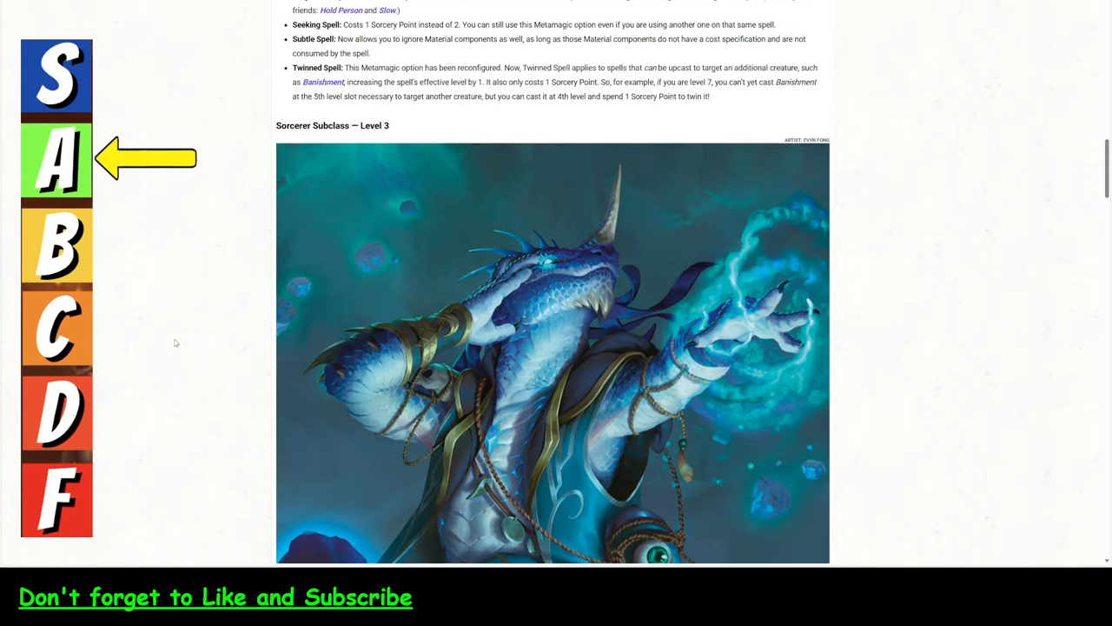
scroll("down", 3)
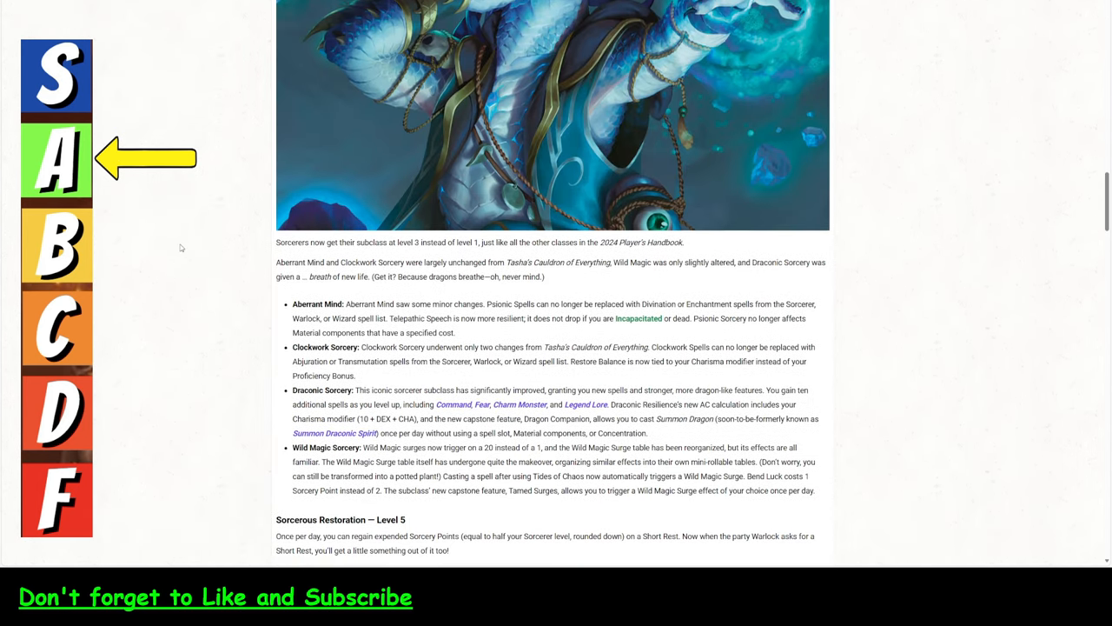
scroll("down", 3)
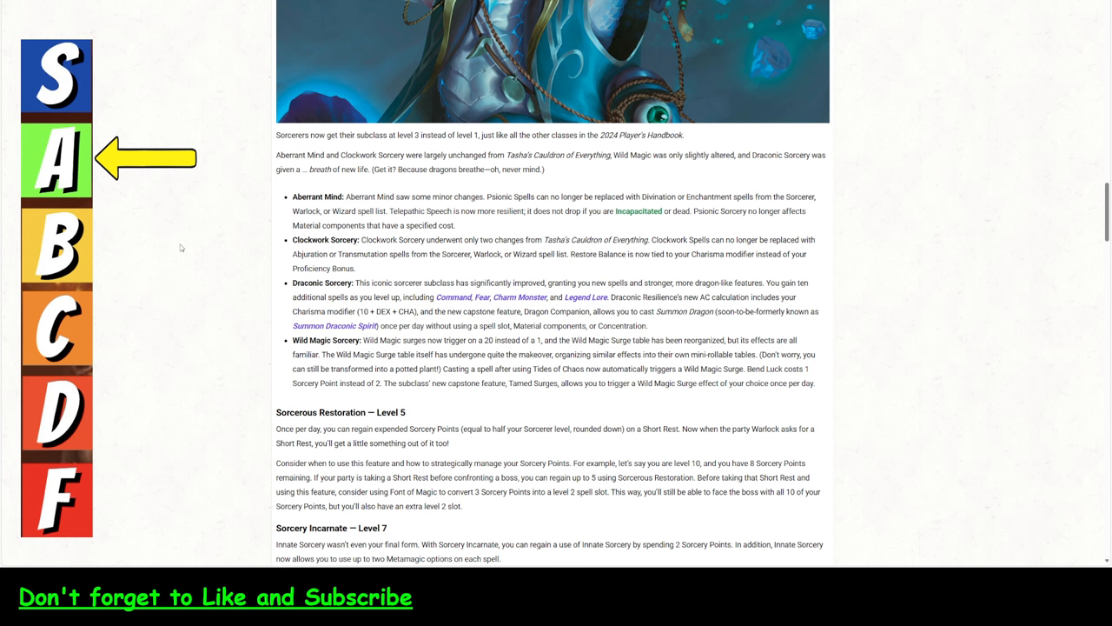
mouse_move(174, 137)
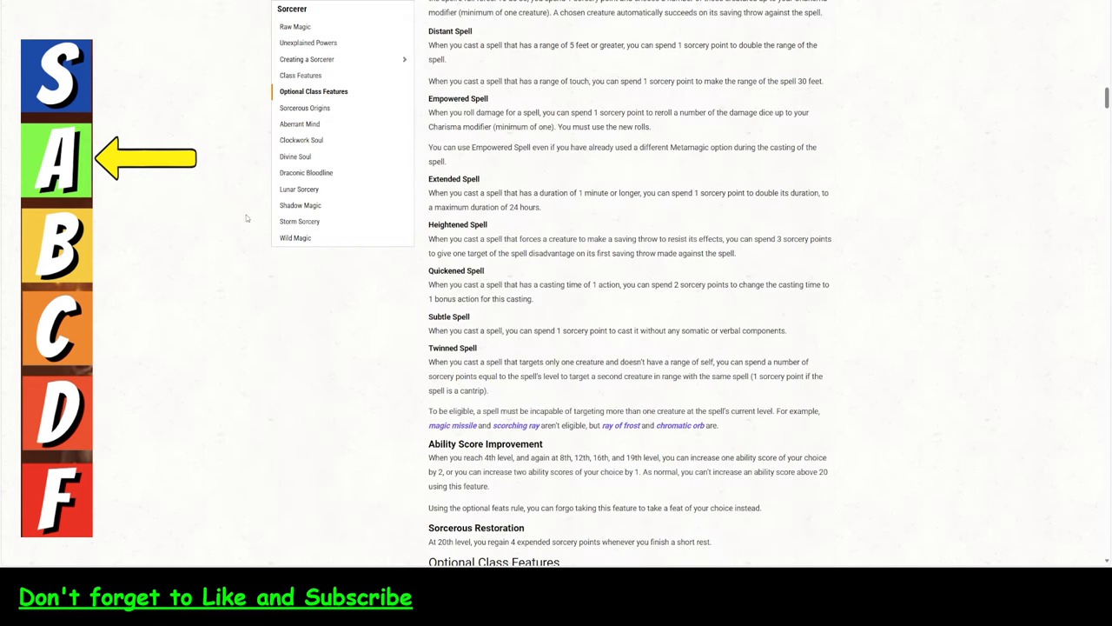
mouse_move(295, 156)
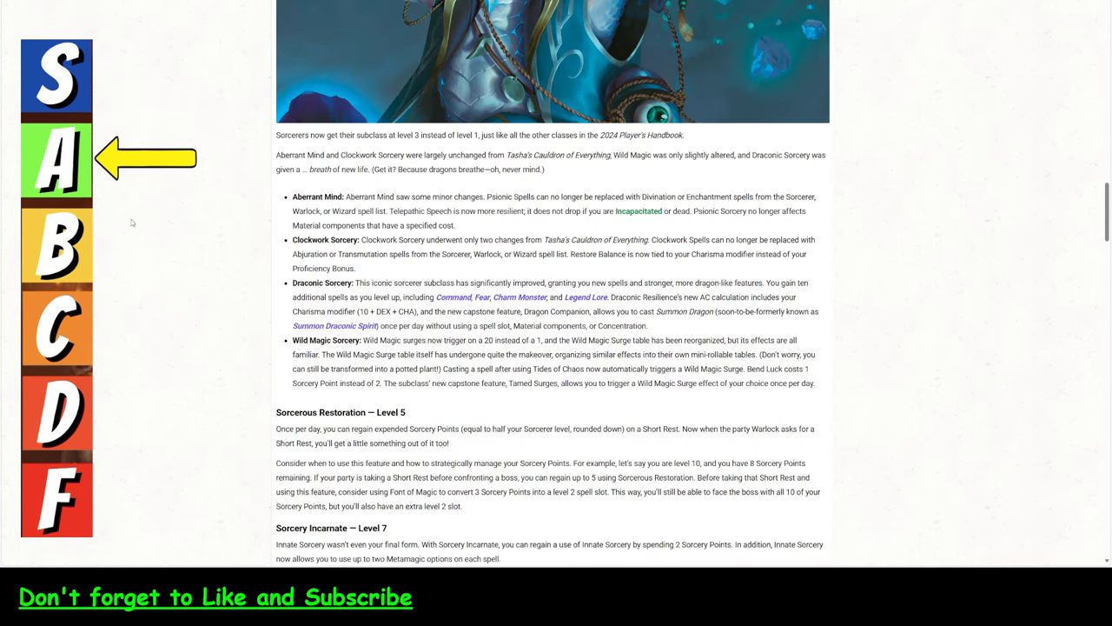
mouse_move(169, 85)
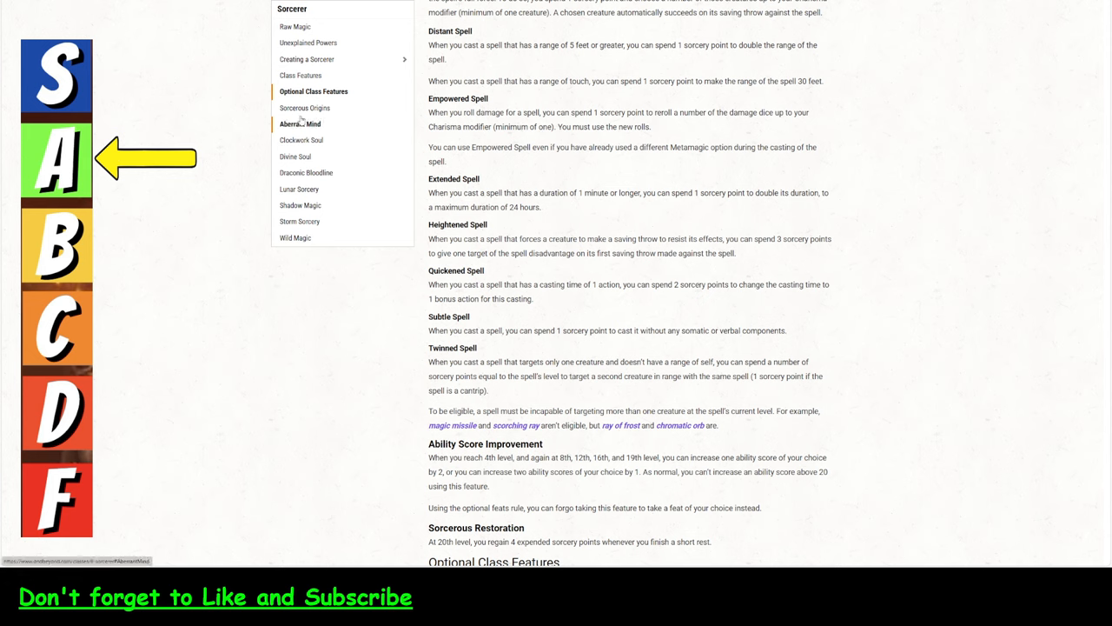
Check the sidebar's sorcerous origins and return to the article's subclass changes list.
left_click(301, 140)
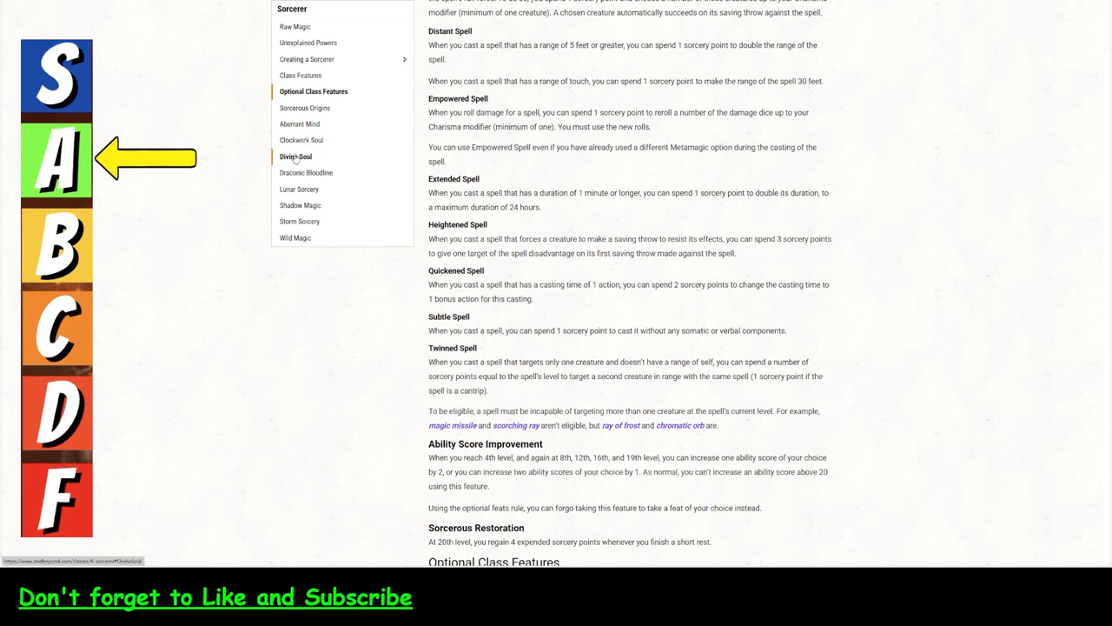
mouse_move(296, 238)
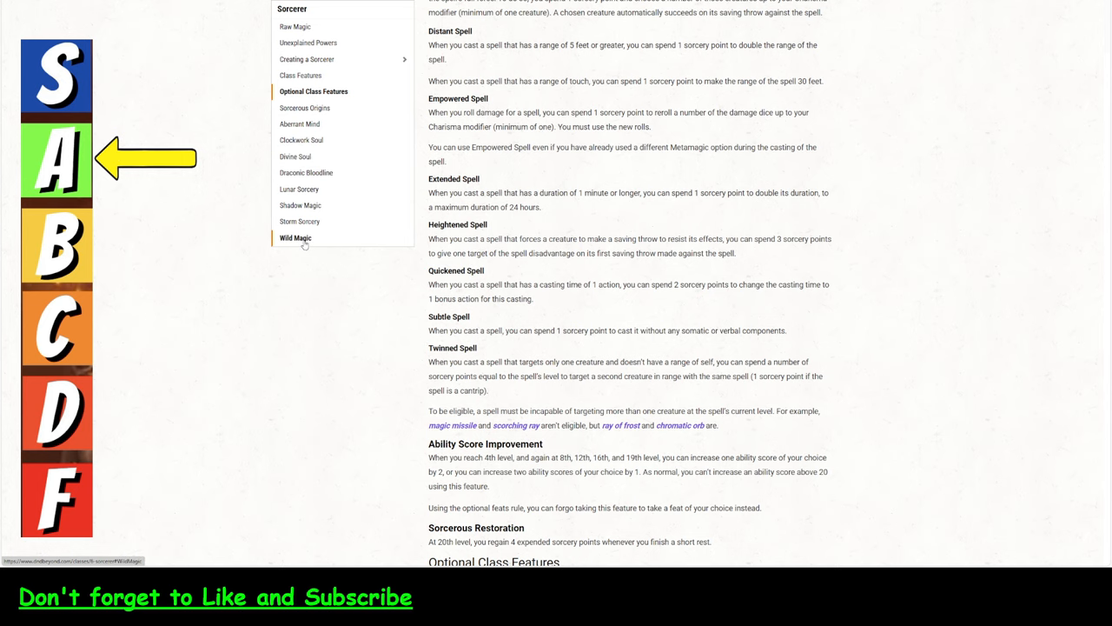
left_click(295, 237)
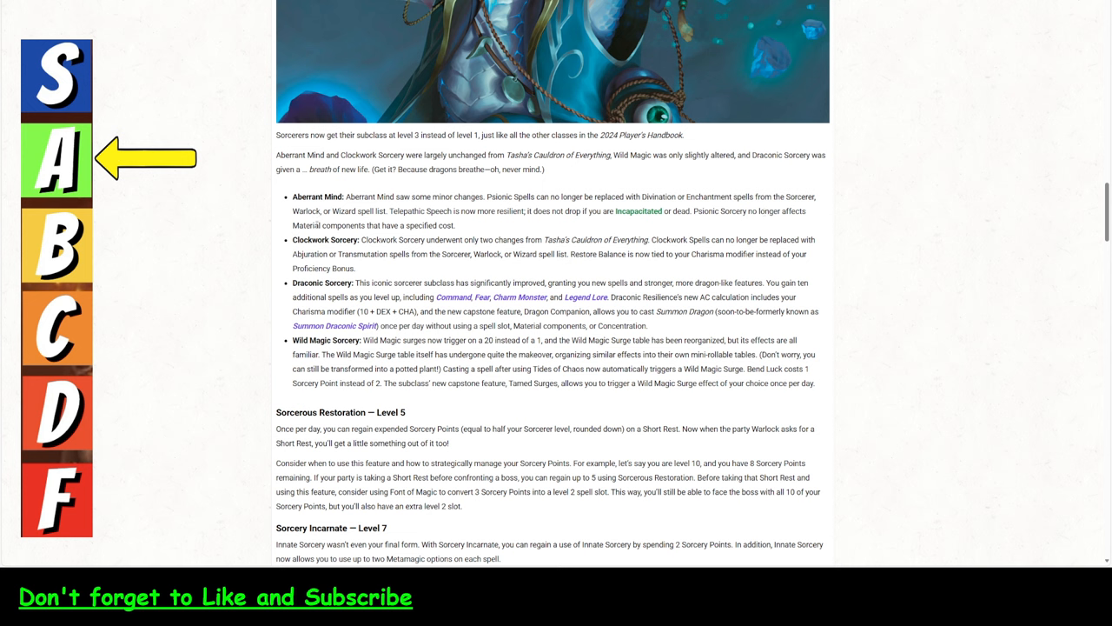
mouse_move(207, 211)
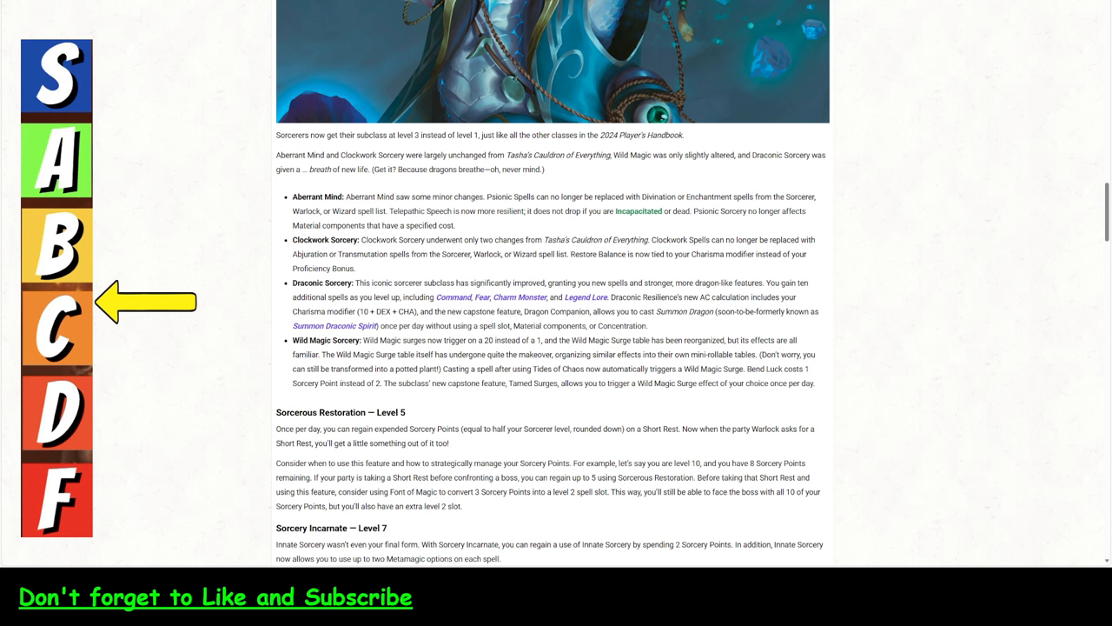
mouse_move(365, 249)
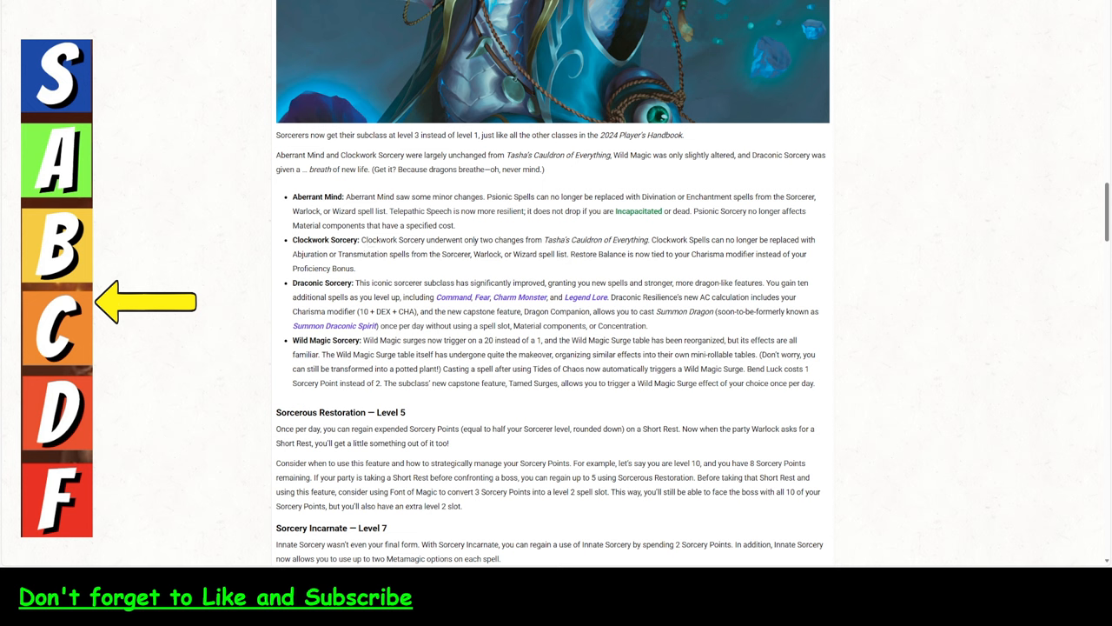
Bring up the Draconic Bloodline origin and its Draconic Ancestry table on the class page.
left_click_drag(291, 254, 418, 254)
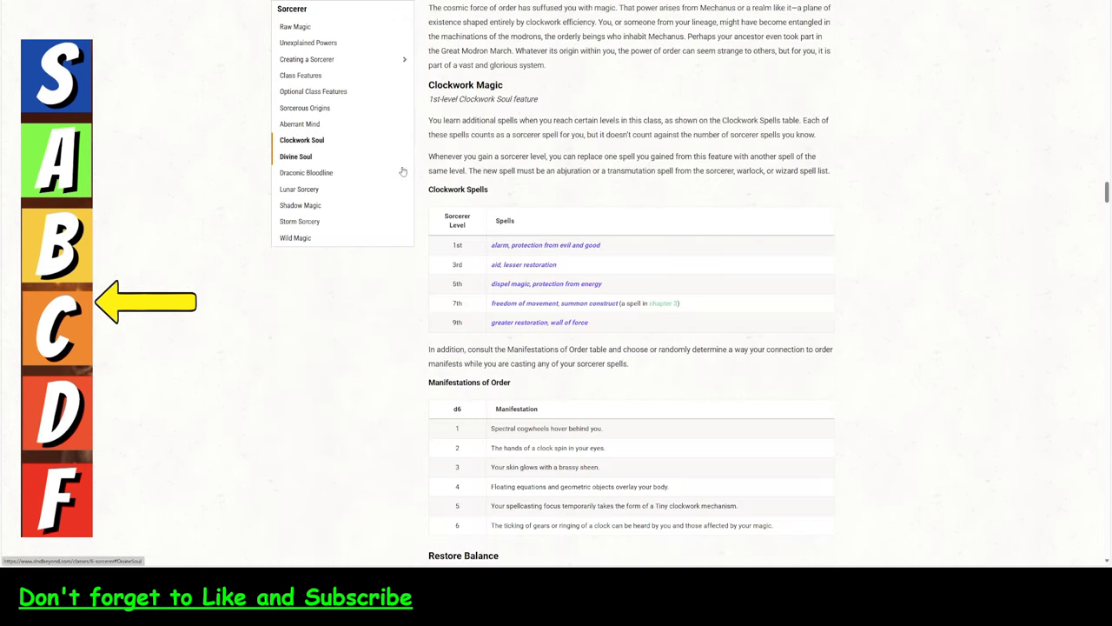
scroll("down", 3)
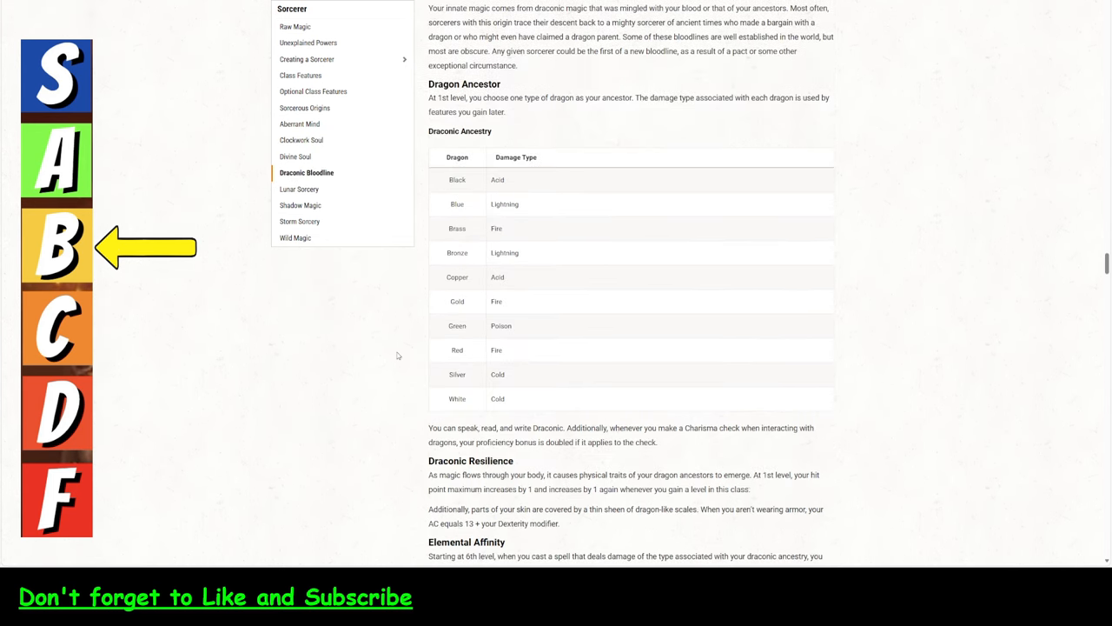
Scroll through the Draconic Bloodline features toward the subclass changes section.
scroll("down", 3)
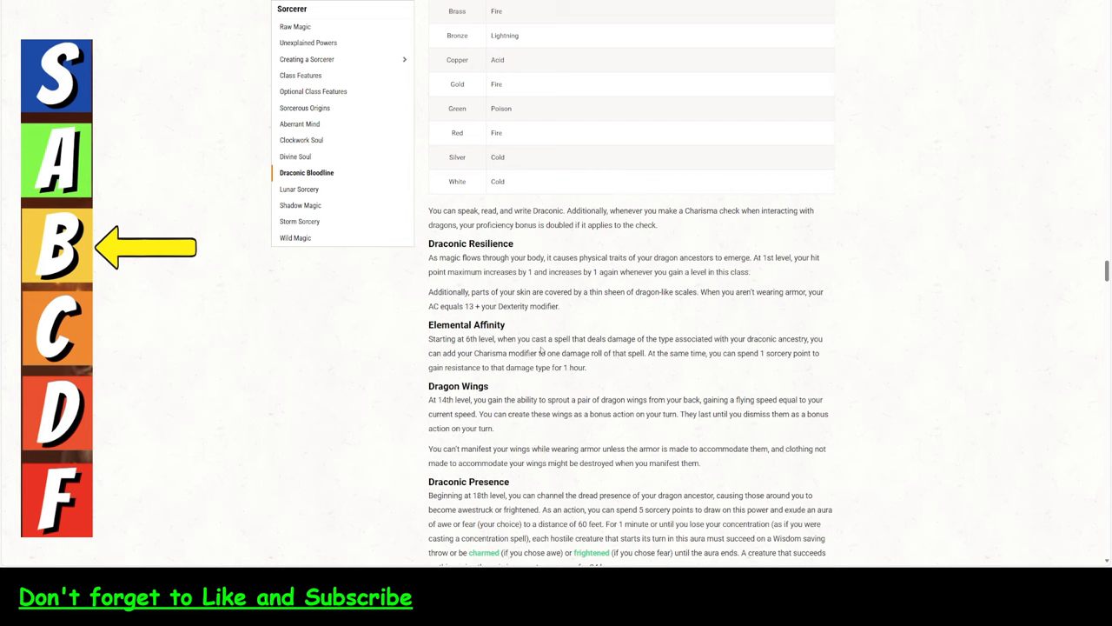
scroll("down", 3)
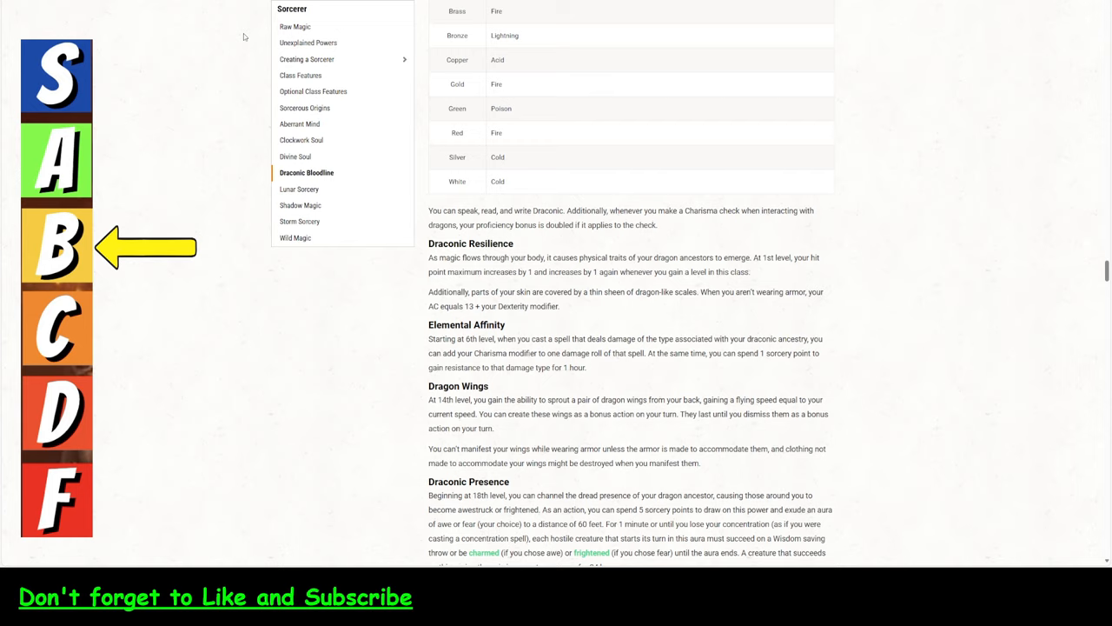
scroll("down", 3)
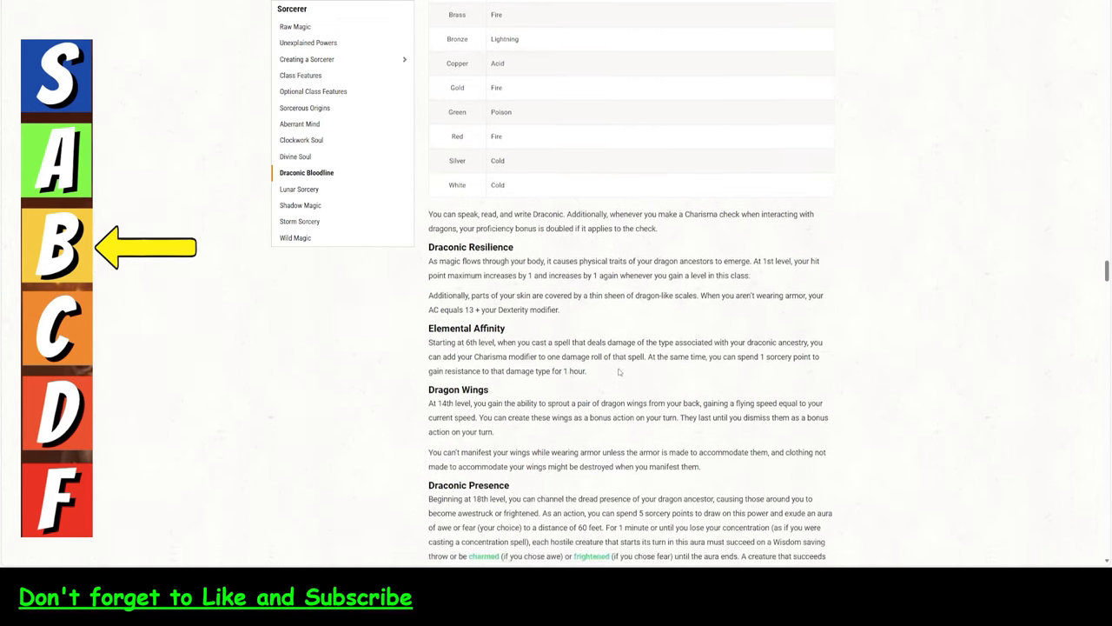
scroll("down", 3)
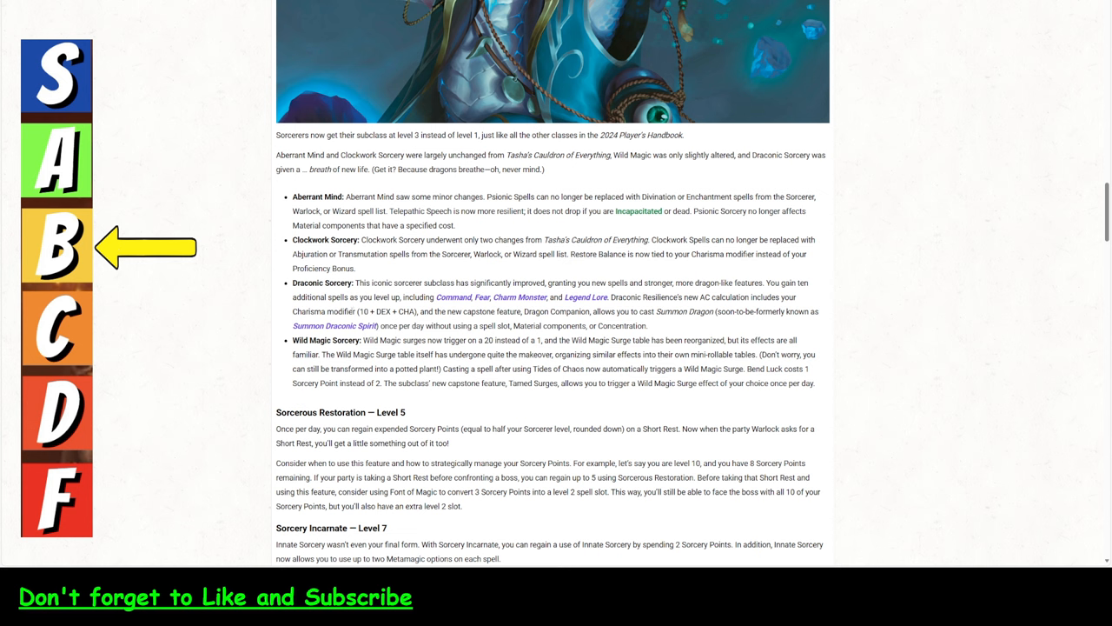
mouse_move(585, 296)
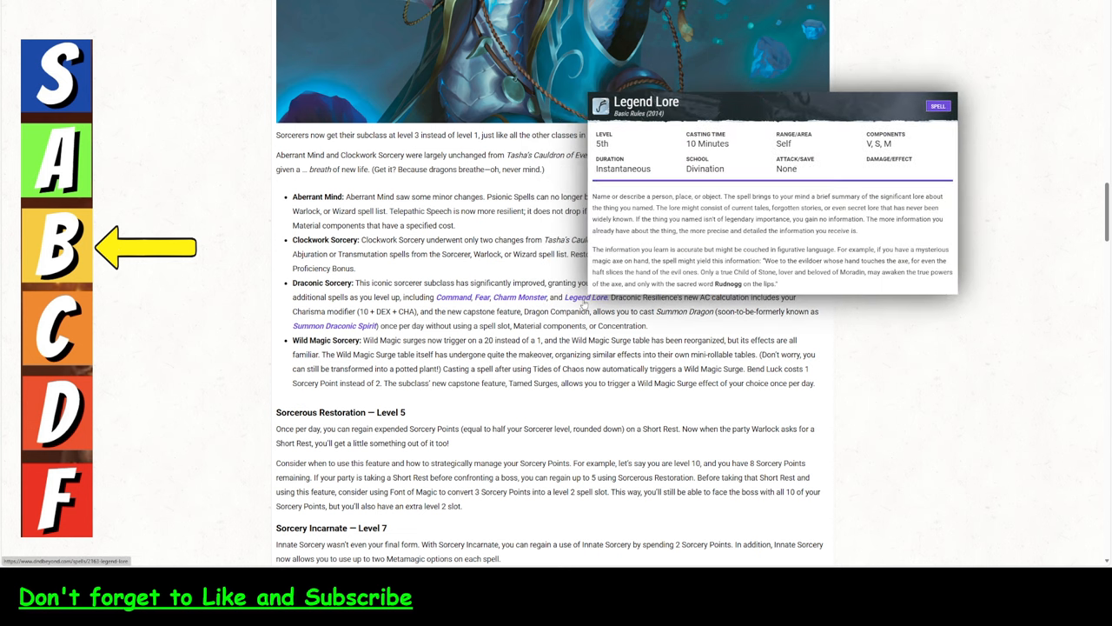
mouse_move(585, 296)
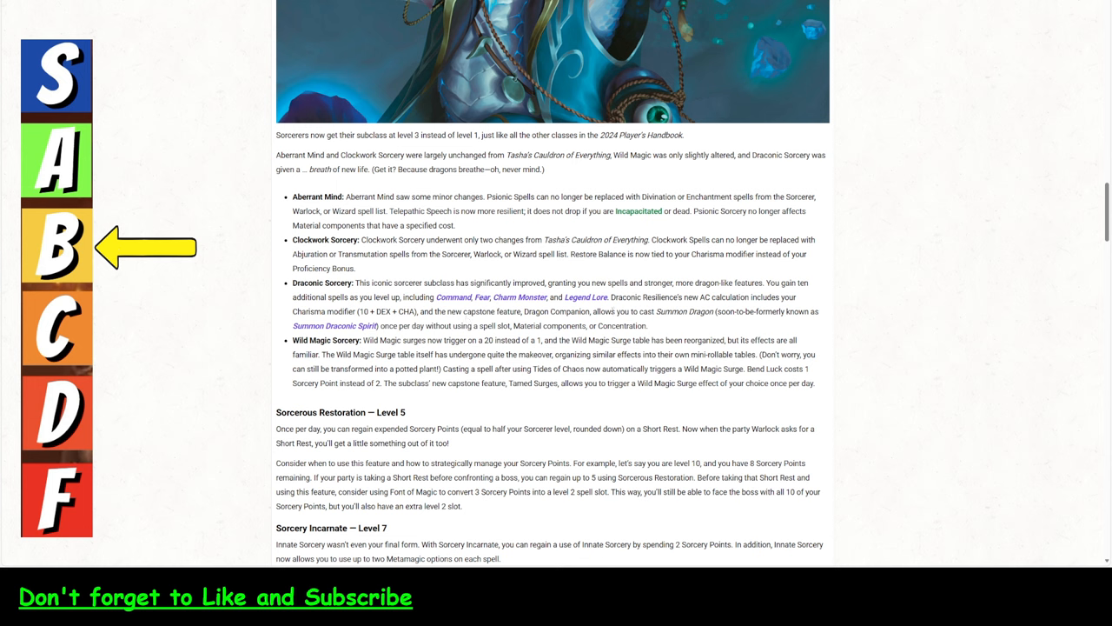
mouse_move(456, 340)
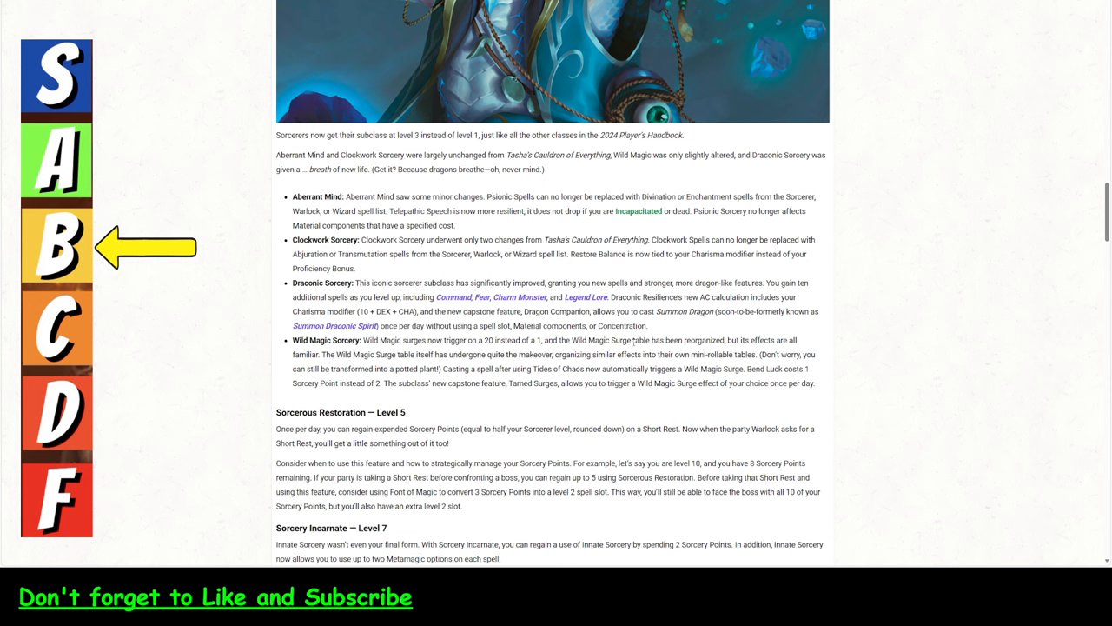
Highlight the Legend Lore text, then jump to the Wild Magic origin section in the sidebar.
left_click_drag(443, 369, 738, 369)
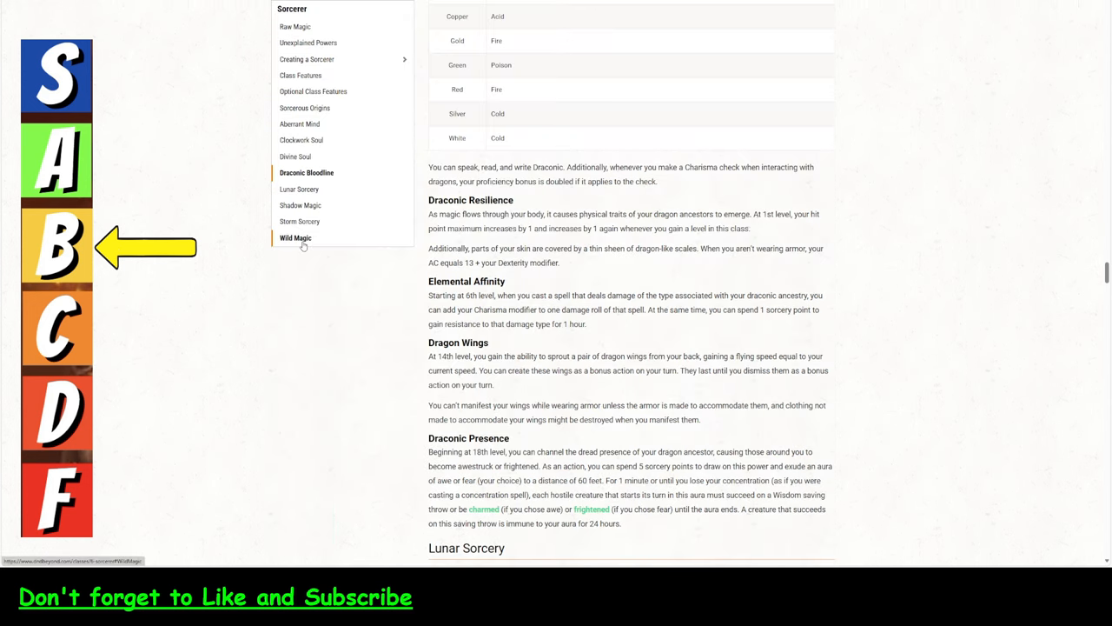
left_click(295, 238)
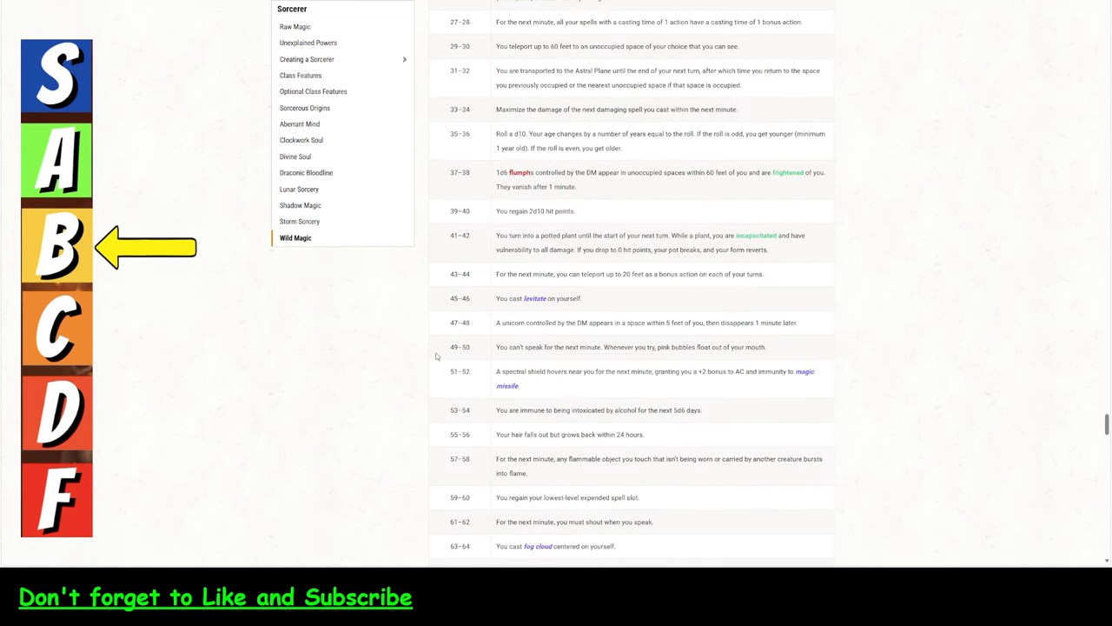
Scroll past the Wild Magic Surge table to Tides of Chaos, Bend Luck and the remaining features.
scroll("down", 3)
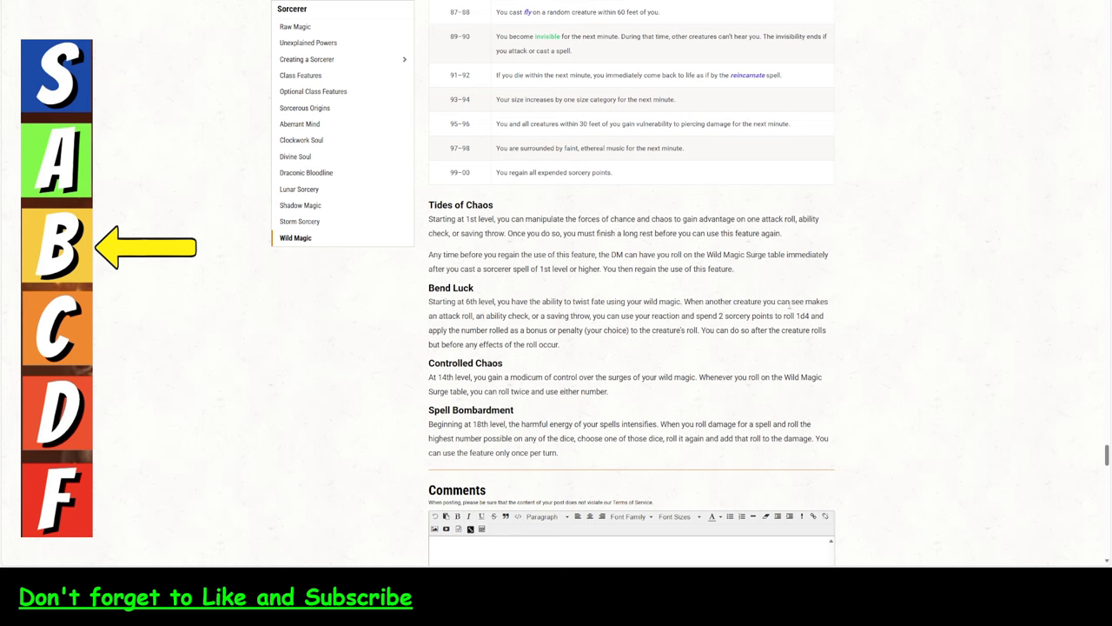
double_click(569, 316)
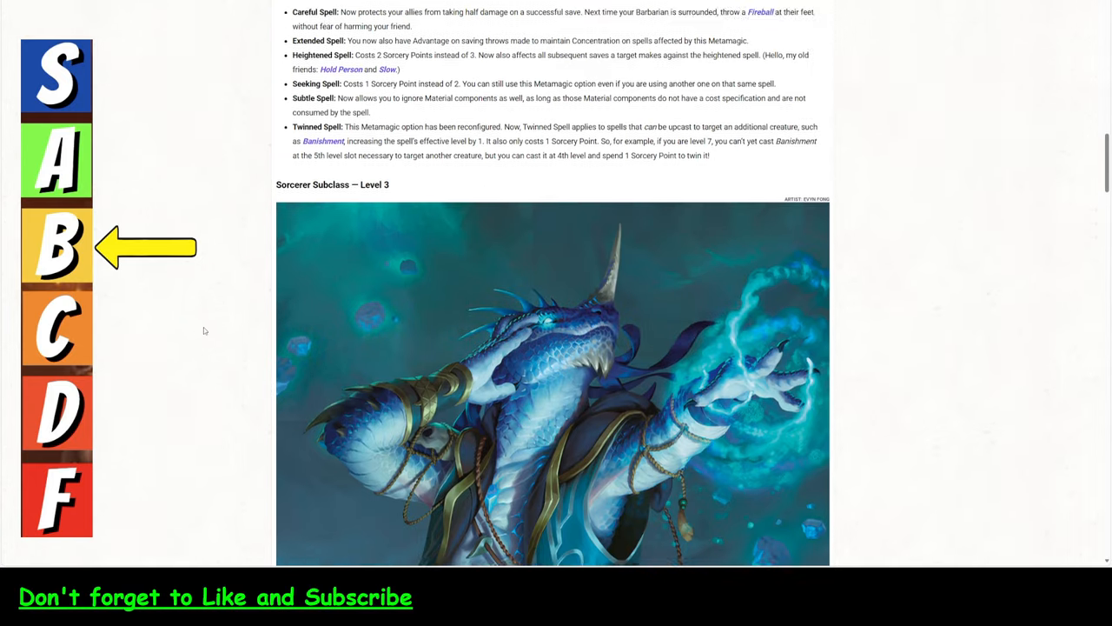
Scroll past Spellcasting and Metamagic to the Sorcerer Subclass — Level 3 change notes.
scroll("down", 3)
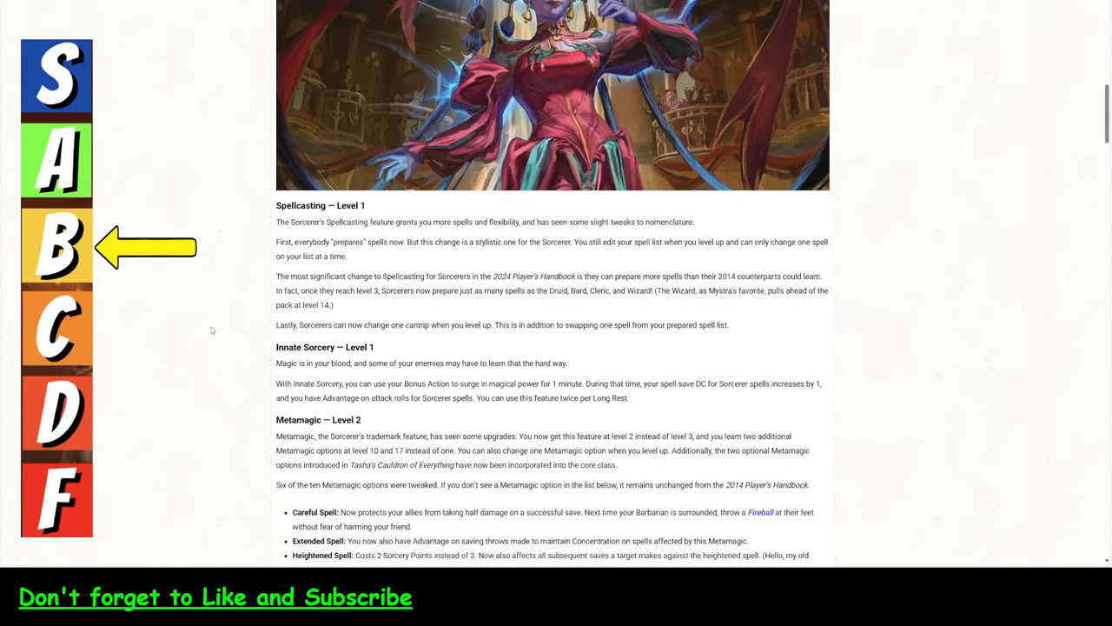
scroll("down", 3)
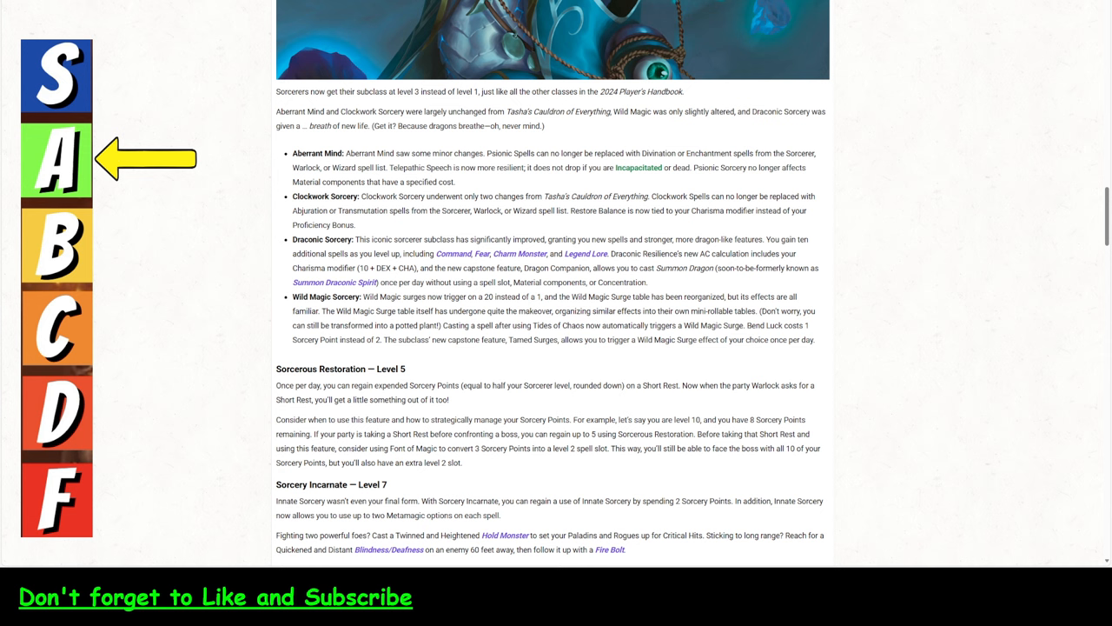
mouse_move(264, 223)
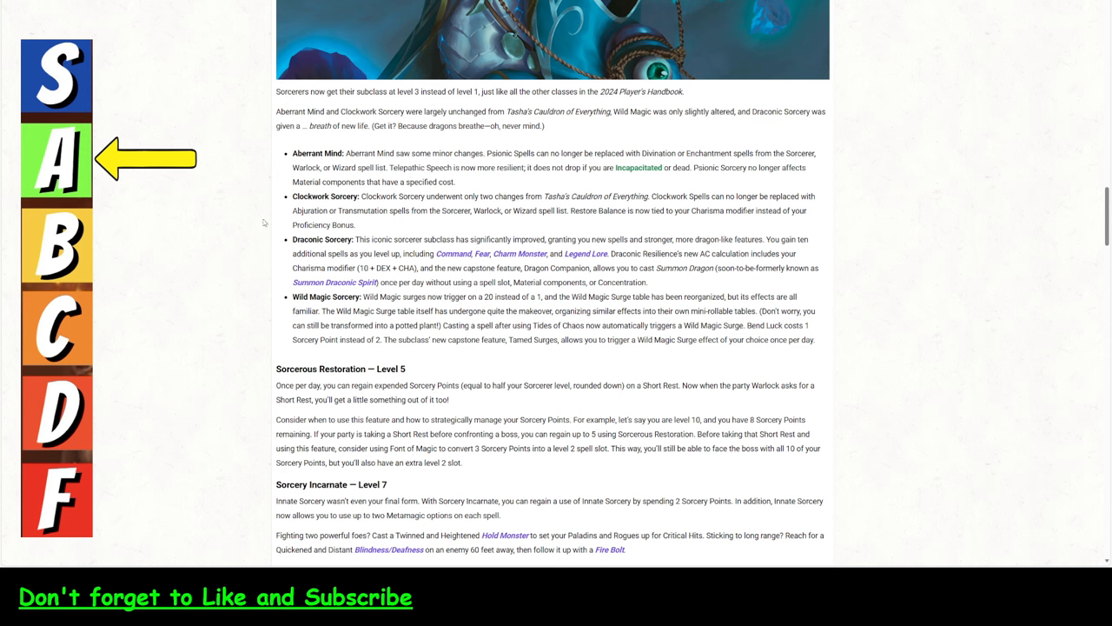
mouse_move(514, 341)
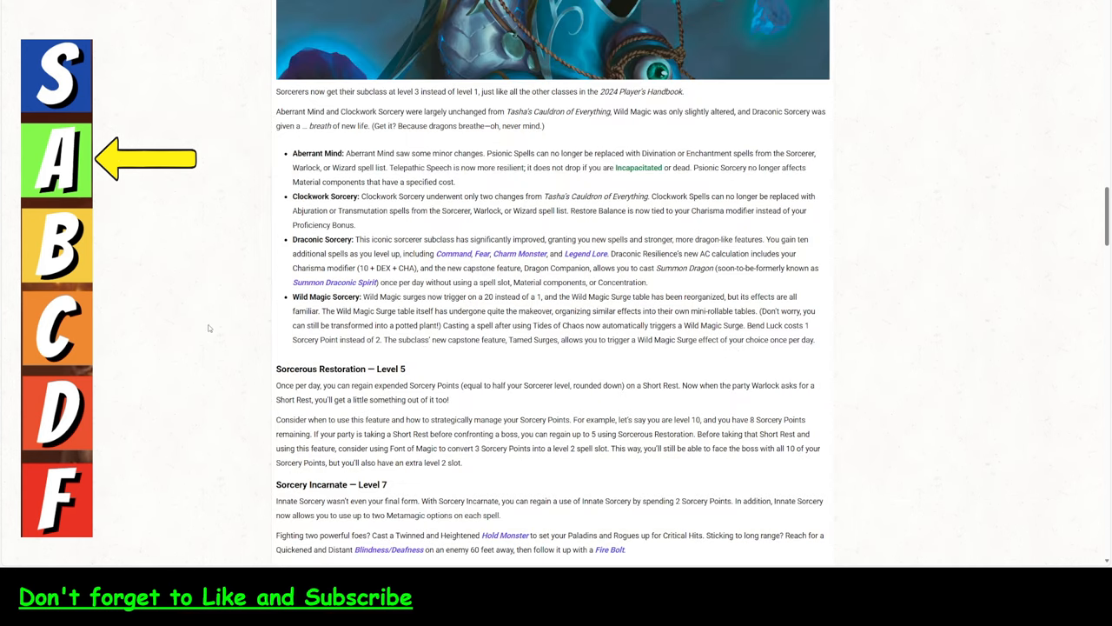
Scroll down slightly to the Sorcerous Restoration — Level 5 section.
scroll("down", 3)
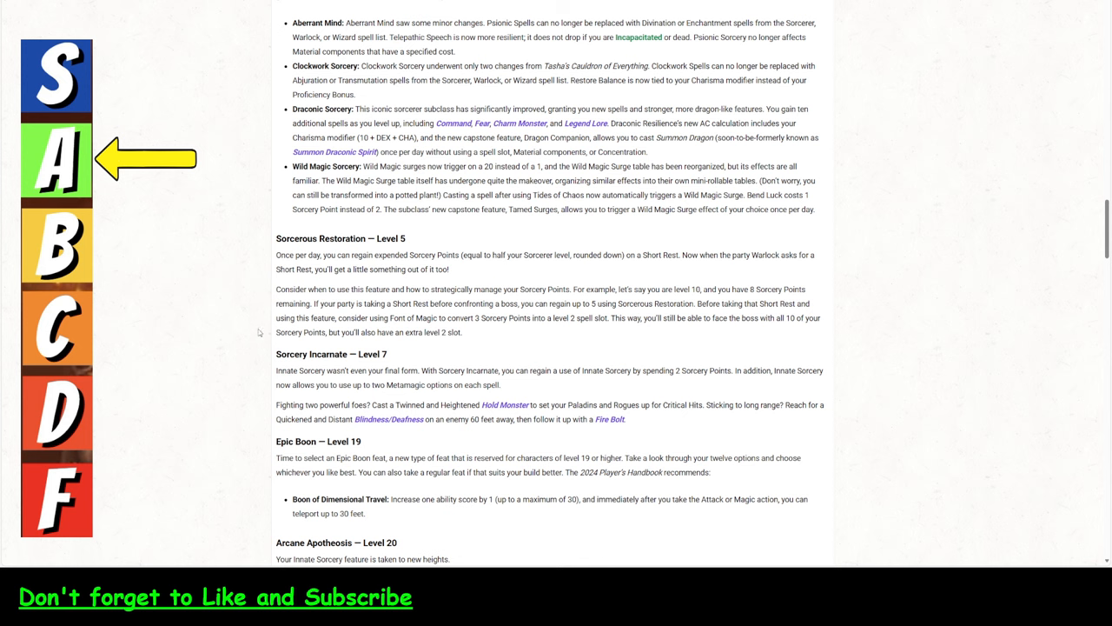
mouse_move(394, 191)
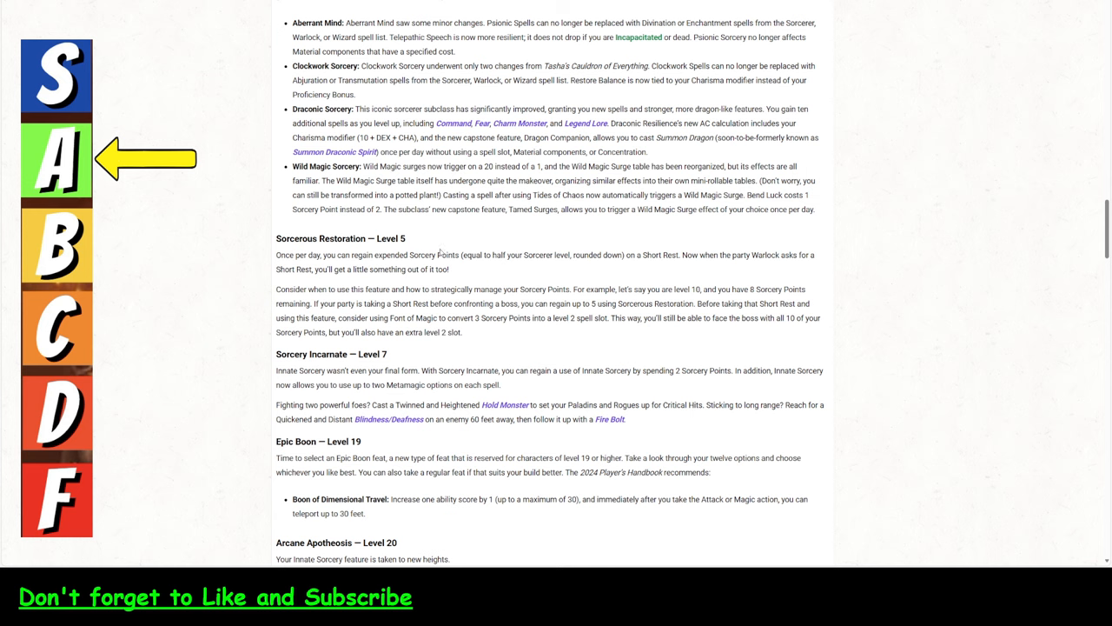
mouse_move(635, 256)
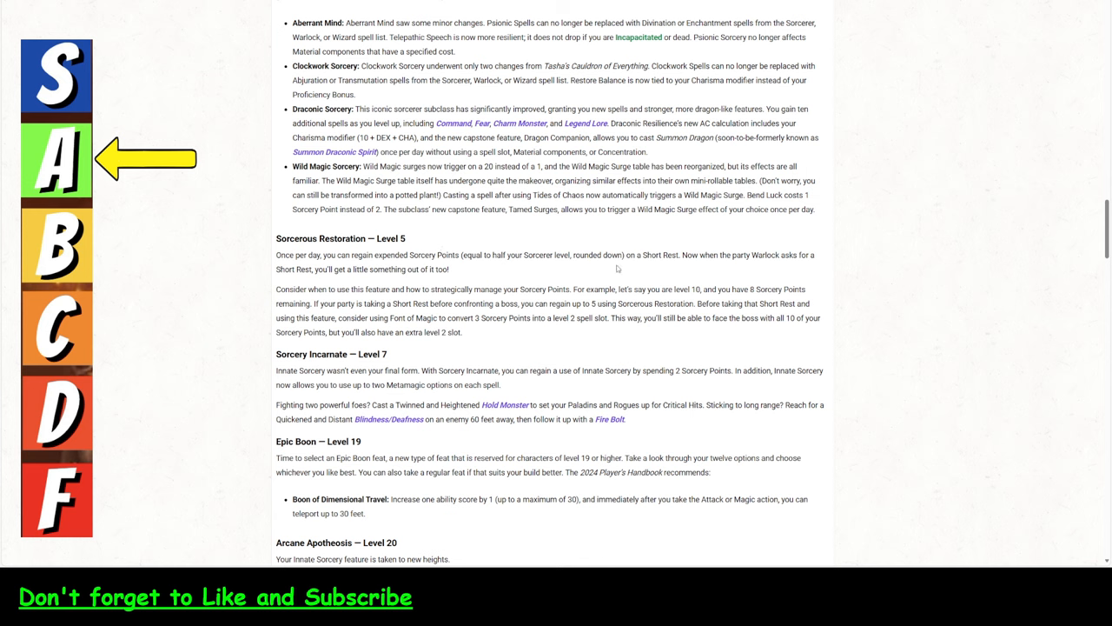
mouse_move(688, 260)
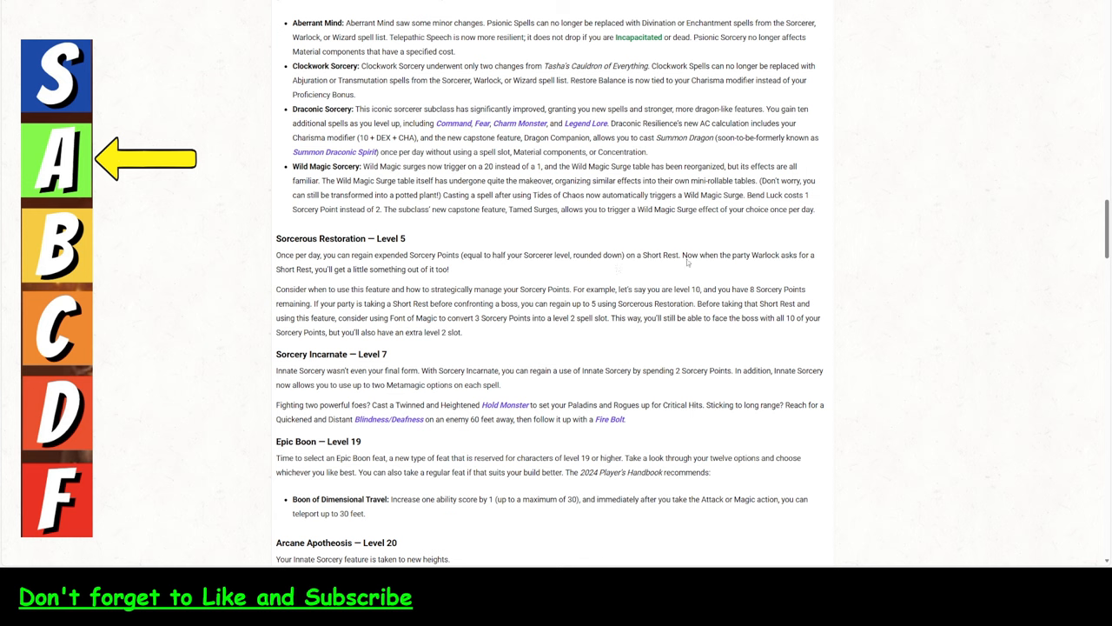
mouse_move(387, 266)
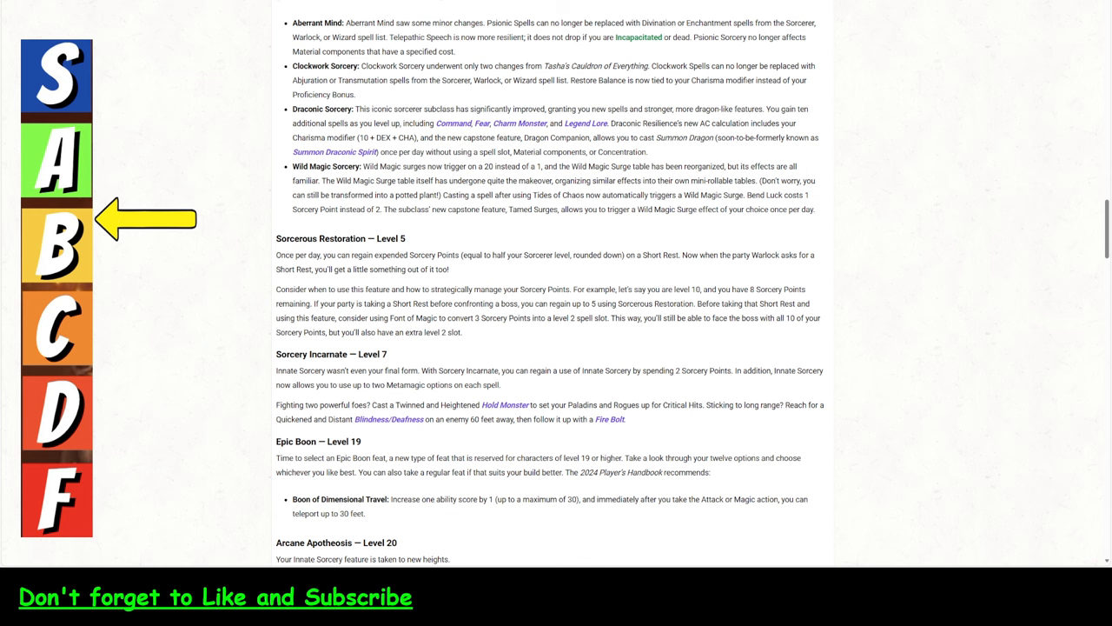
mouse_move(252, 170)
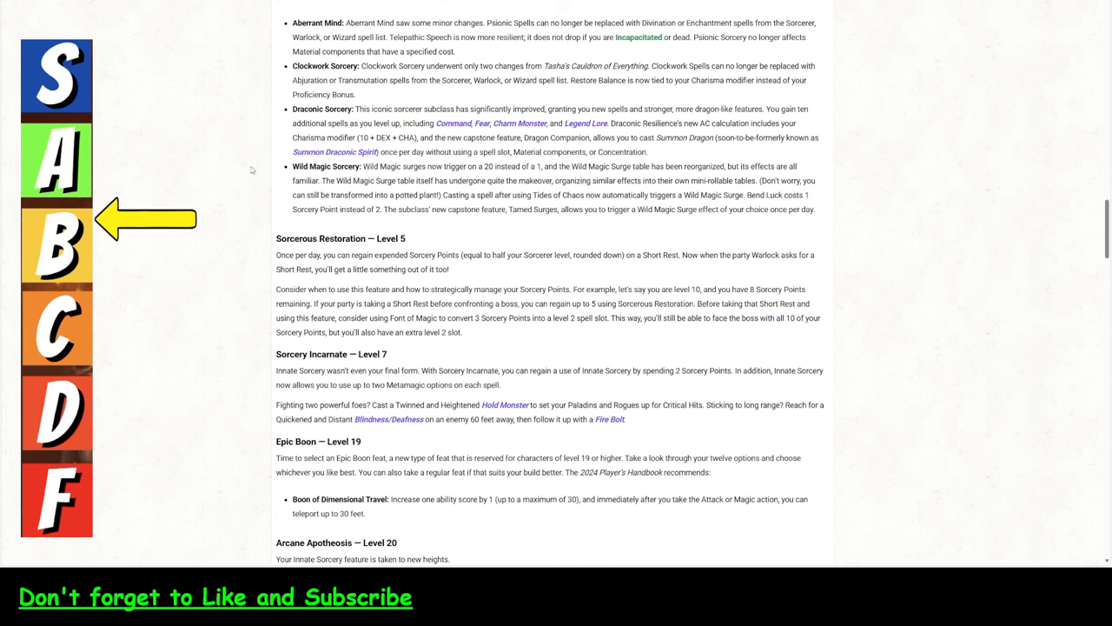
Scroll to Sorcery Incarnate — Level 7 and highlight the 'two Metamagic' phrase.
scroll("down", 3)
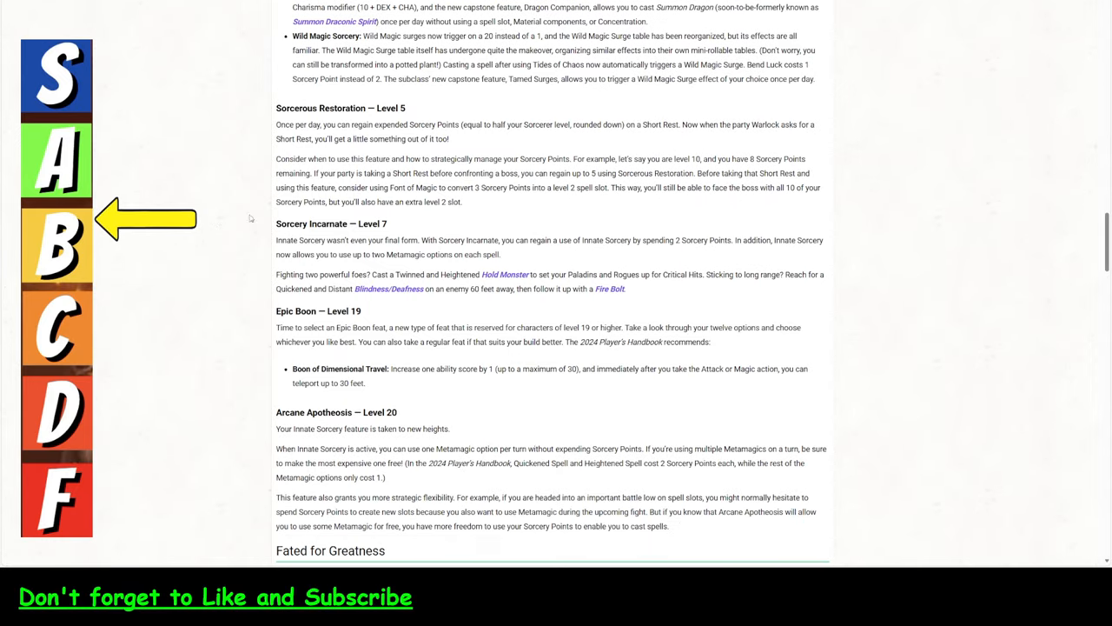
mouse_move(364, 216)
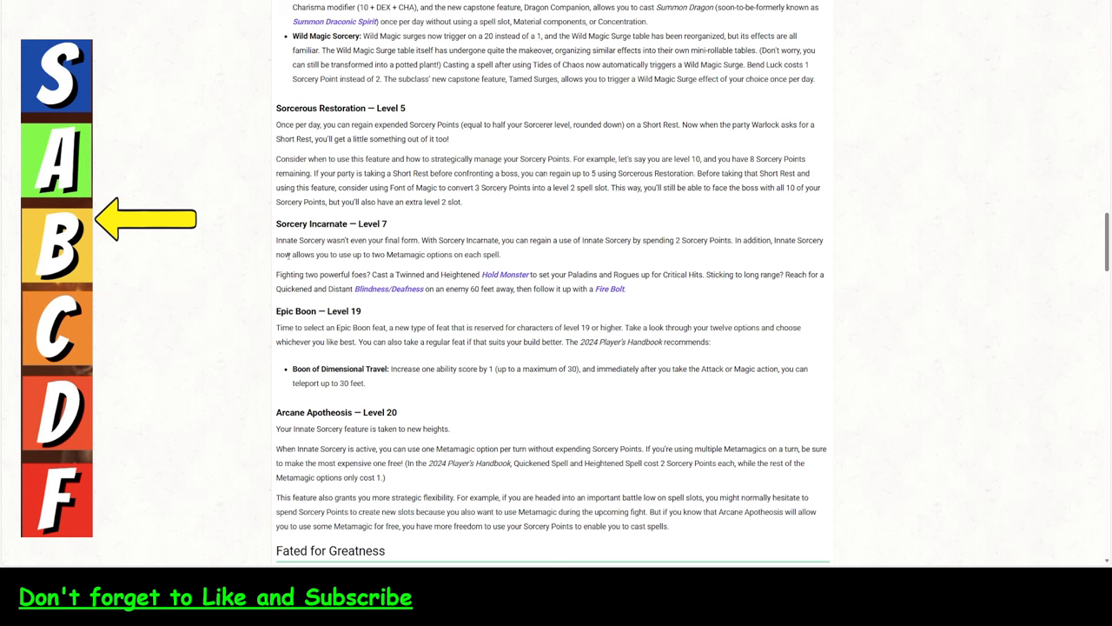
double_click(395, 254)
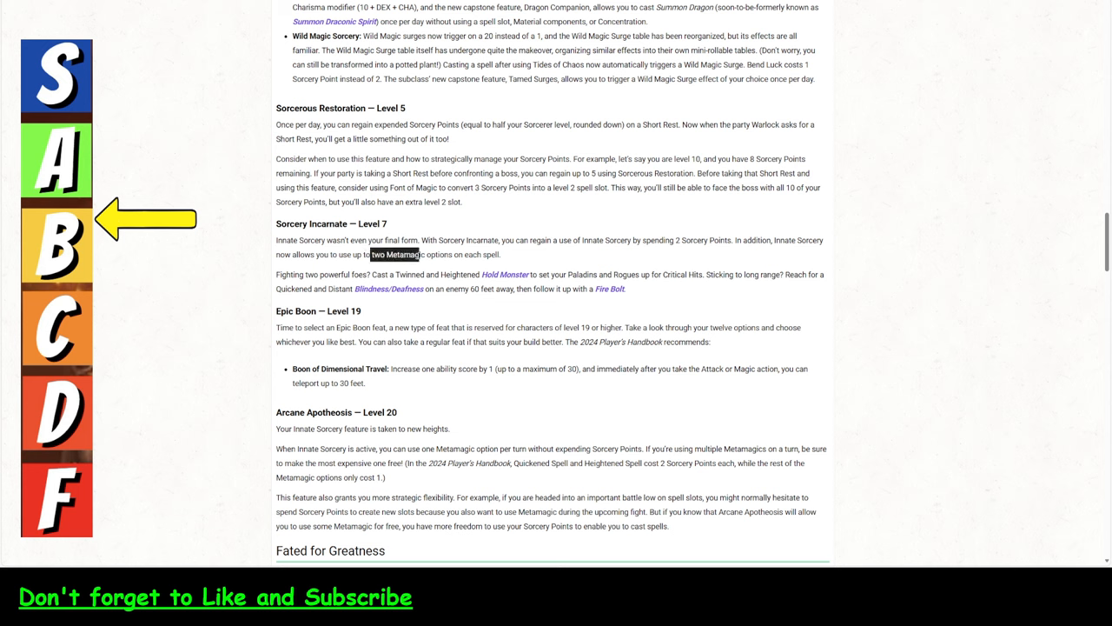
left_click_drag(371, 254, 500, 253)
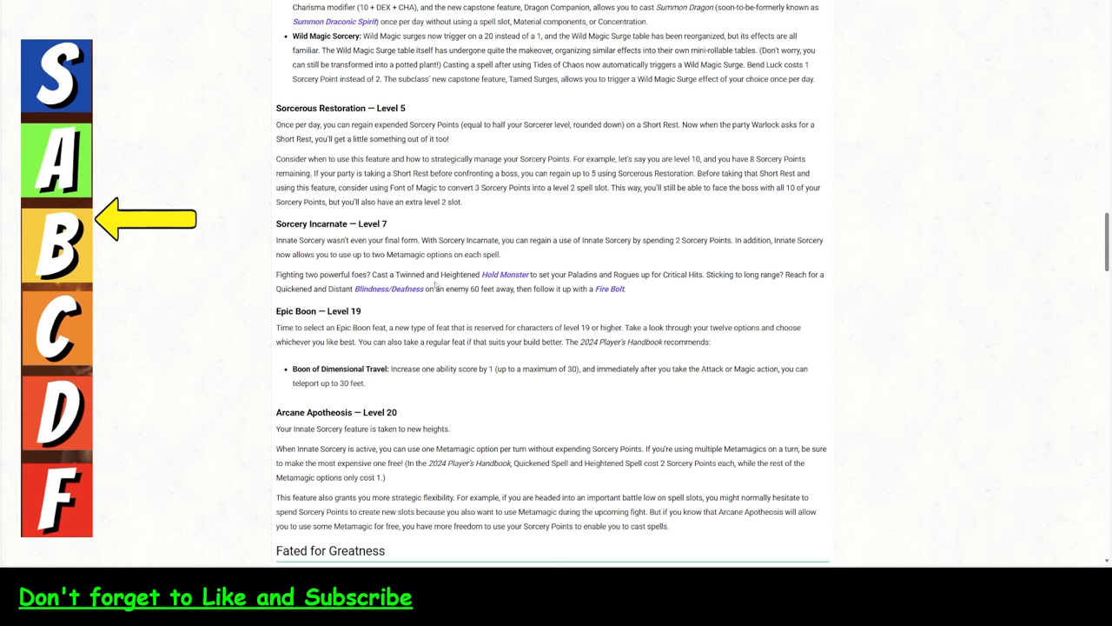
mouse_move(506, 275)
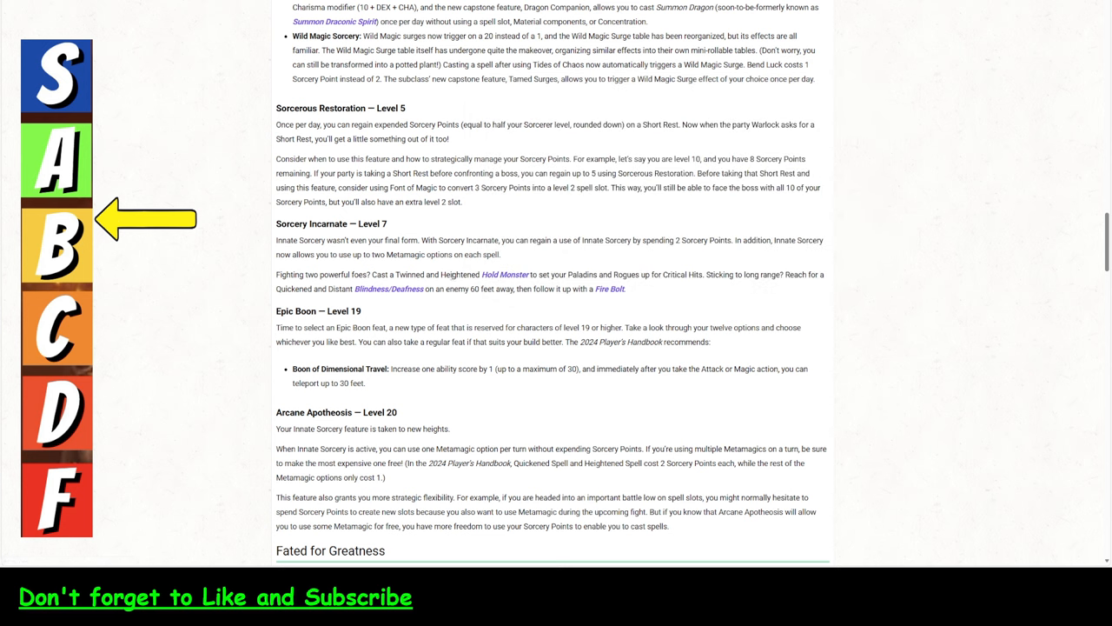
mouse_move(505, 275)
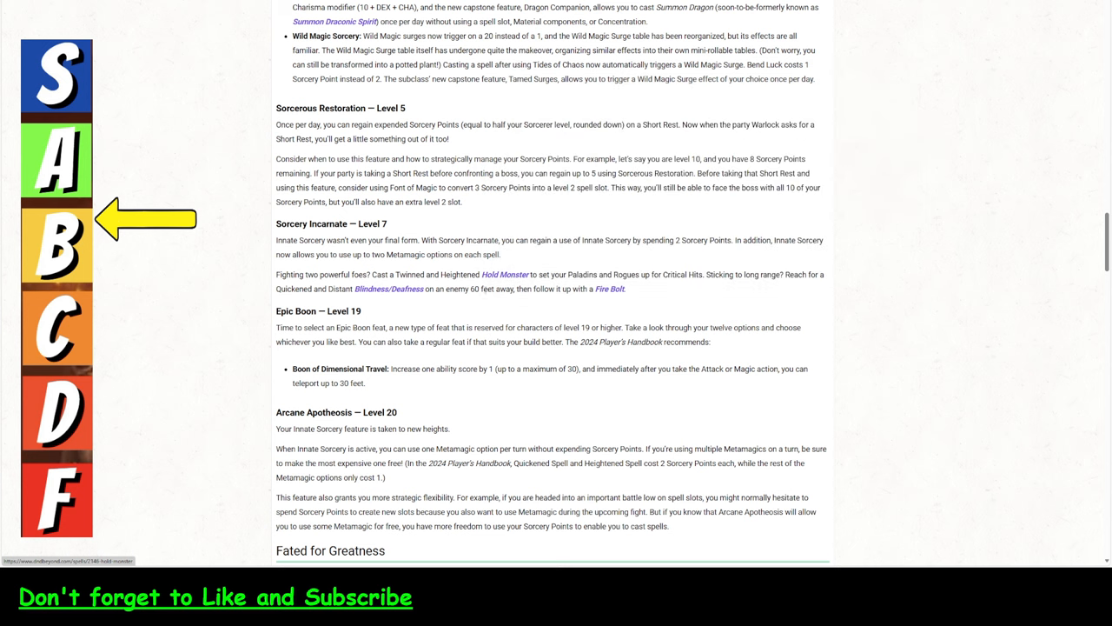
mouse_move(486, 302)
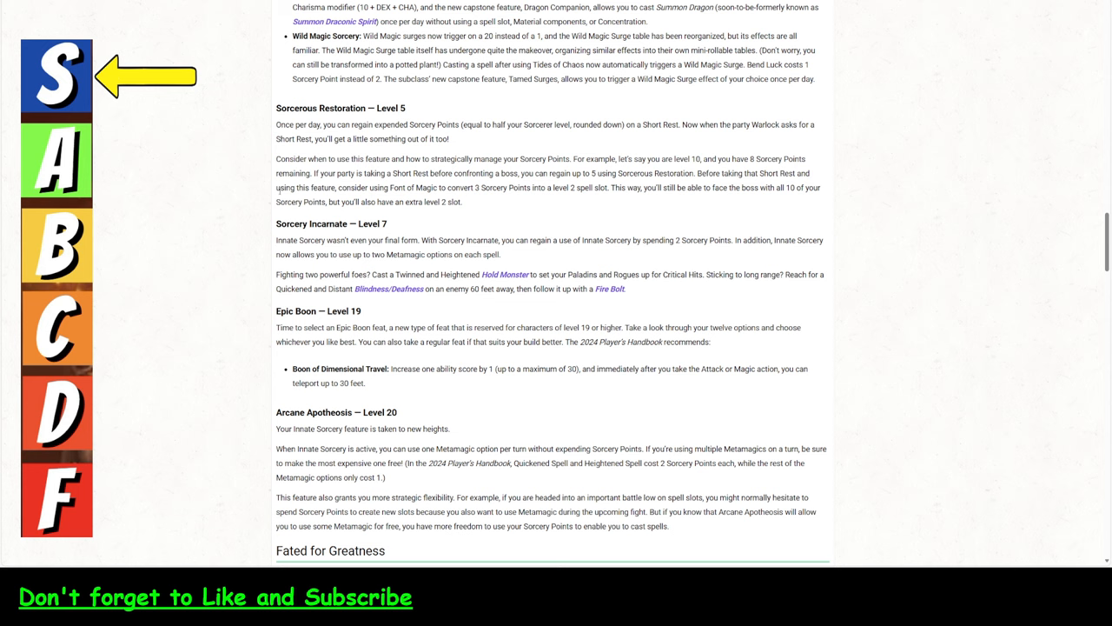
mouse_move(691, 381)
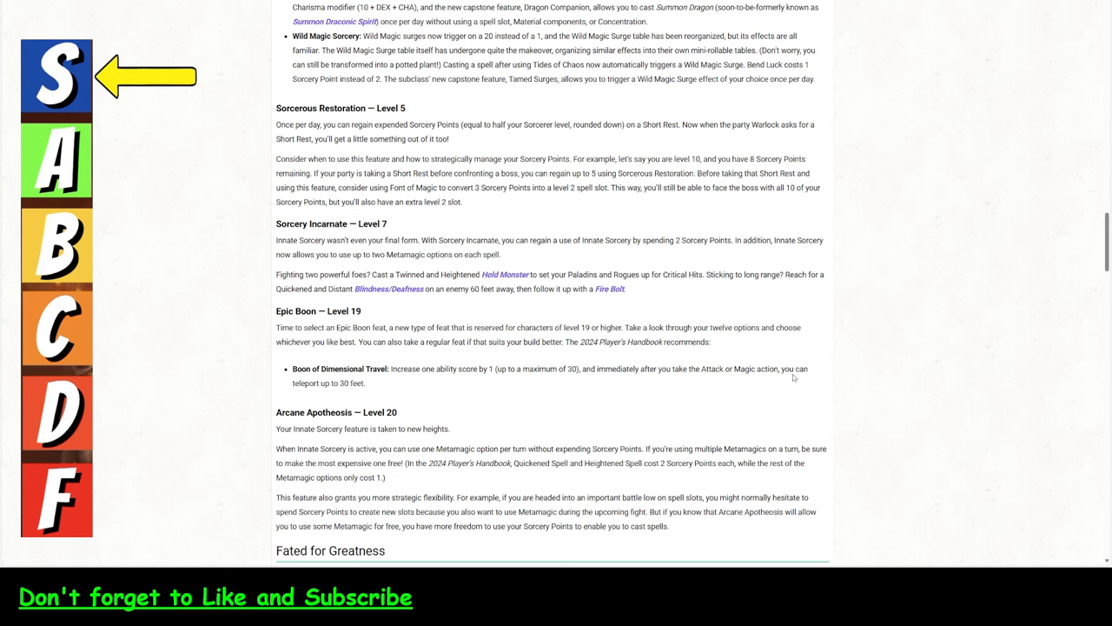
Scroll down to Arcane Apotheosis — Level 20 and the Fated for Greatness conclusion.
scroll("down", 3)
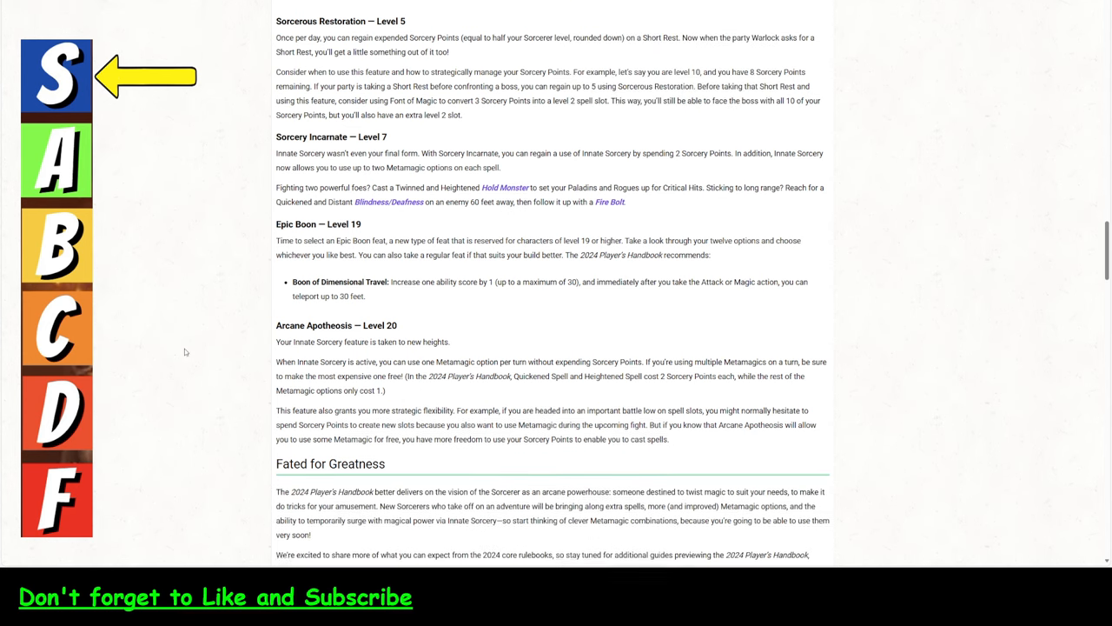
scroll("down", 3)
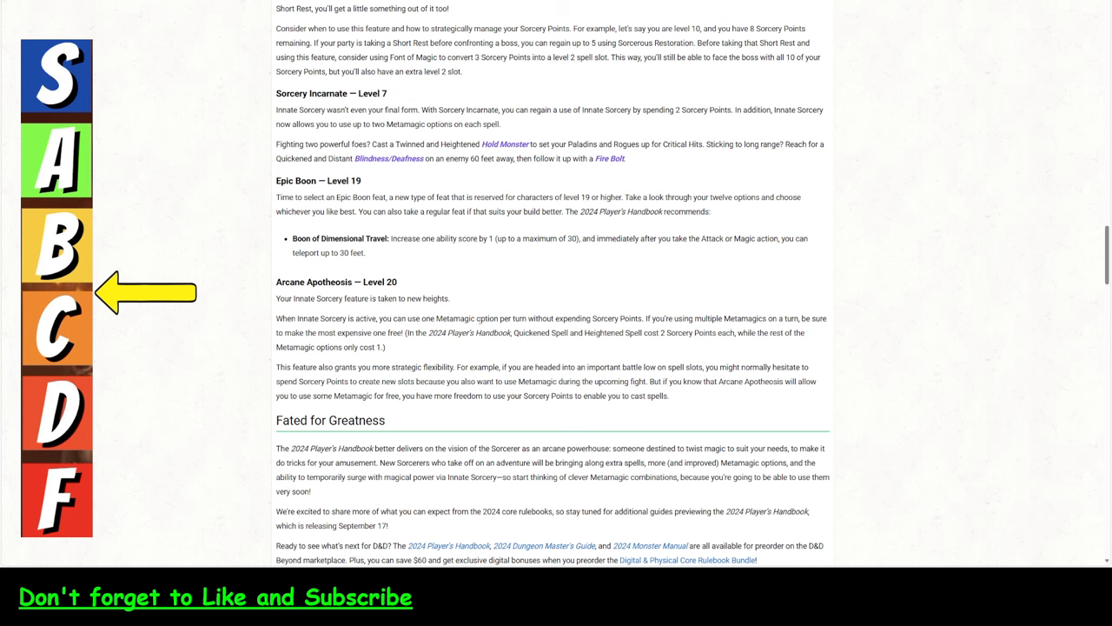
mouse_move(430, 307)
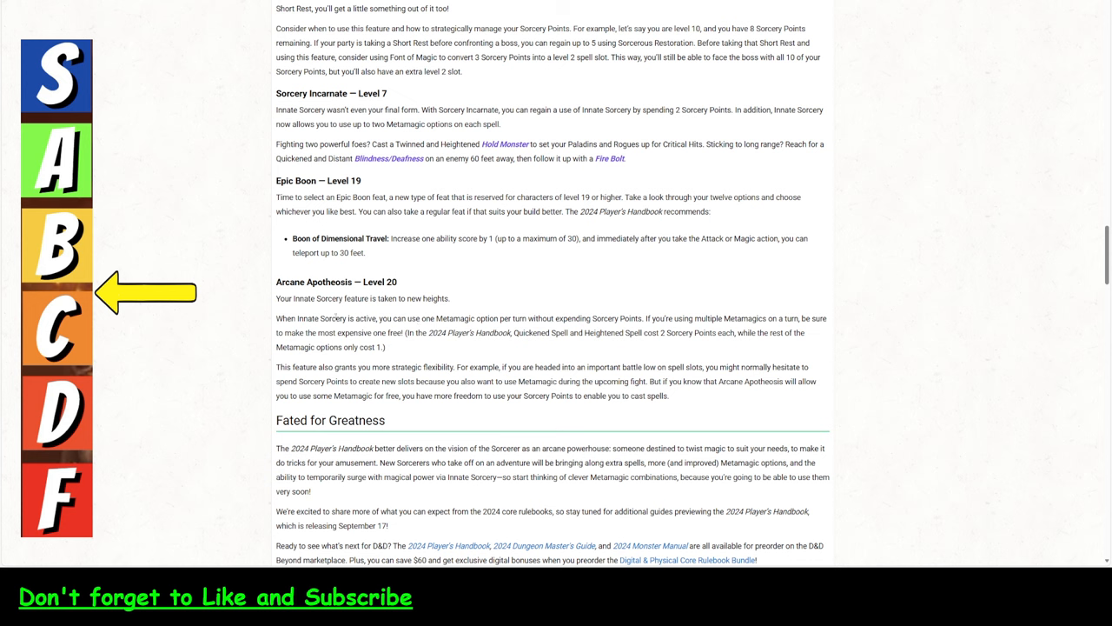
mouse_move(406, 320)
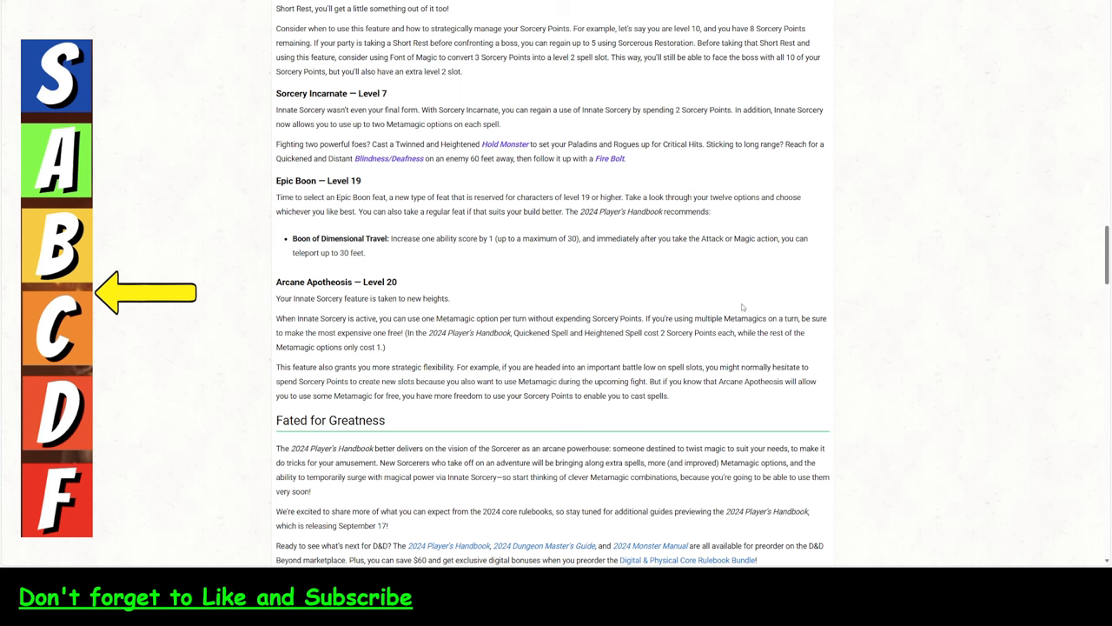
mouse_move(775, 318)
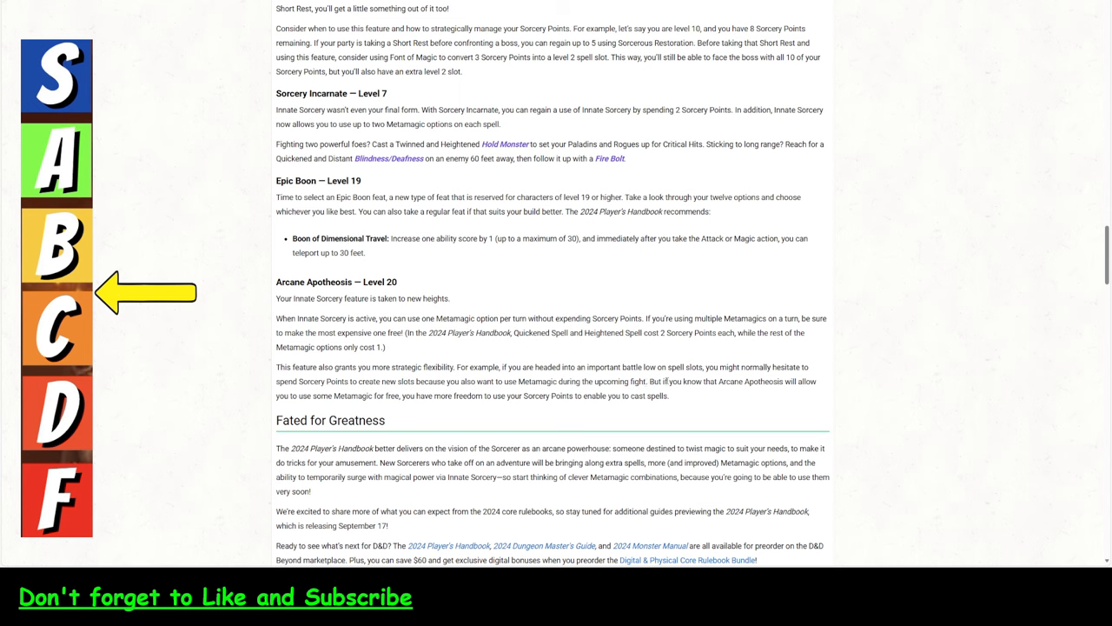
mouse_move(497, 345)
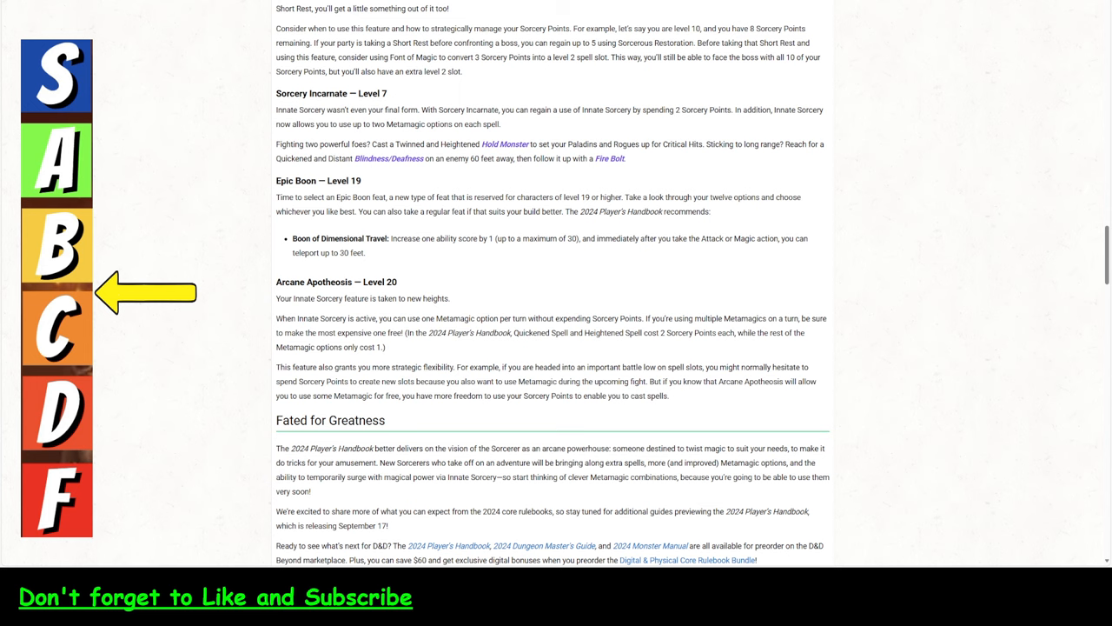
Scroll back up to the Sorcerous Restoration — Level 5 section.
scroll("up", 3)
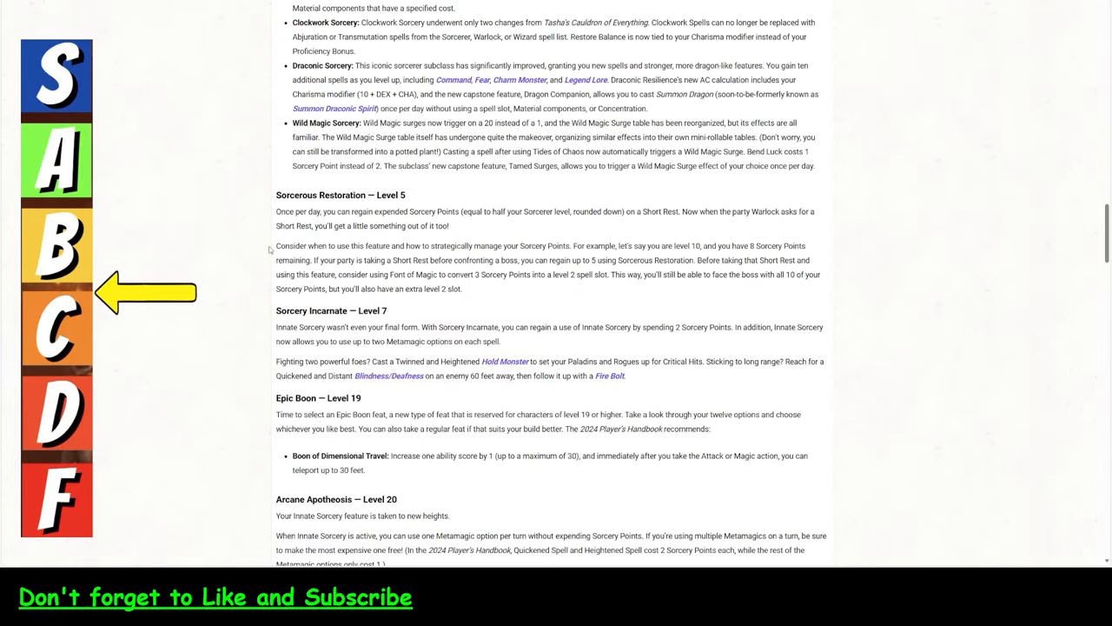